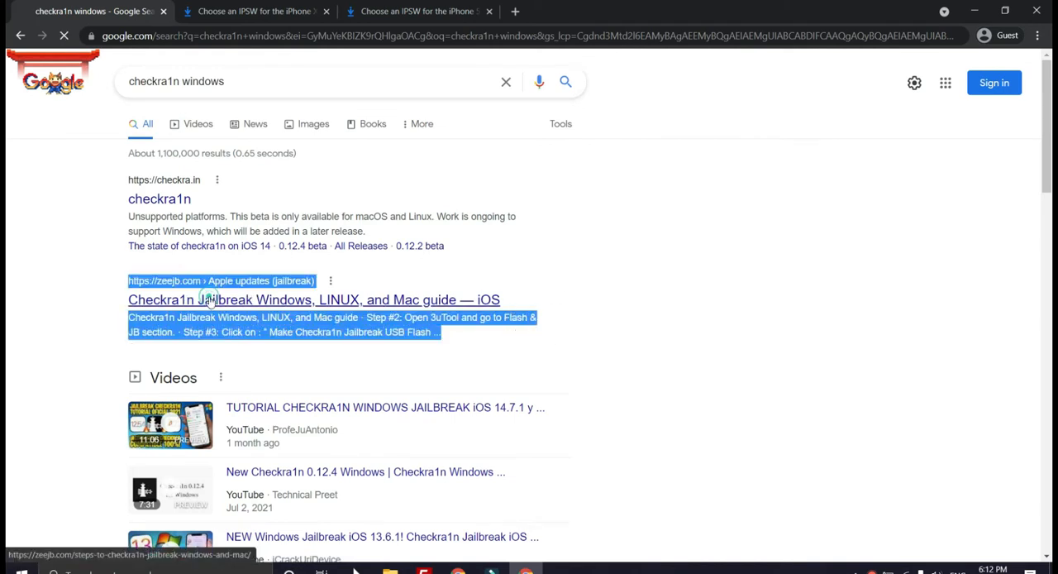
Open zeejb's Checkra1n Windows, Linux and Mac guide and skim its operating-system download choices.
left_click(315, 299)
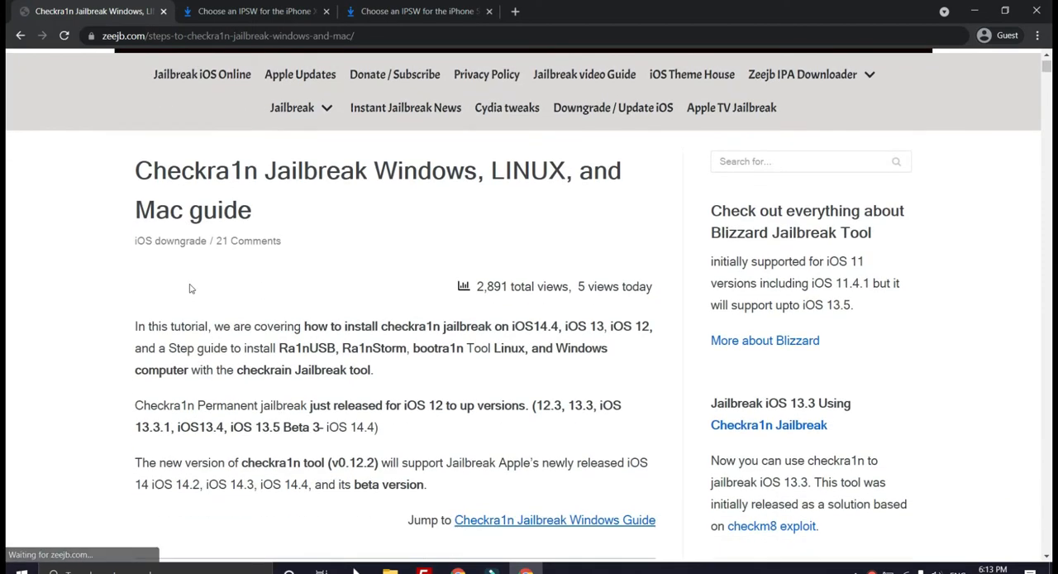
scroll("down", 3)
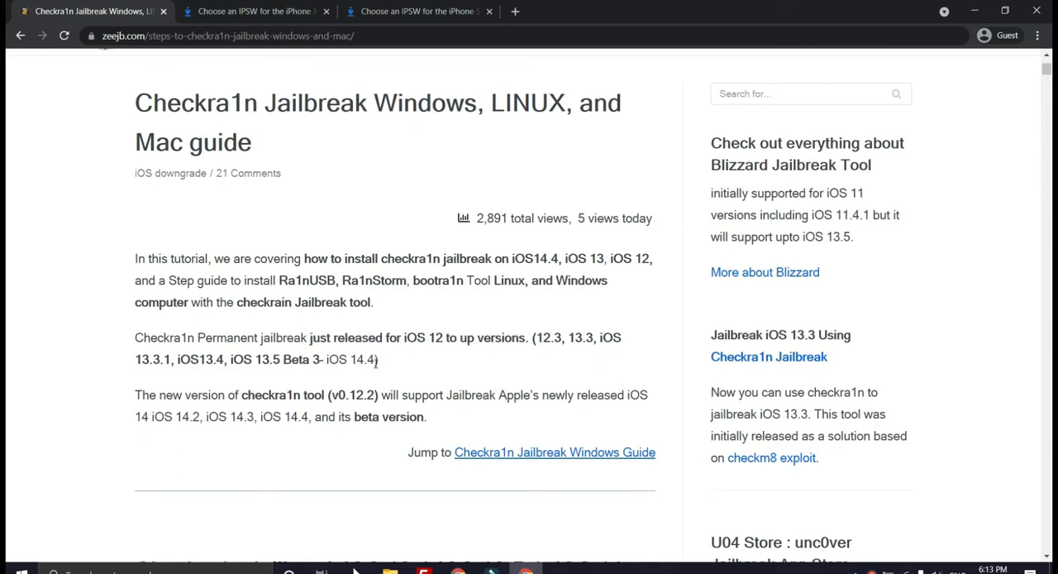
scroll("down", 3)
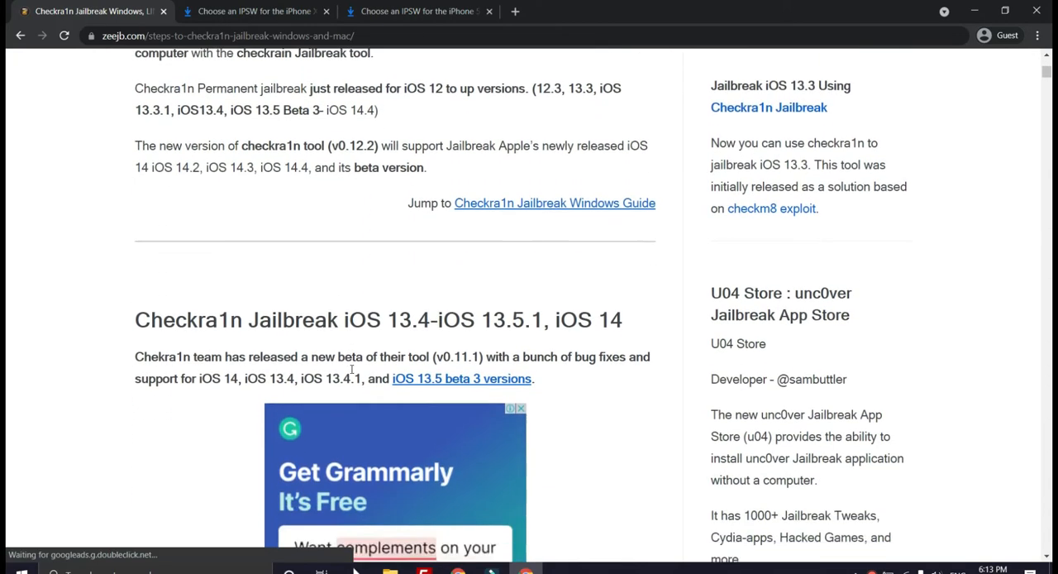
scroll("down", 3)
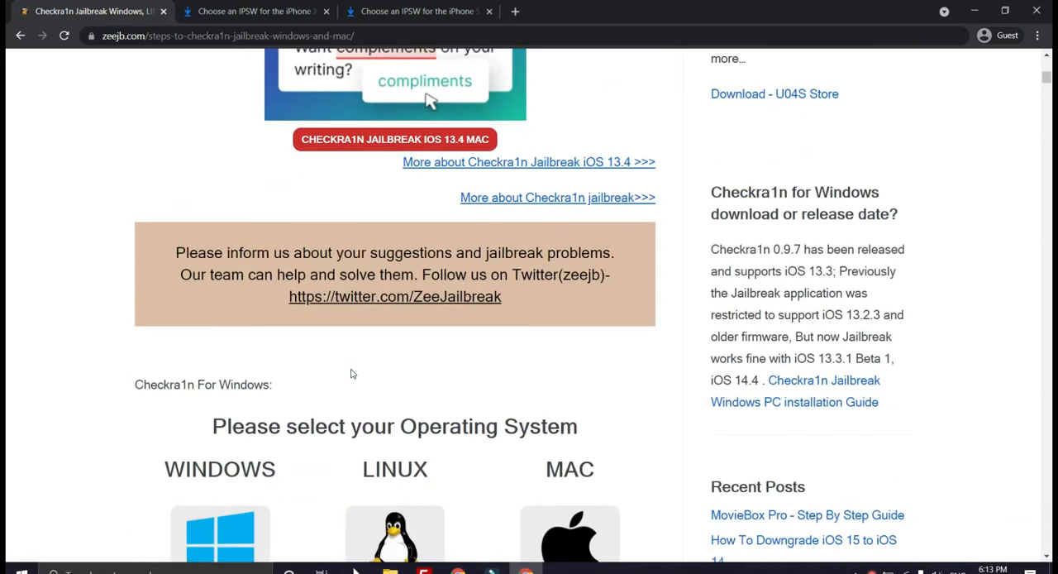
scroll("down", 3)
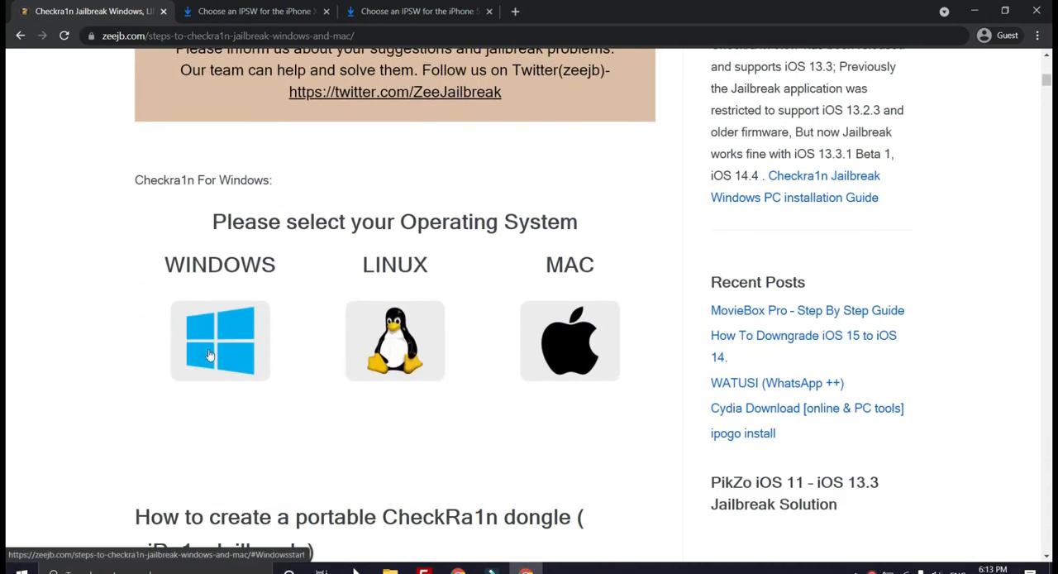
scroll("down", 3)
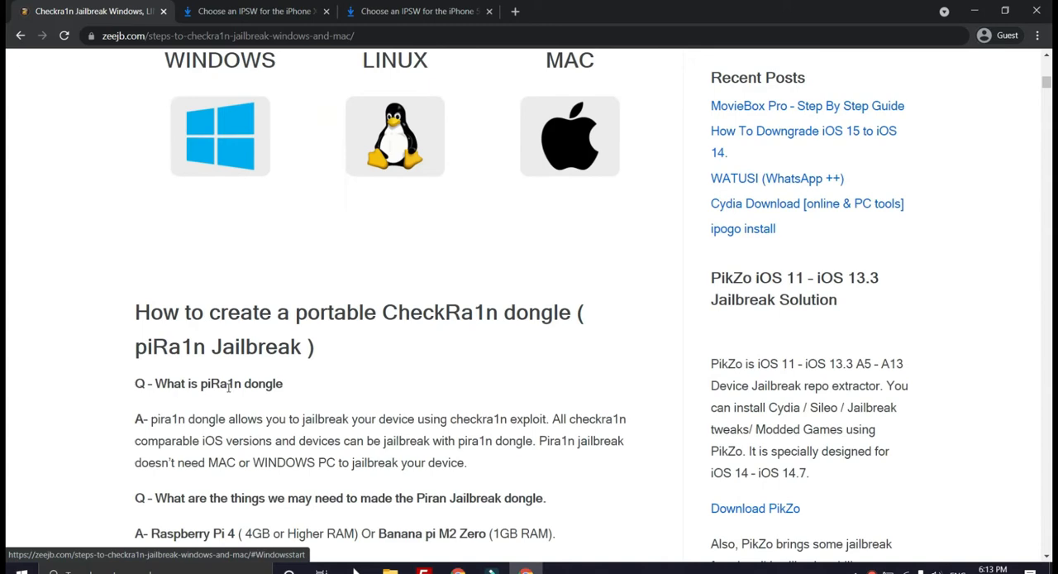
scroll("up", 3)
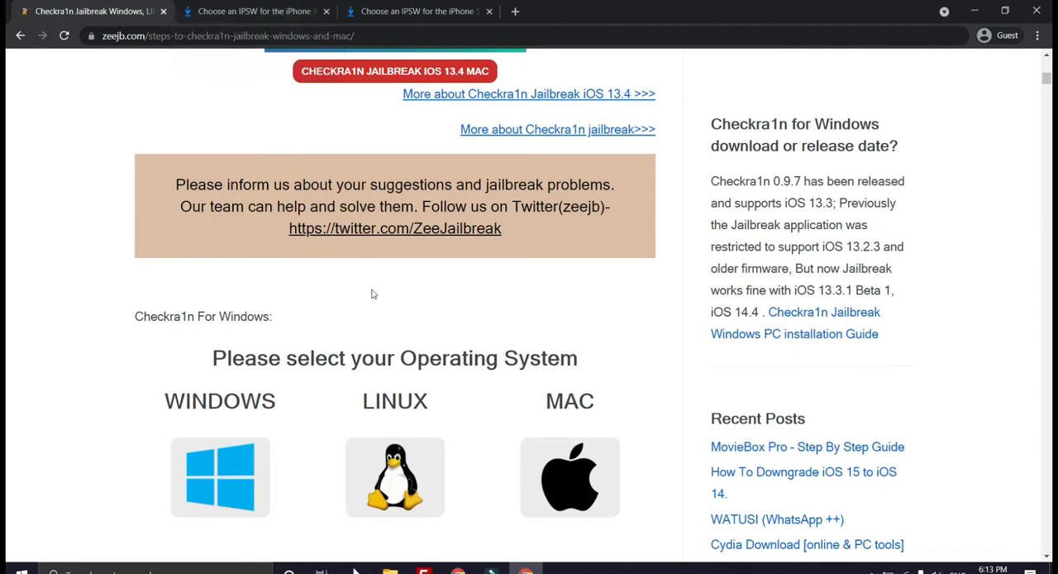
mouse_move(306, 283)
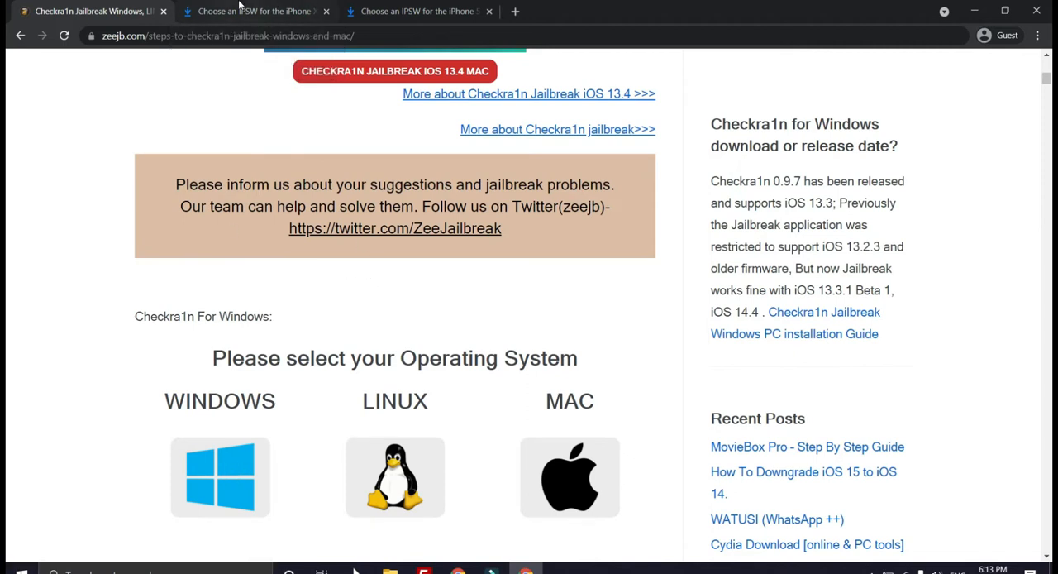
mouse_move(162, 134)
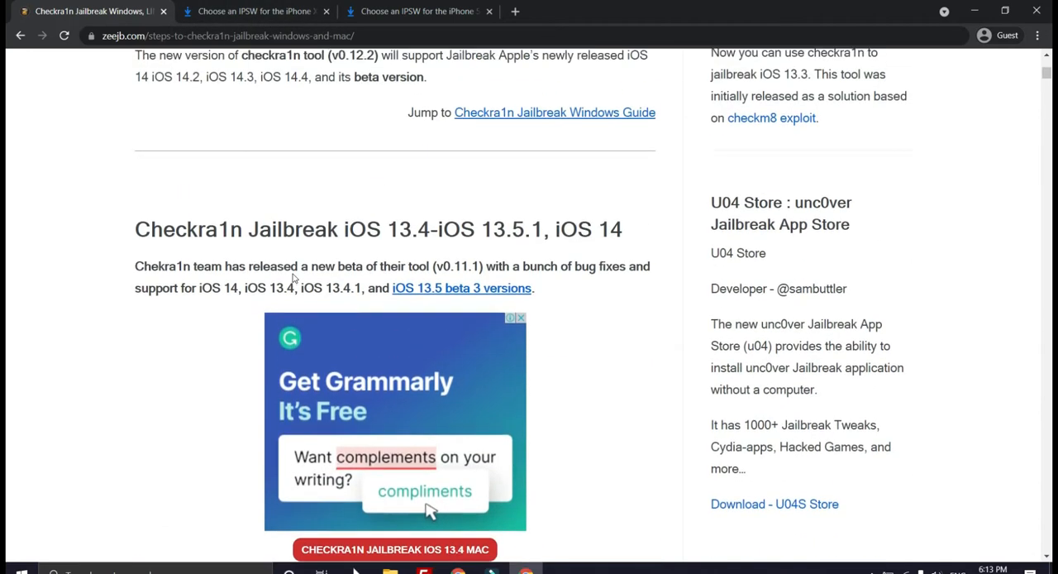
scroll("up", 3)
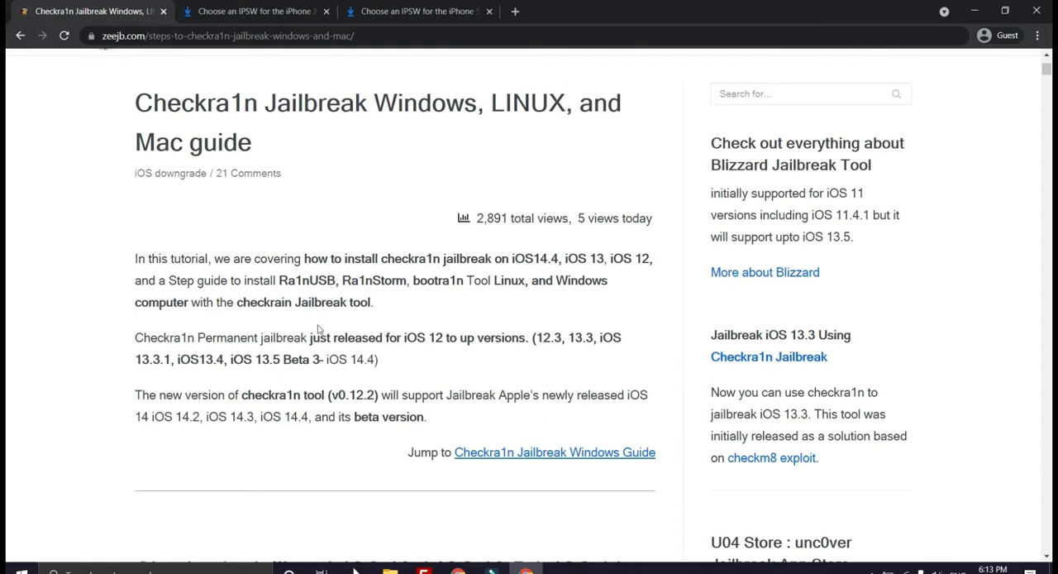
mouse_move(544, 431)
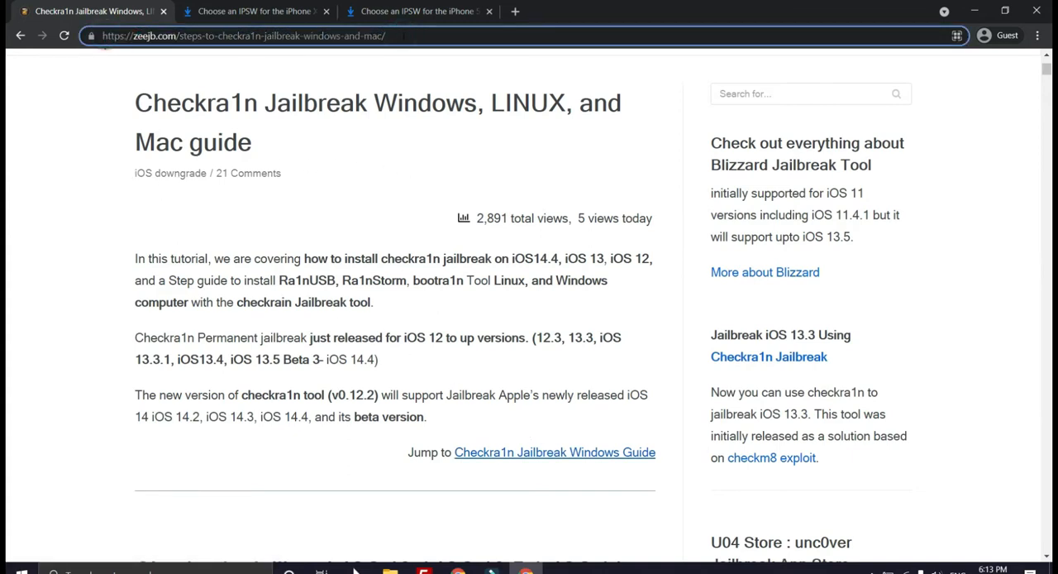
mouse_move(285, 12)
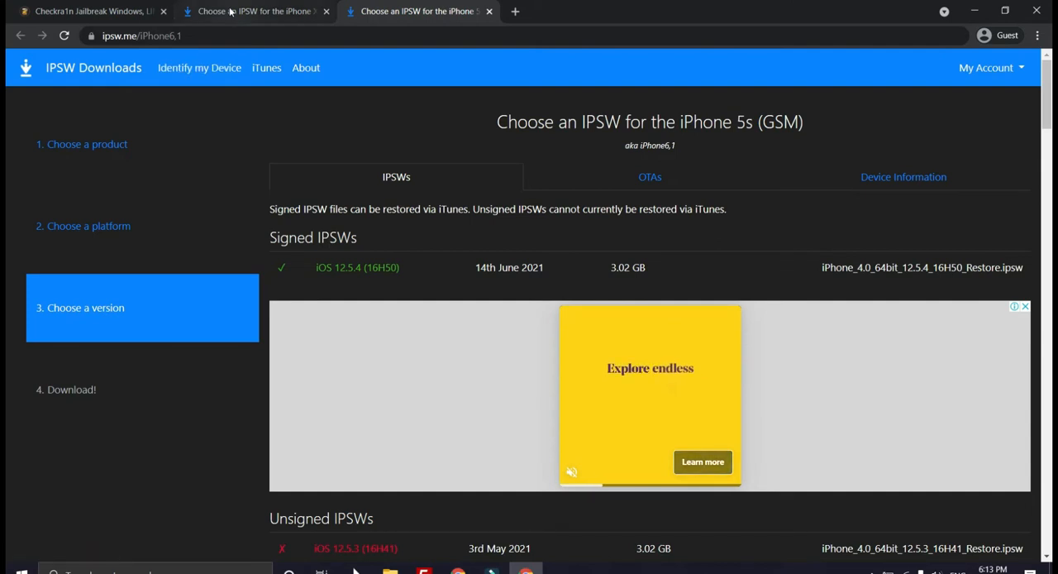
Compare the iPhone X and iPhone 5s ipsw.me pages, ending on iPhone X's unsigned IPSWs.
left_click(248, 11)
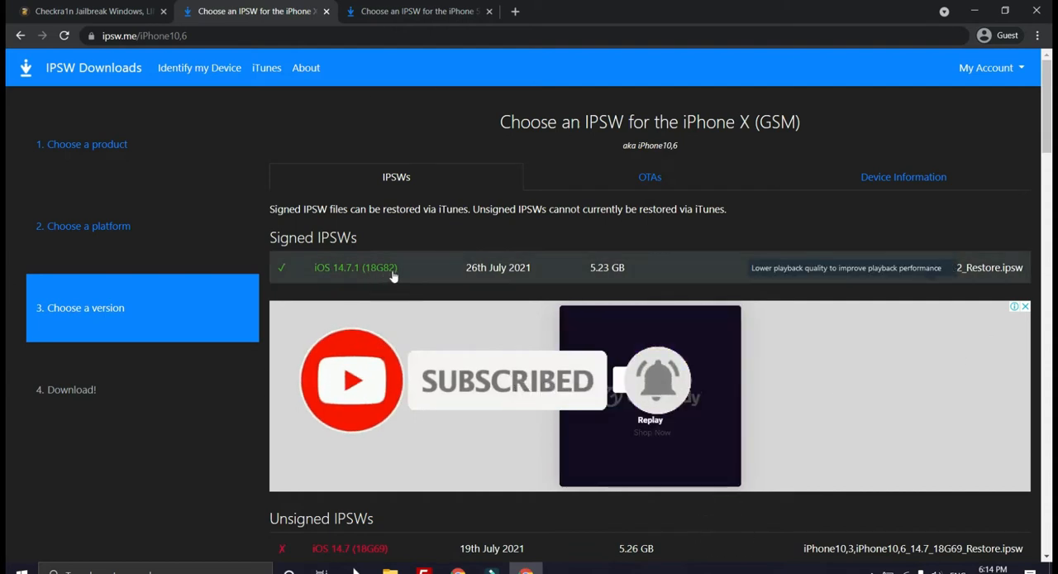
left_click(397, 11)
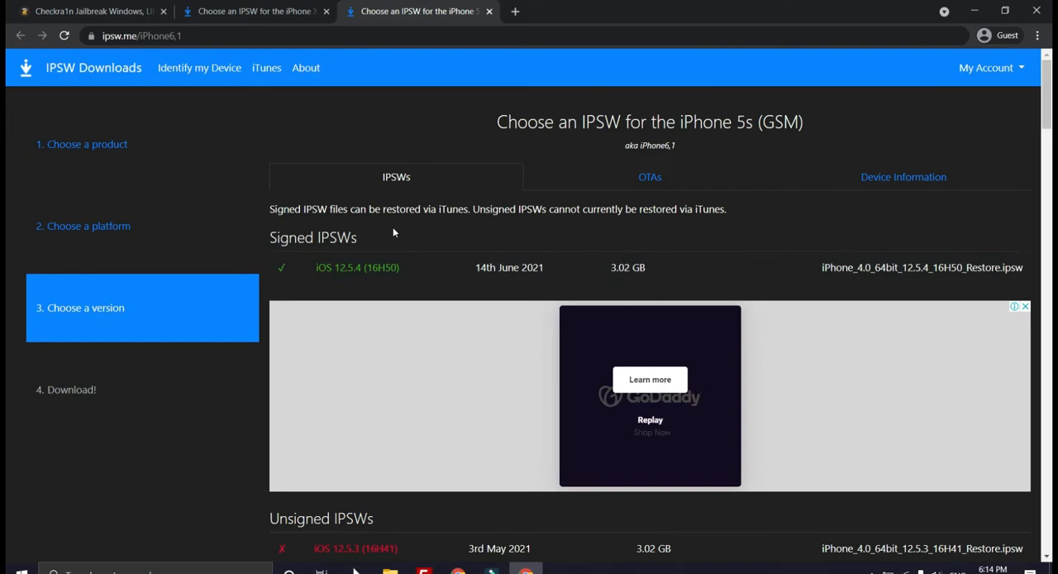
mouse_move(373, 121)
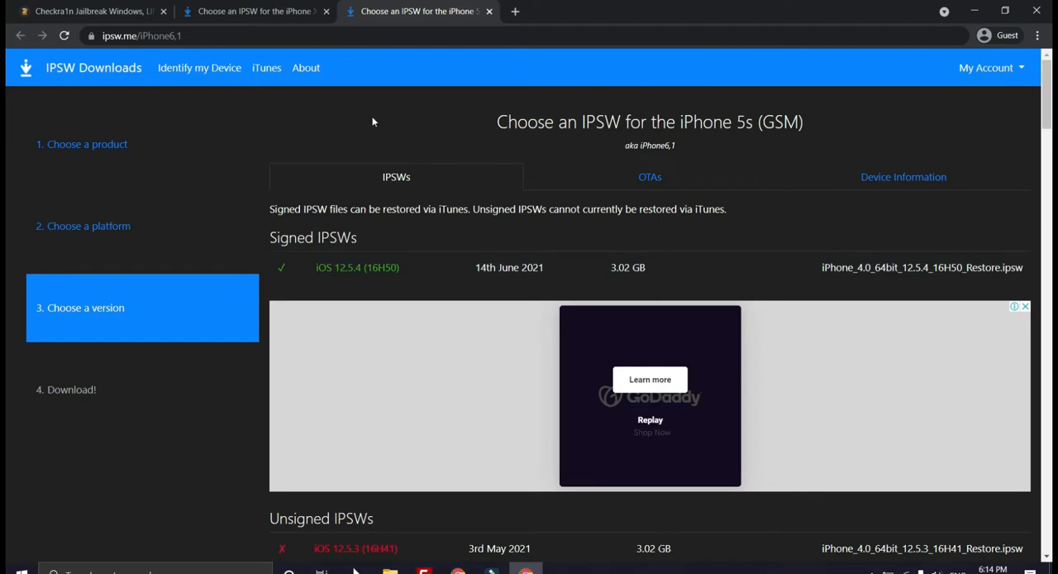
scroll("down", 3)
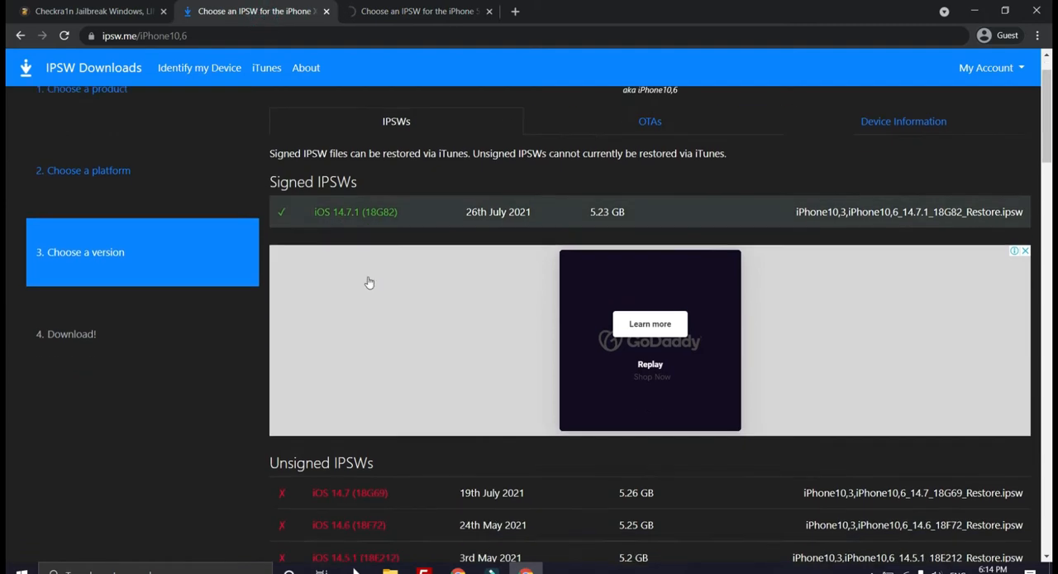
scroll("down", 3)
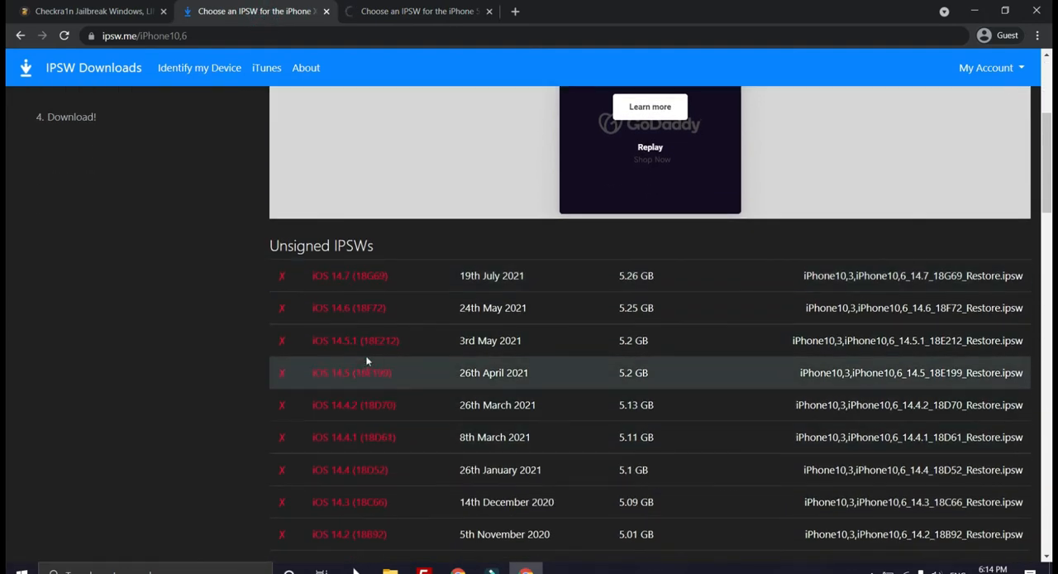
Return to zeejb's Checkra1n Jailbreak (iOS 12–14.6) article and read down through it.
left_click(95, 14)
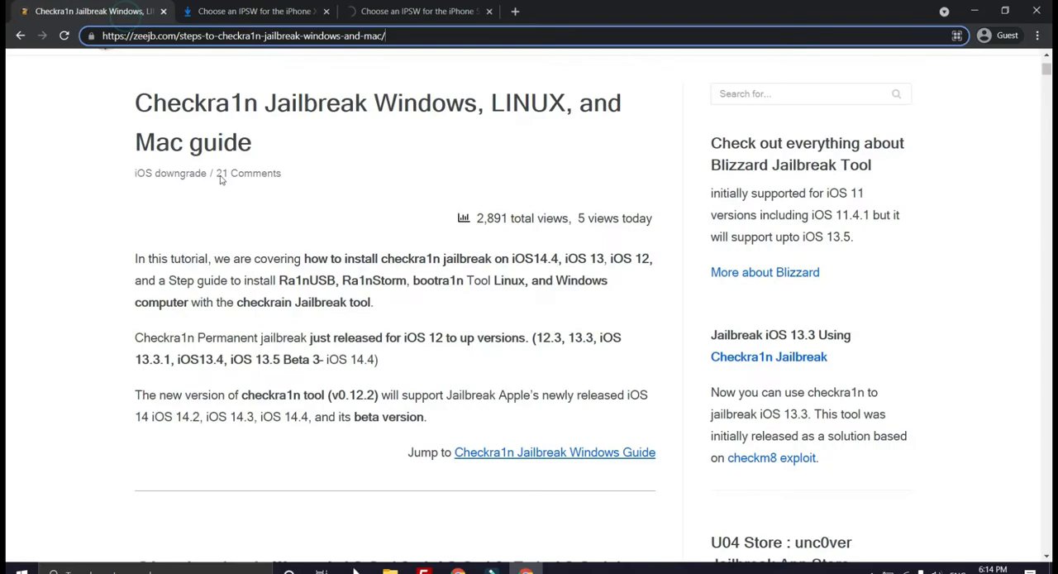
scroll("down", 3)
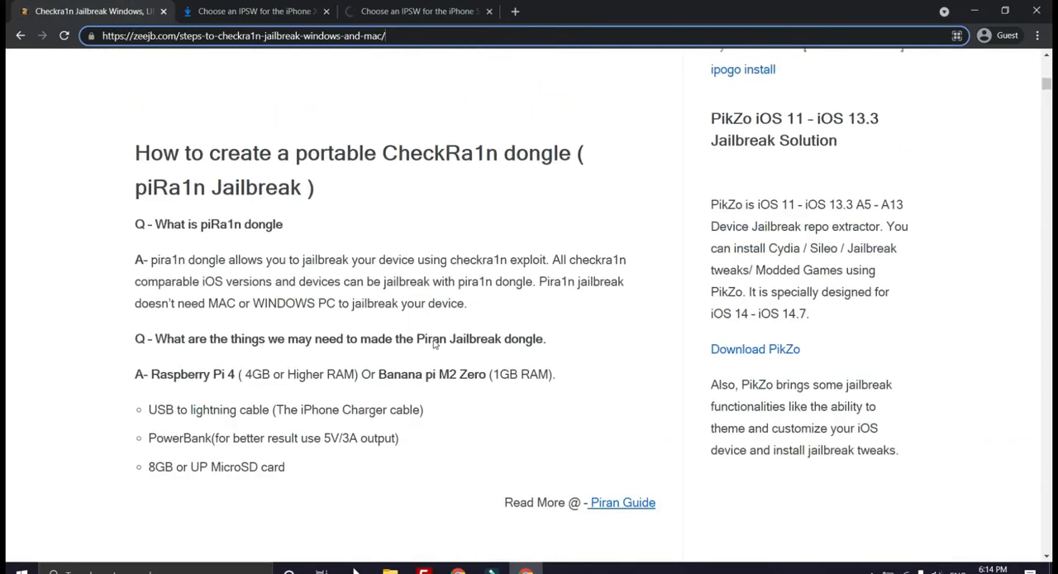
scroll("down", 3)
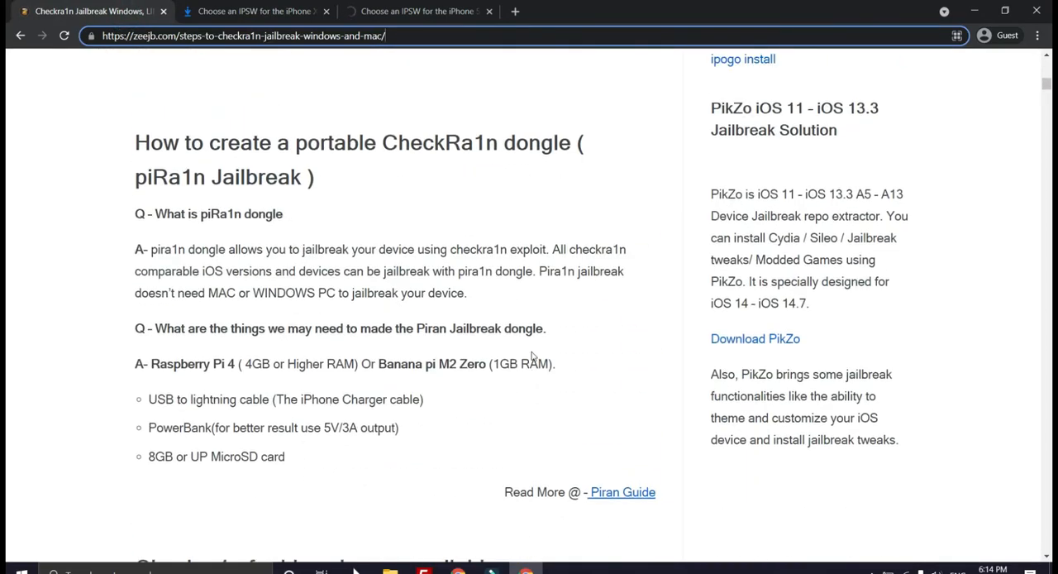
scroll("down", 3)
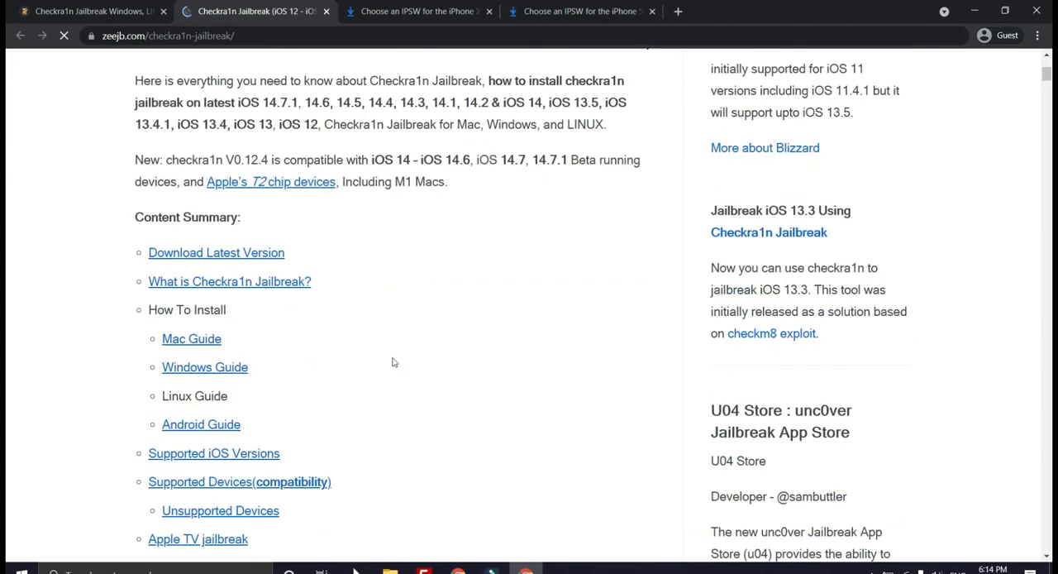
scroll("down", 3)
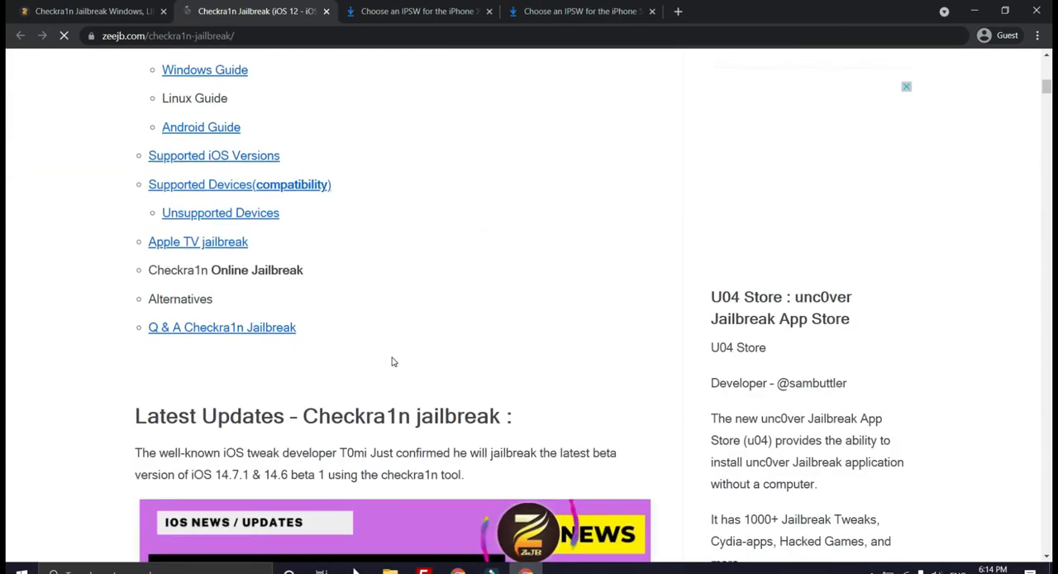
scroll("down", 3)
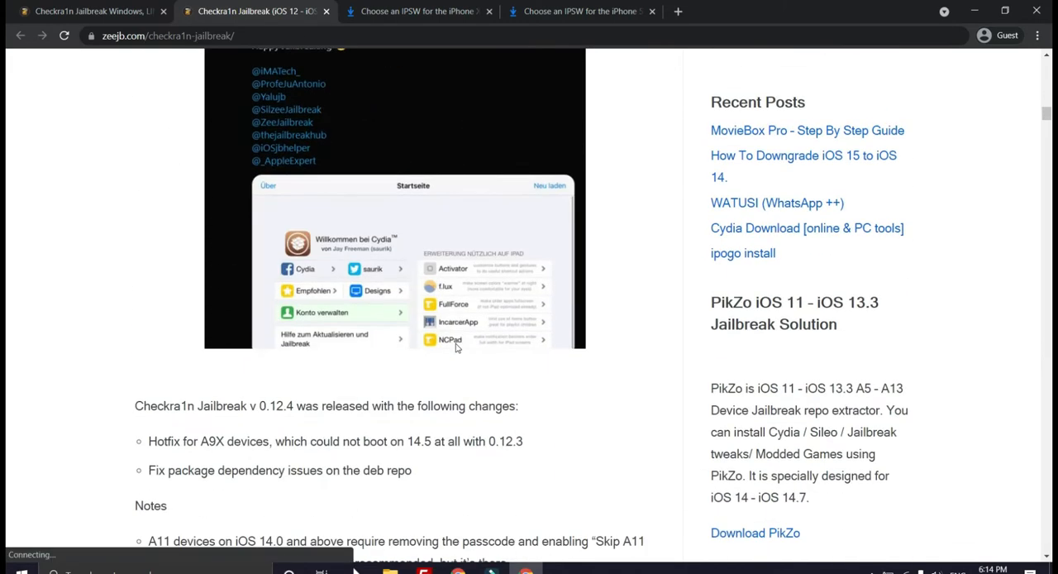
scroll("down", 3)
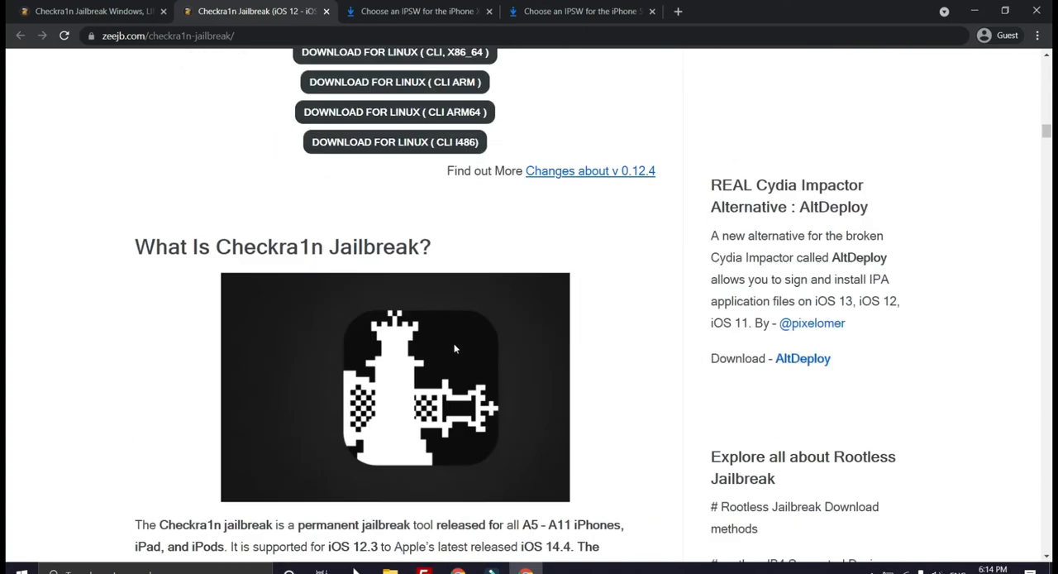
scroll("down", 3)
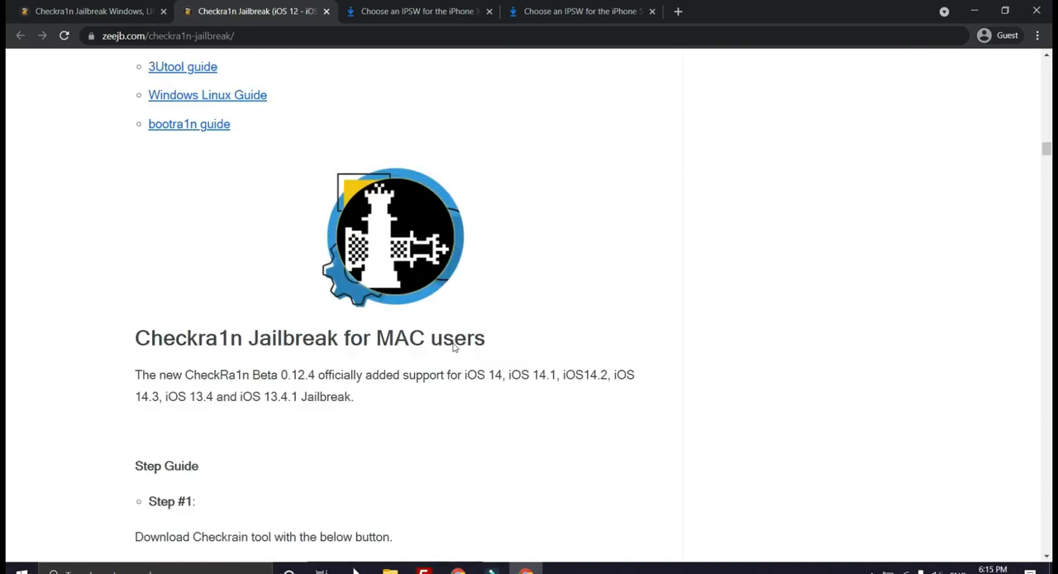
scroll("down", 3)
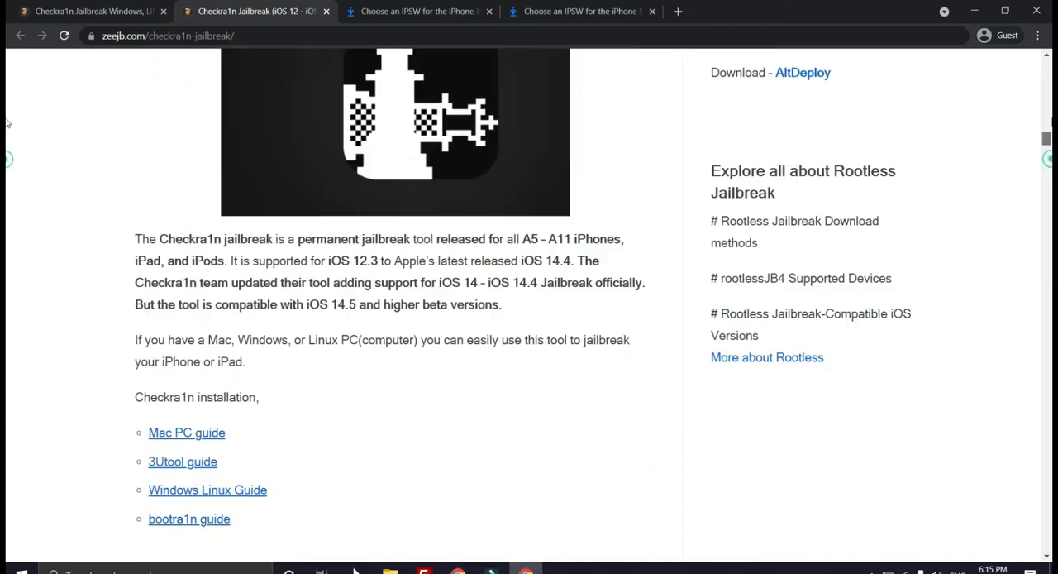
scroll("up", 3)
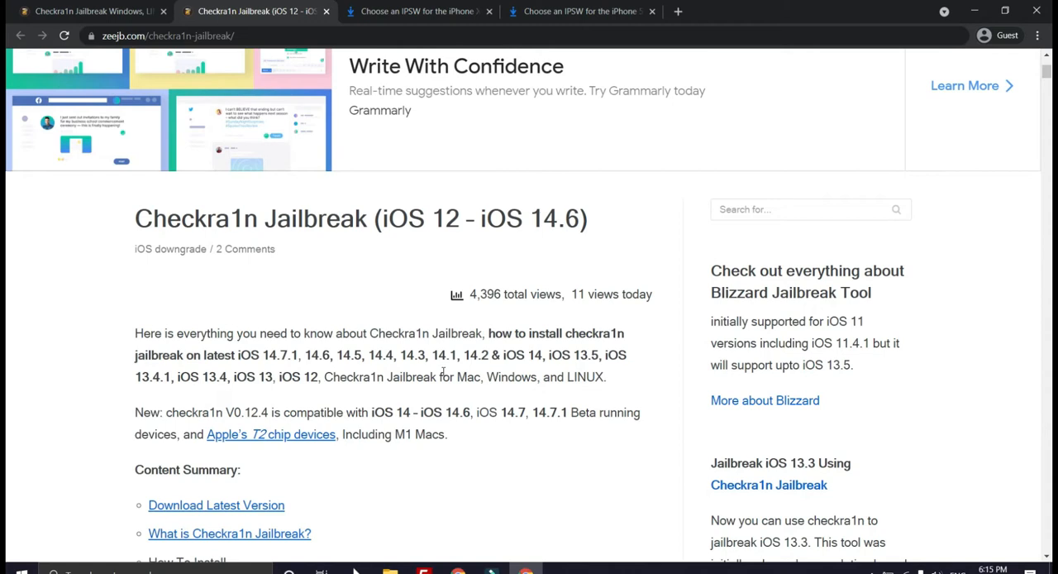
mouse_move(434, 247)
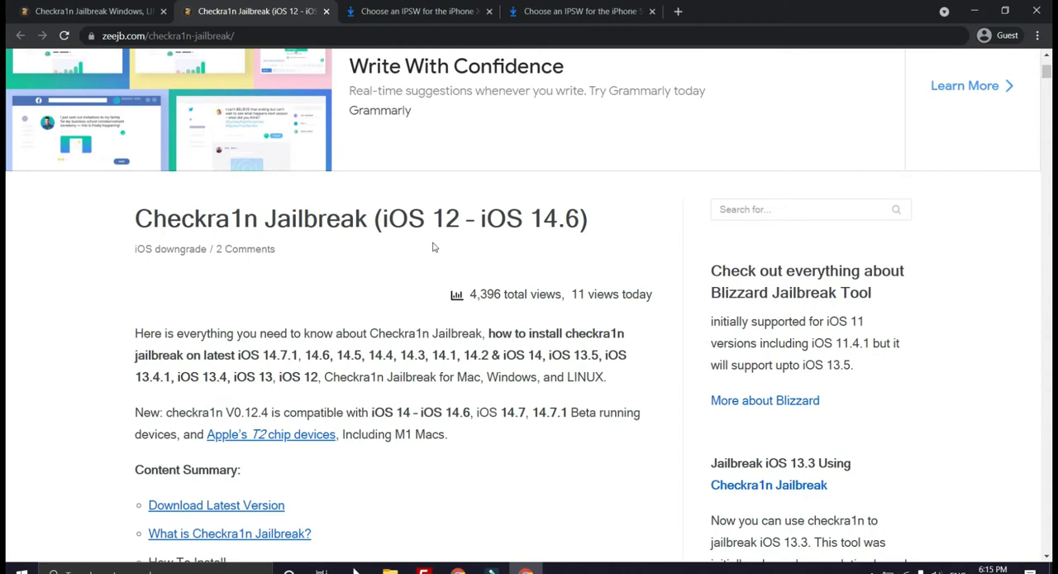
mouse_move(424, 247)
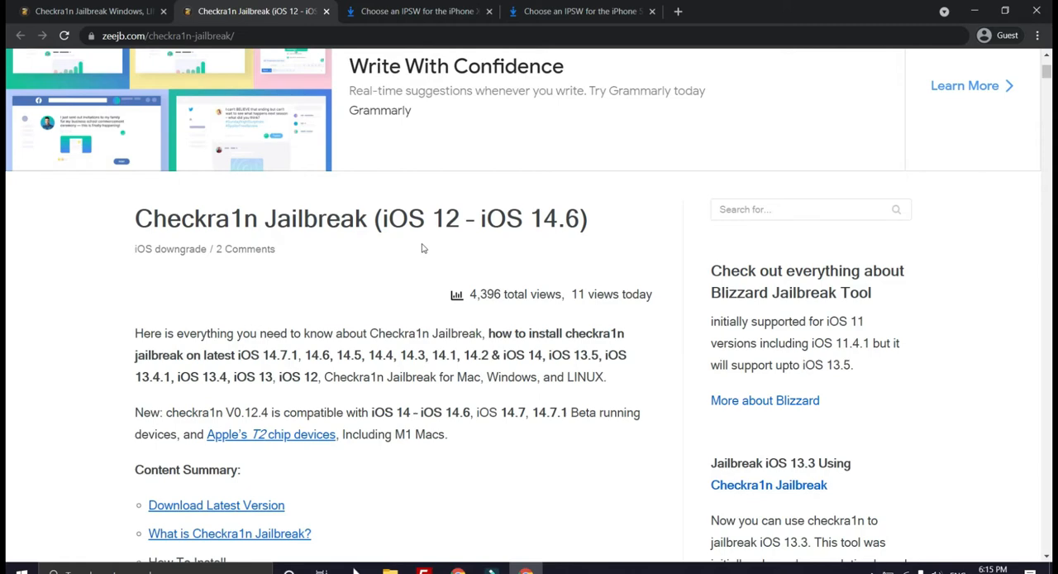
scroll("down", 3)
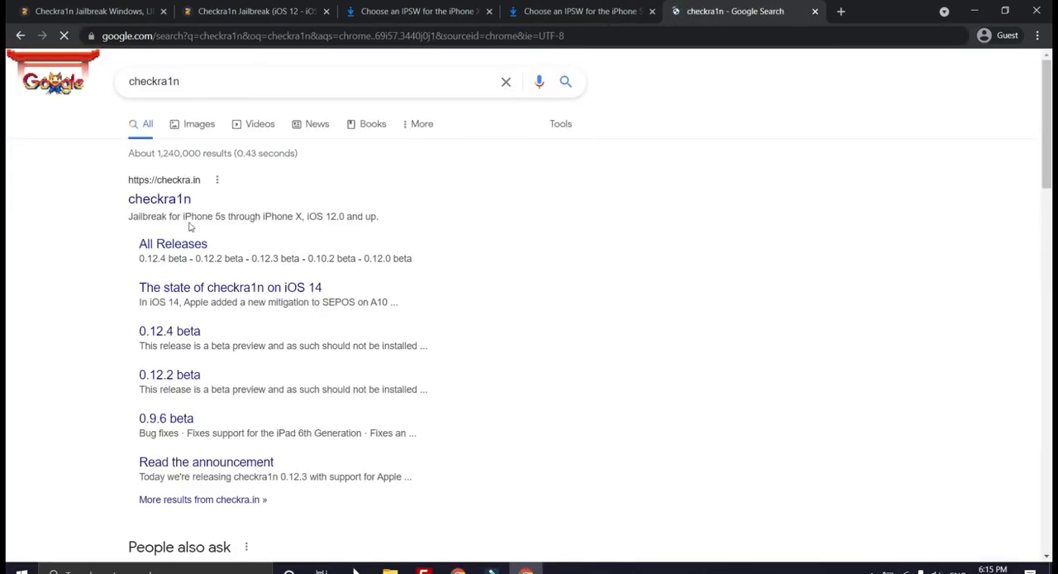
Visit the checkra.in homepage from the search results and scroll down.
left_click(158, 198)
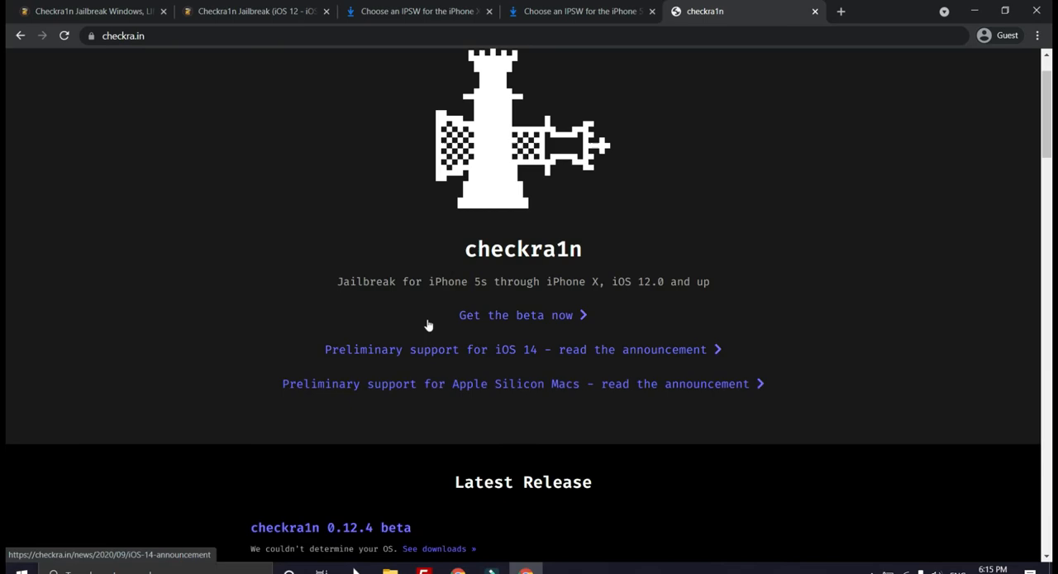
scroll("down", 3)
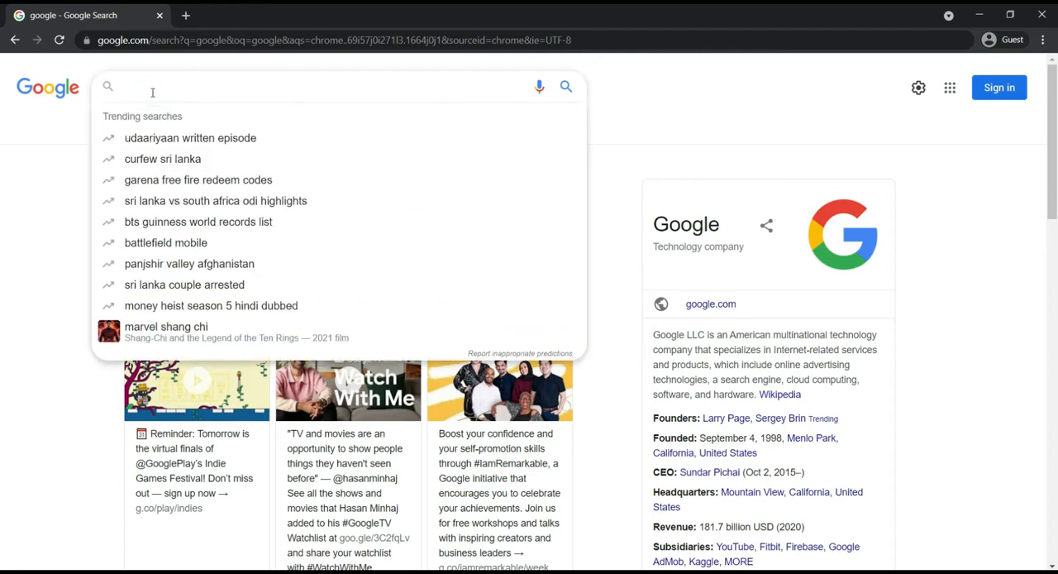
Search Google for 'checkra1n windows'.
type("c")
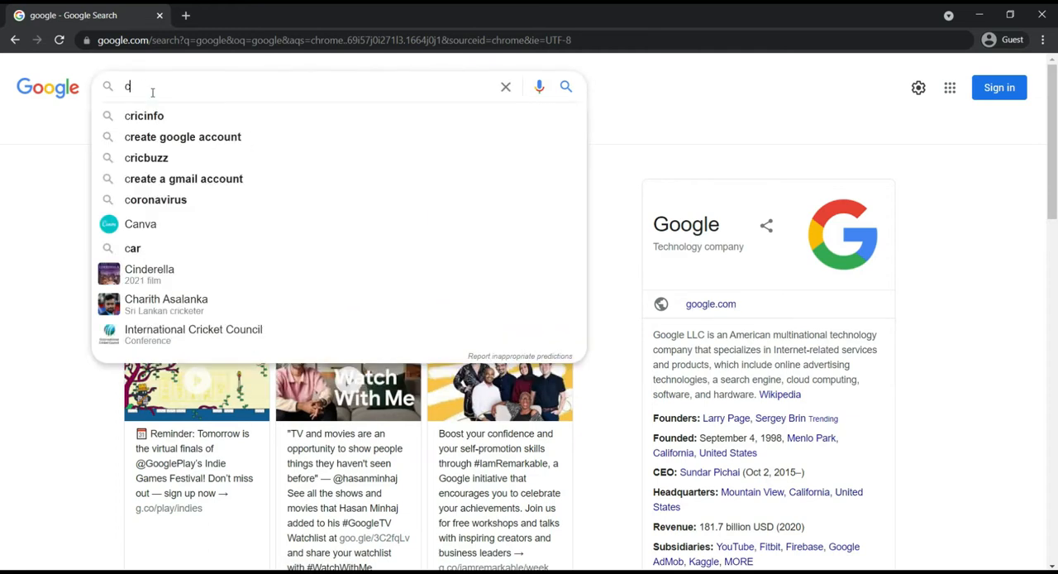
type("heckra1n")
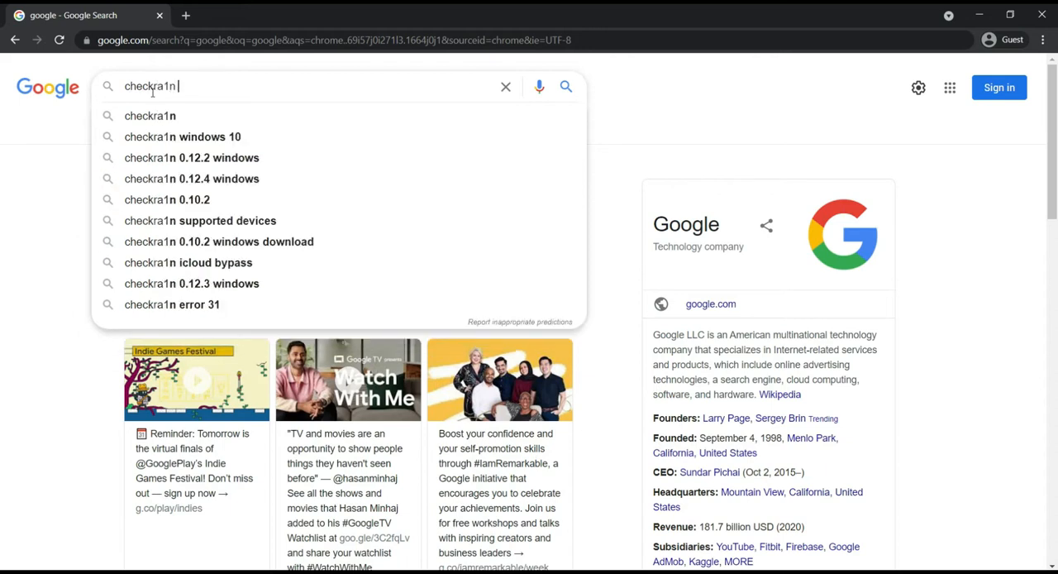
type("windows")
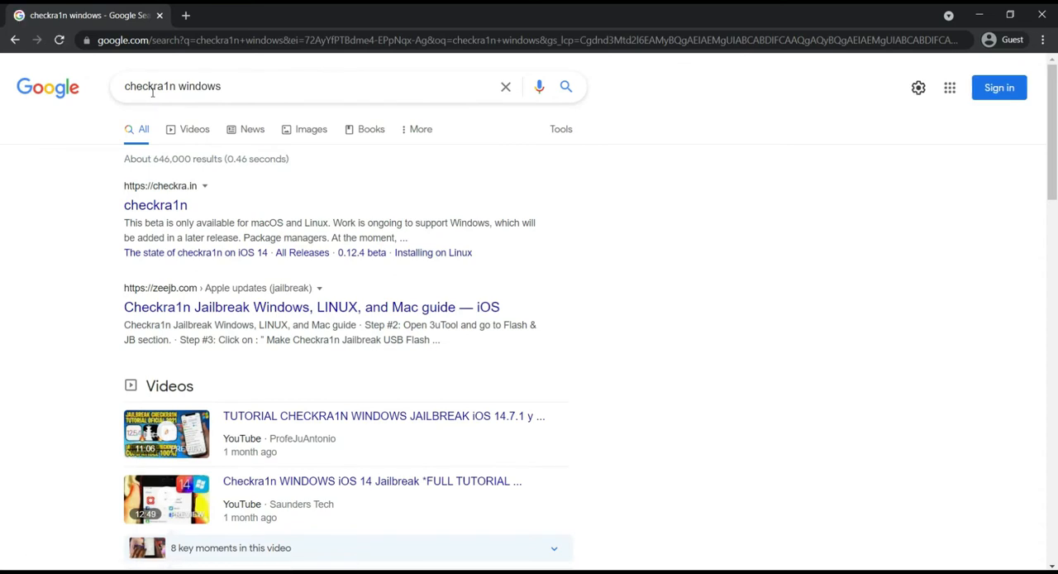
mouse_move(197, 307)
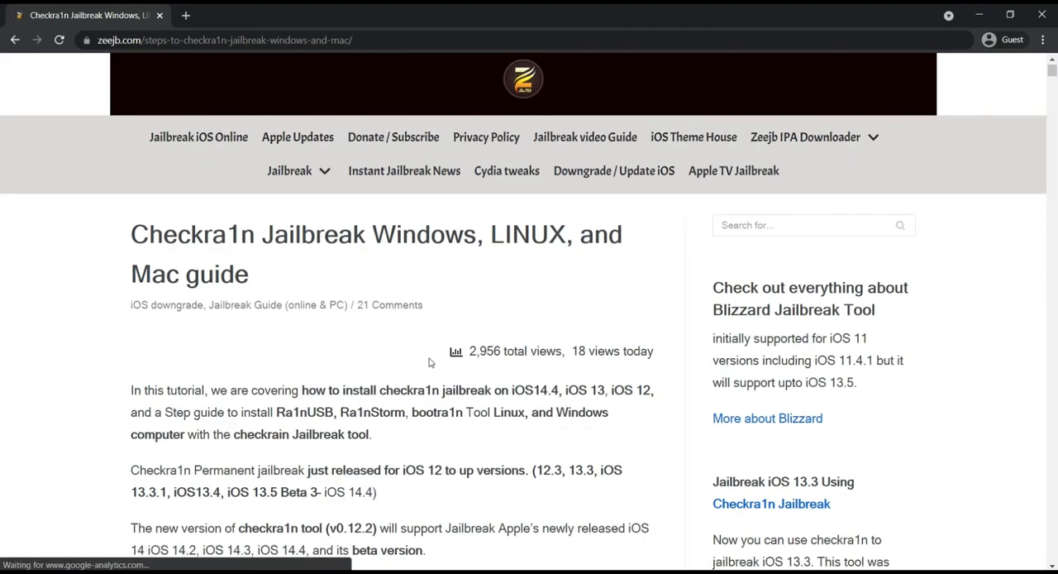
Scroll the zeejb guide to the operating-system choices and jump to the Windows instructions.
scroll("down", 3)
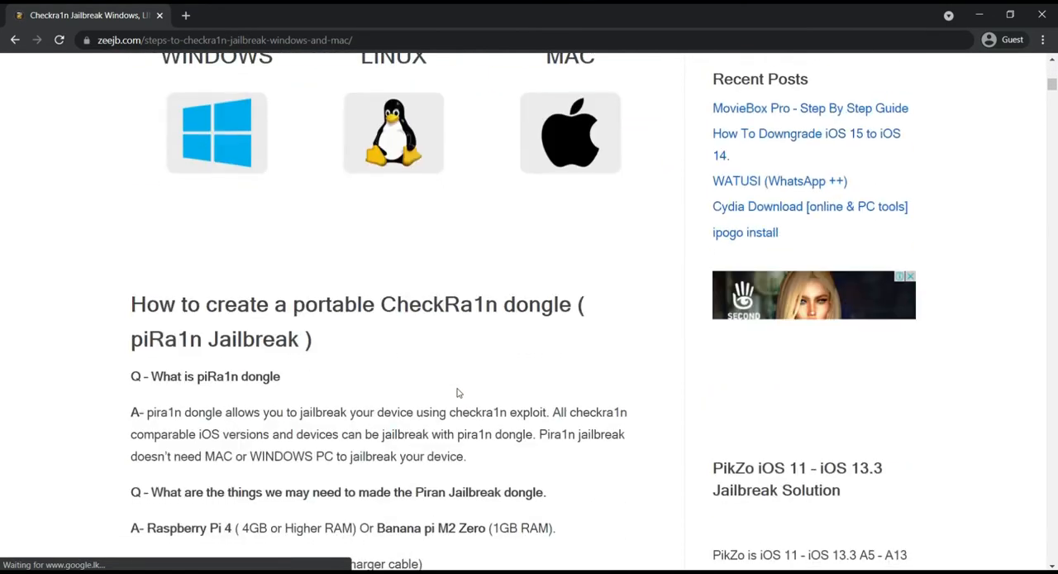
scroll("down", 3)
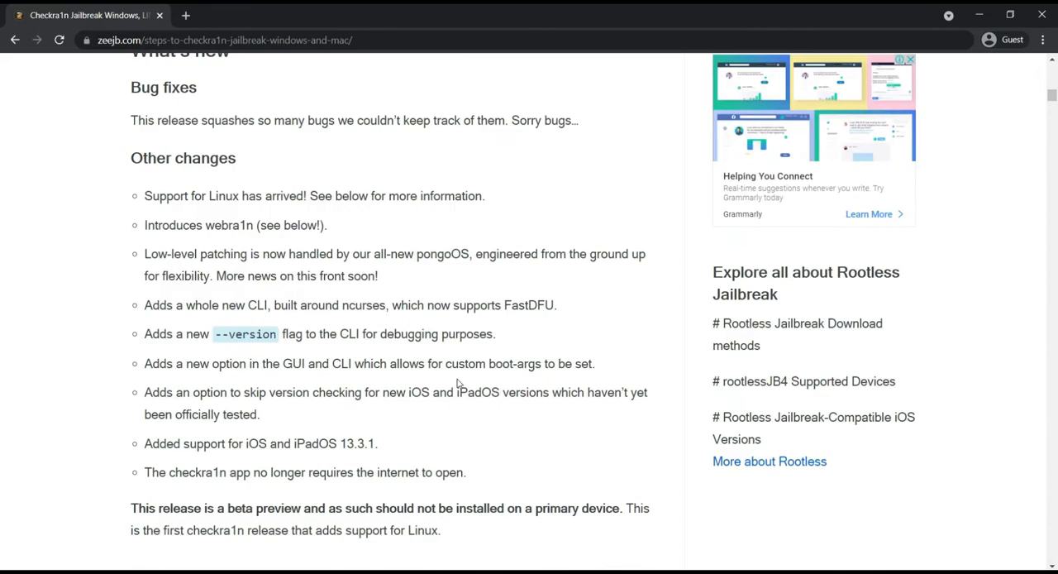
scroll("down", 3)
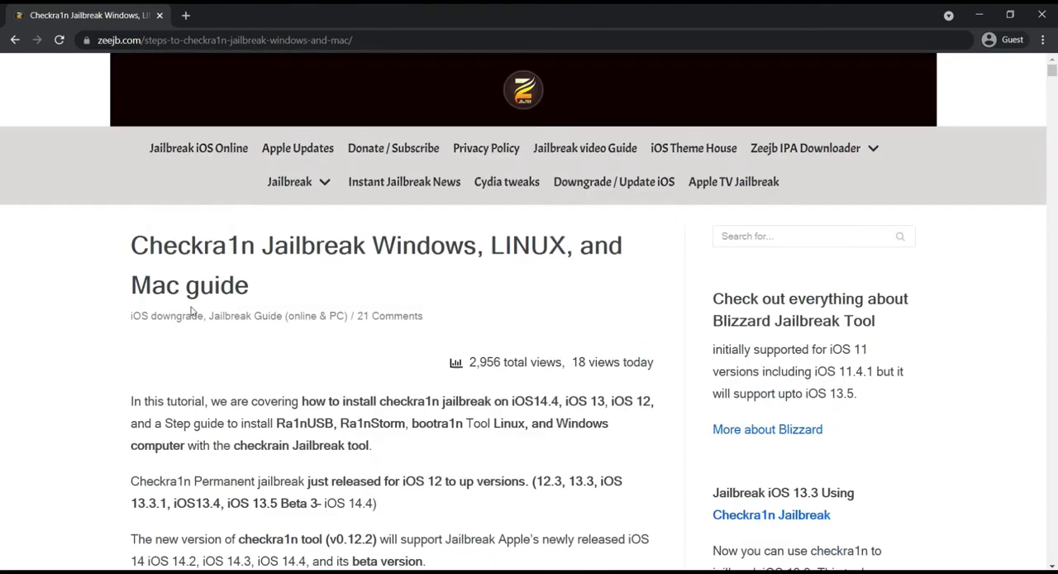
scroll("down", 3)
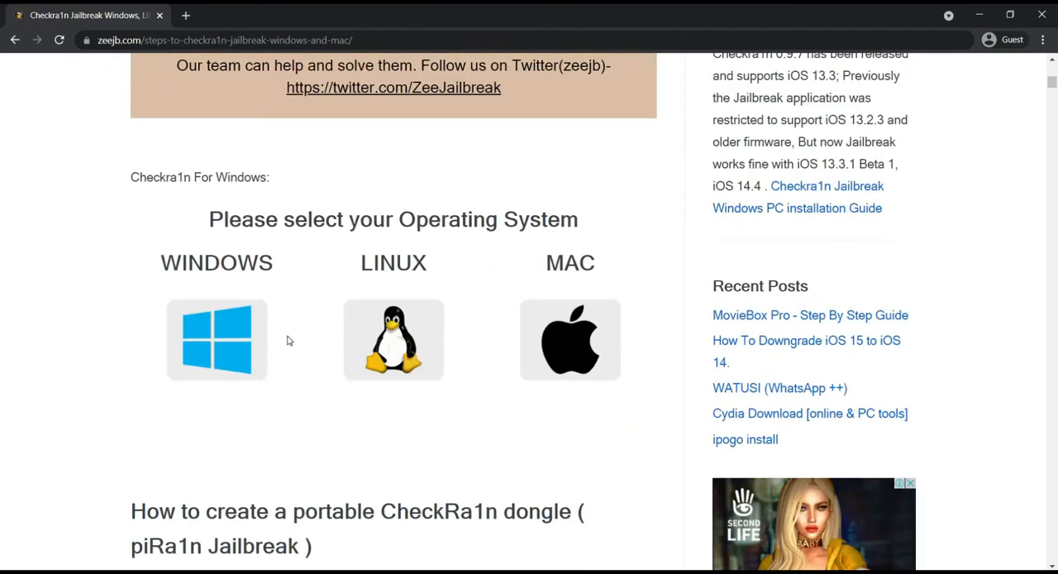
left_click_drag(209, 219, 277, 263)
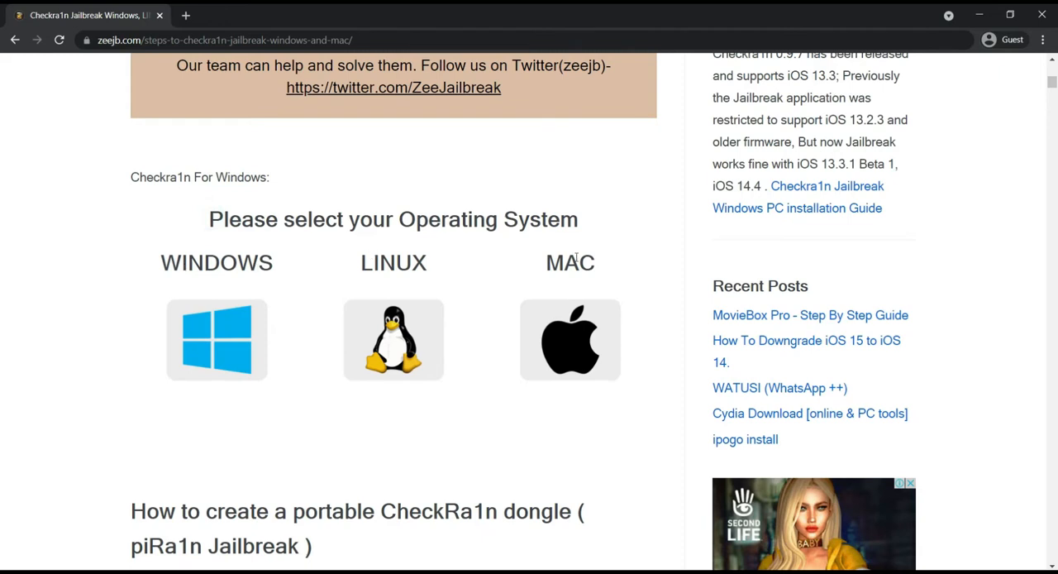
mouse_move(225, 325)
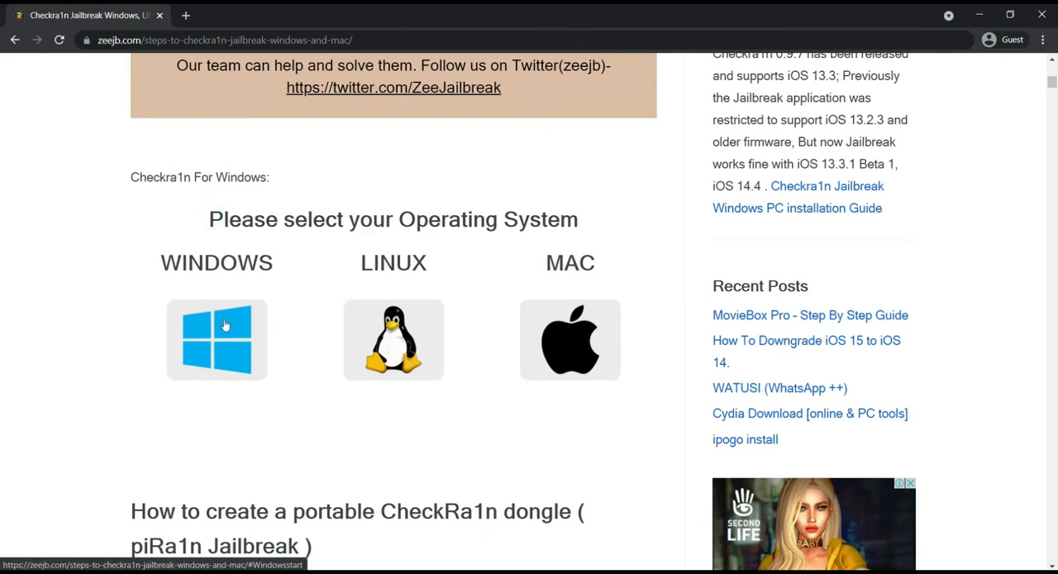
left_click(216, 341)
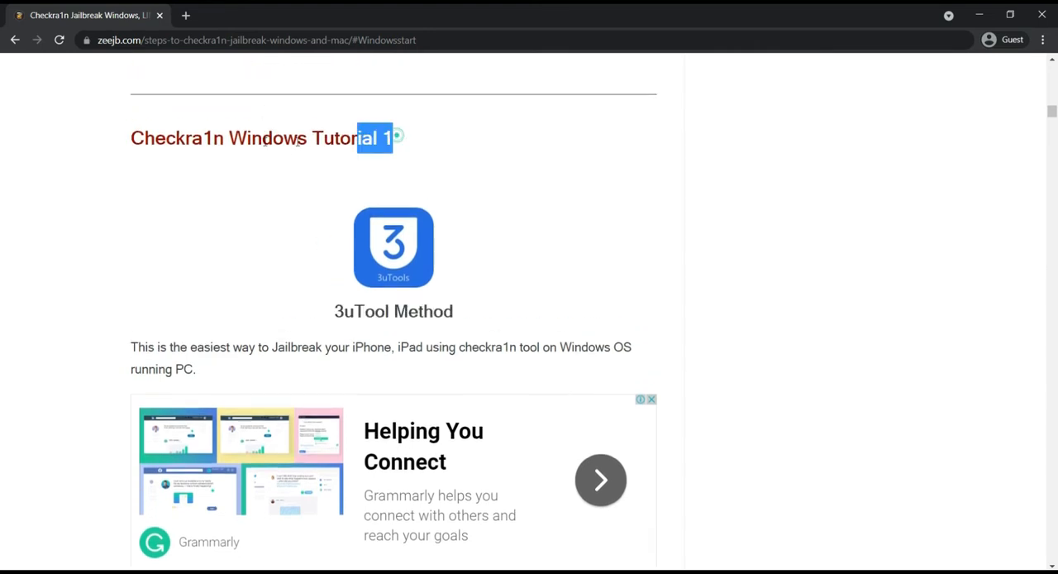
Highlight the 'Checkra1n Windows Tutorial 1' heading and page through its 3uTool steps.
triple_click(248, 138)
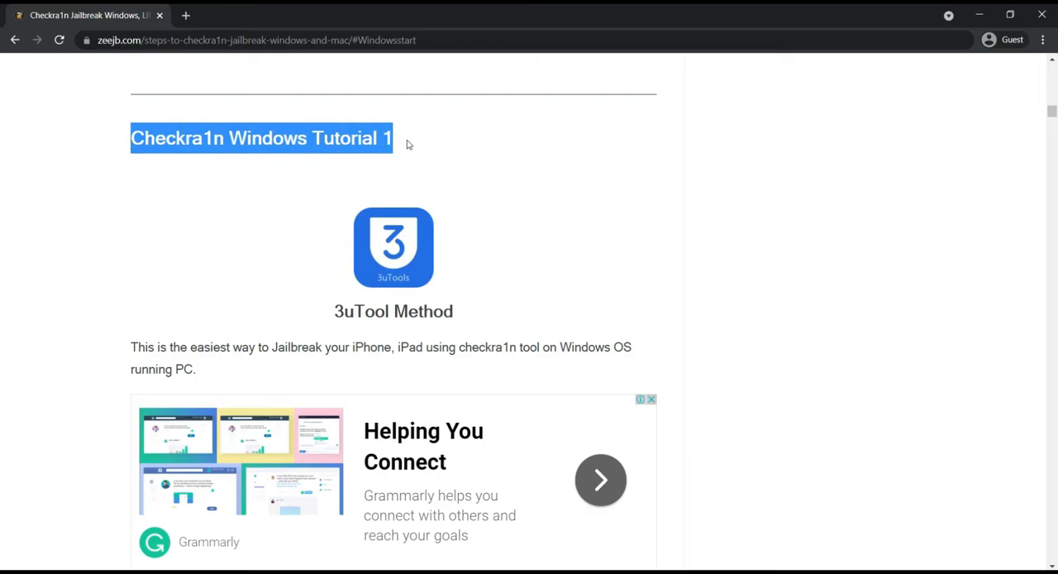
scroll("down", 3)
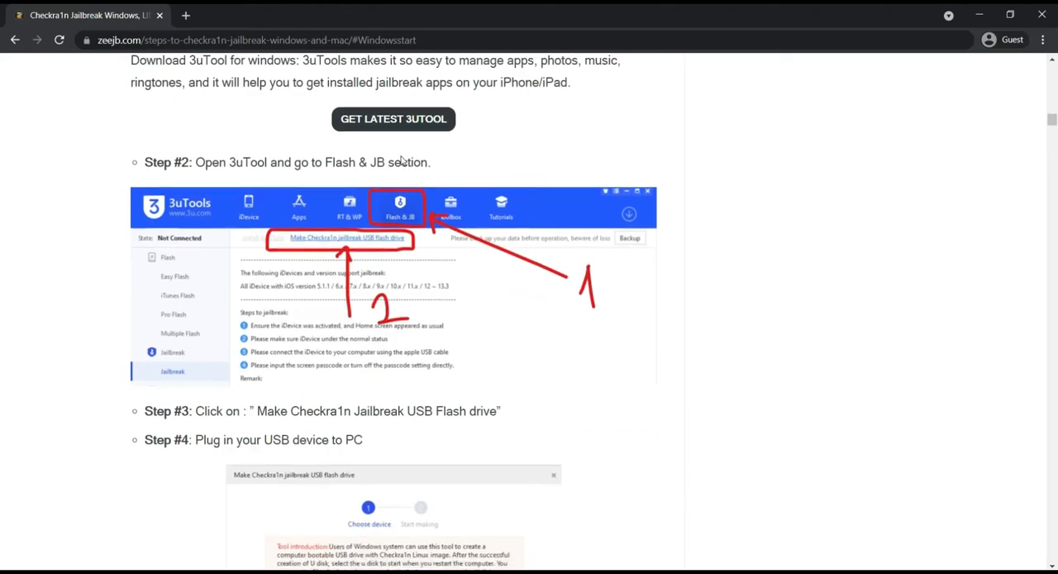
scroll("down", 3)
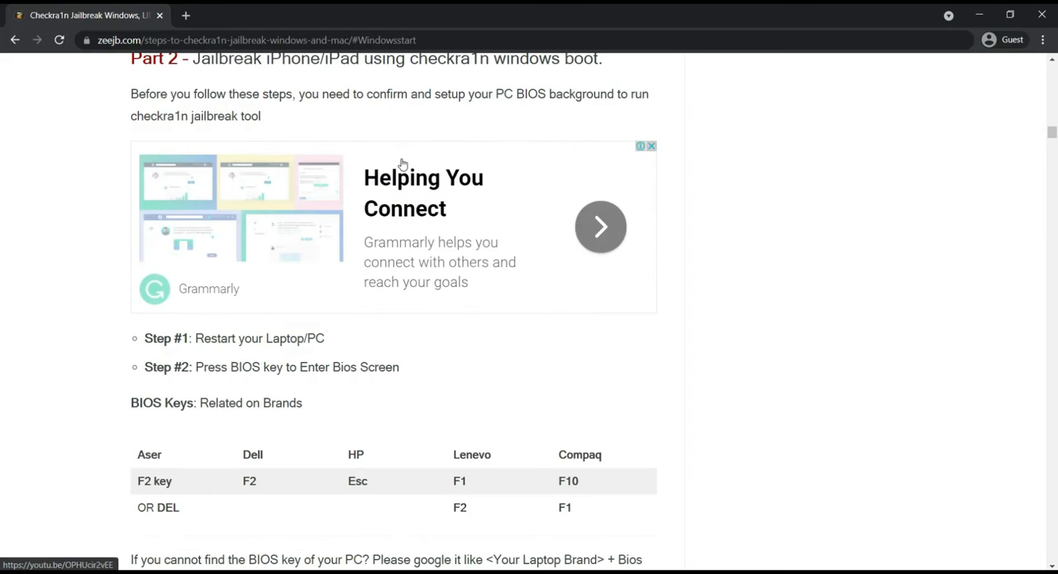
scroll("down", 3)
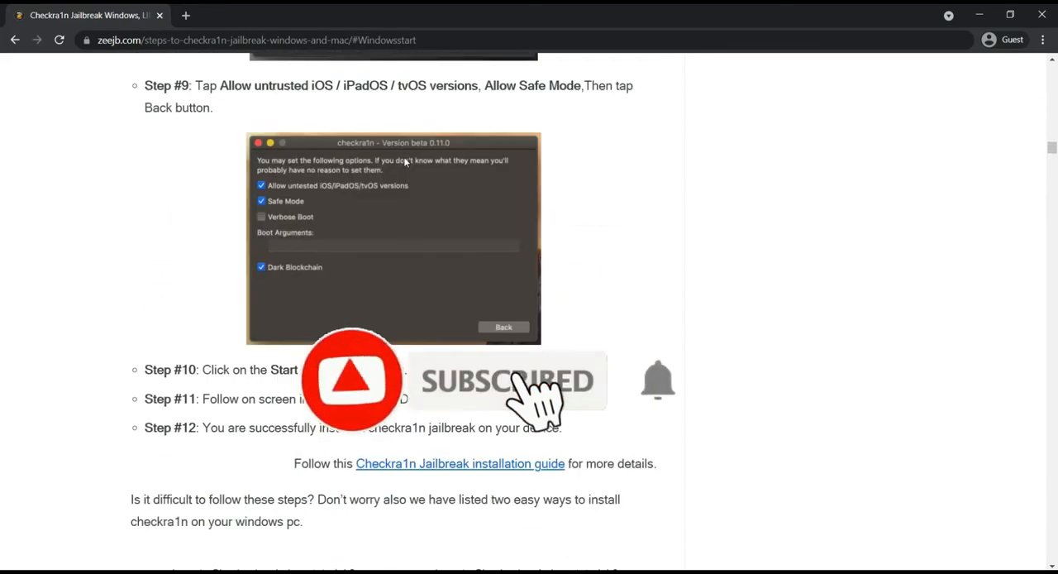
scroll("down", 3)
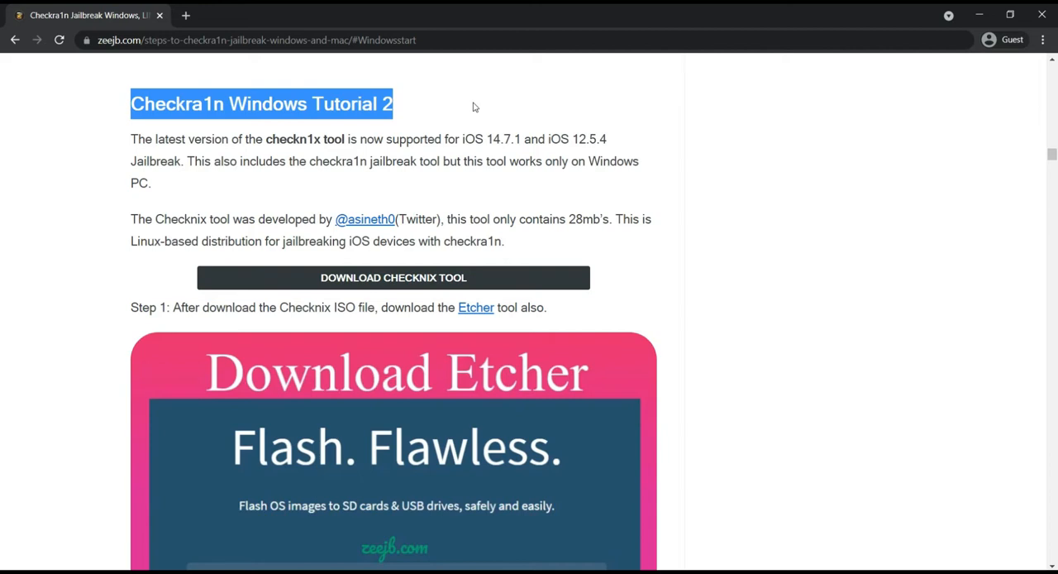
mouse_move(633, 160)
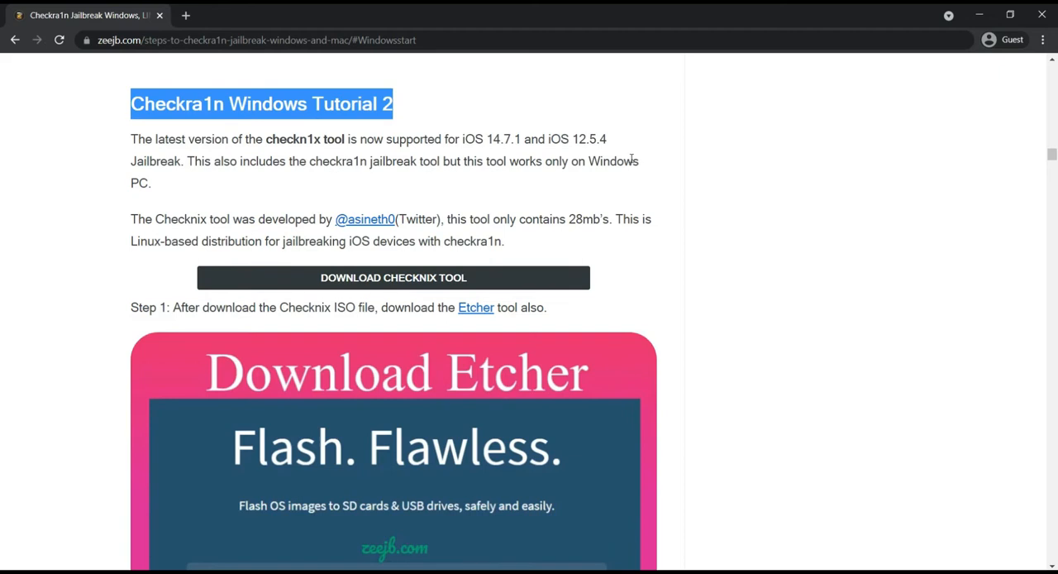
Scroll to Tutorial 2 and highlight 'checkn1x' in its introduction.
scroll("down", 3)
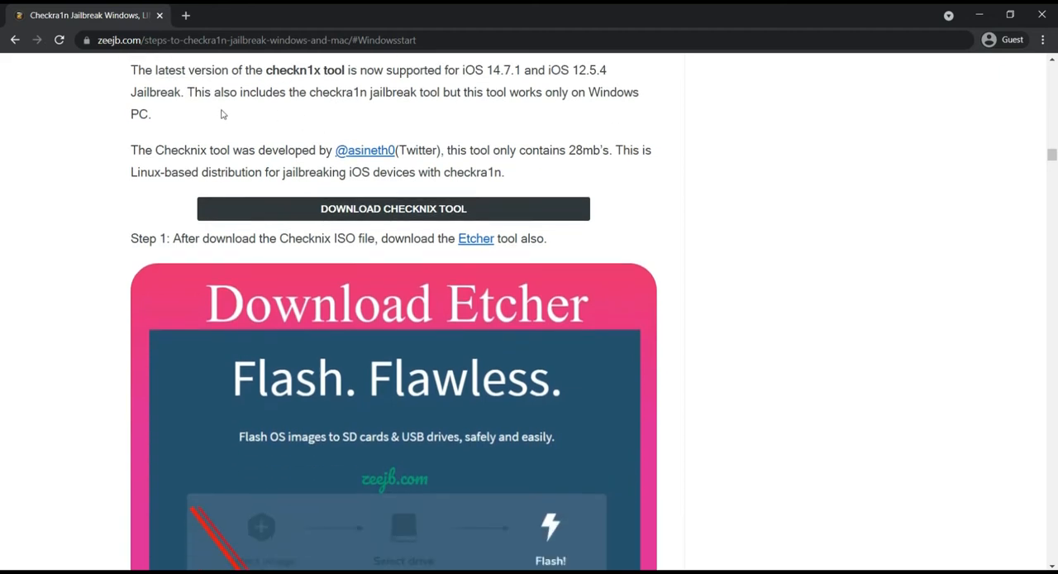
mouse_move(446, 116)
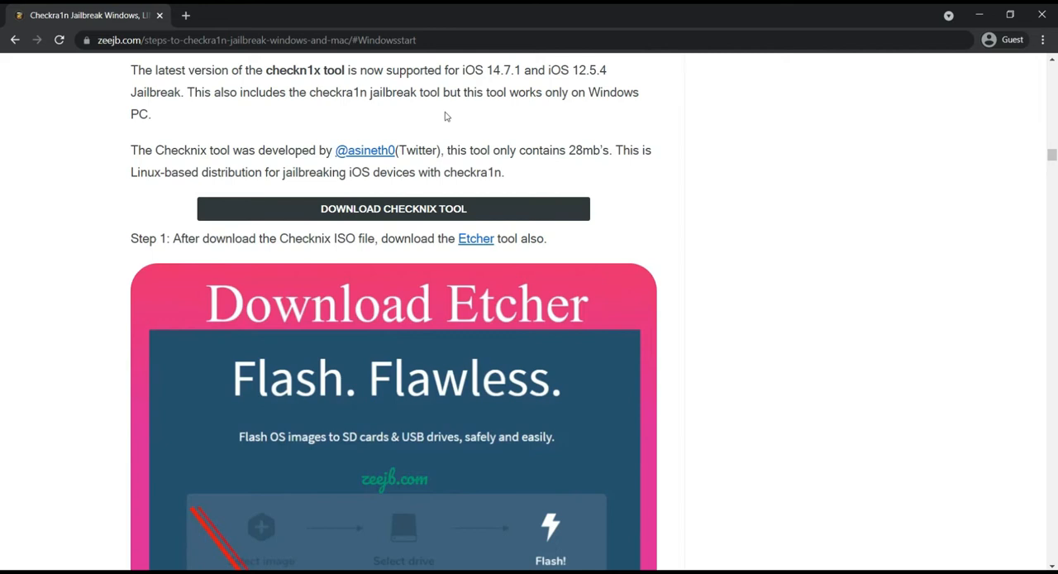
mouse_move(502, 124)
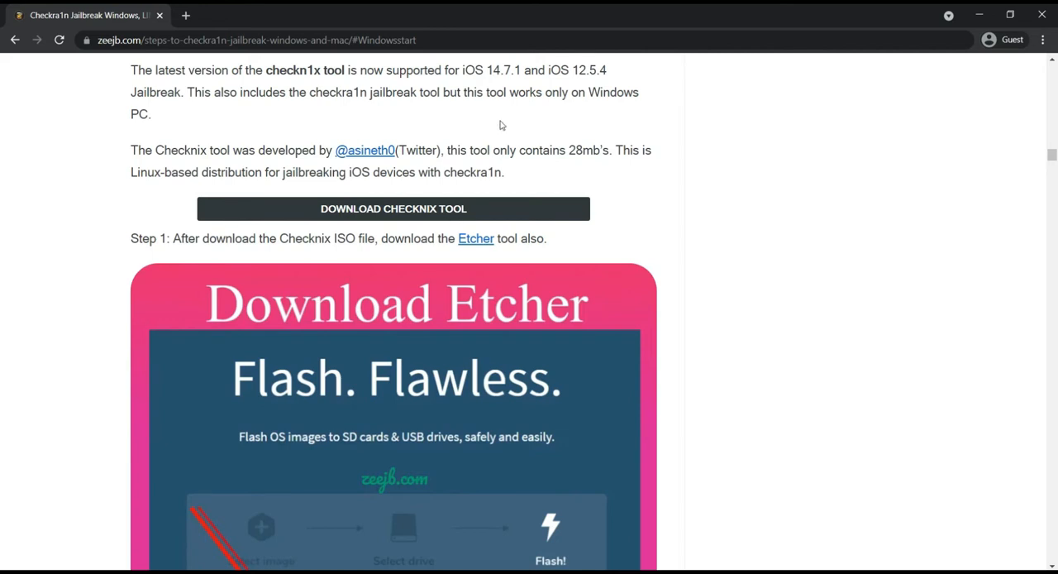
mouse_move(574, 118)
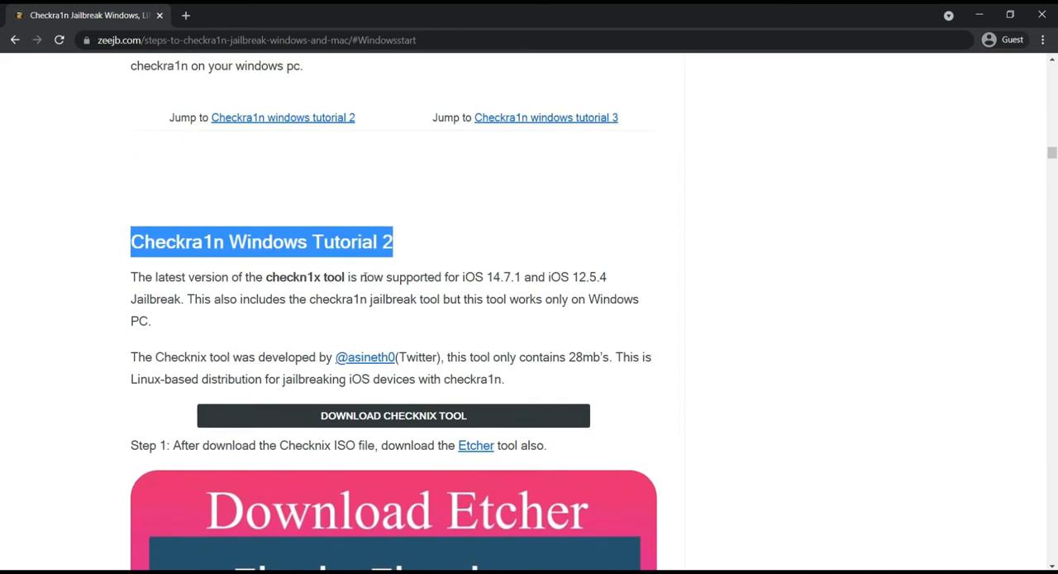
double_click(296, 277)
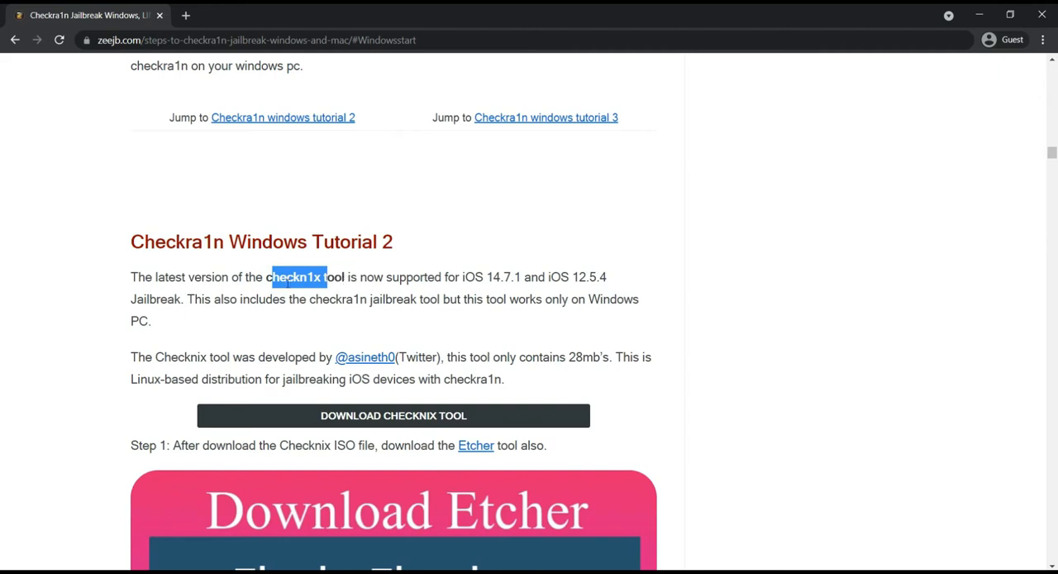
mouse_move(451, 332)
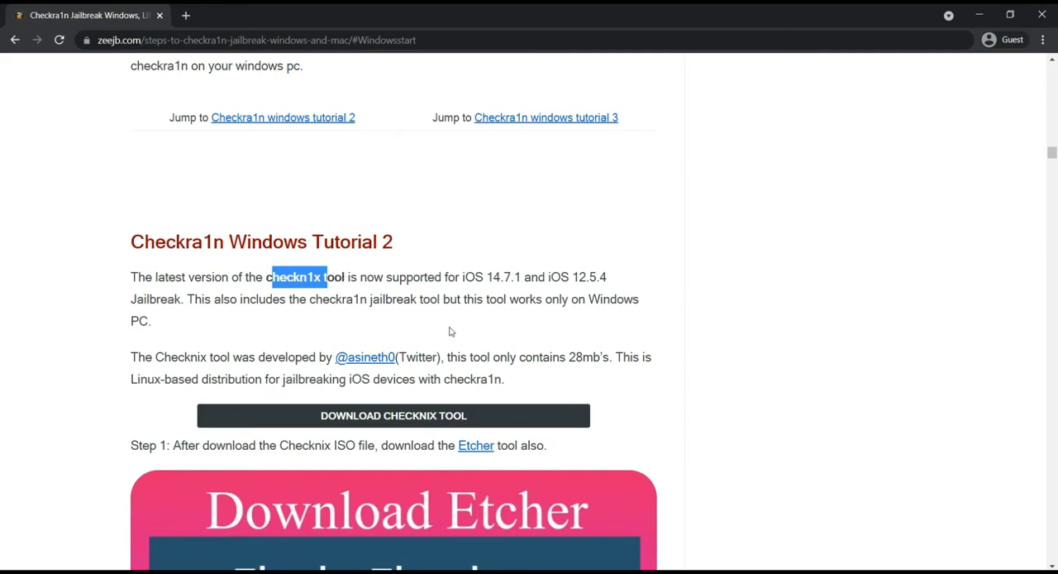
scroll("down", 3)
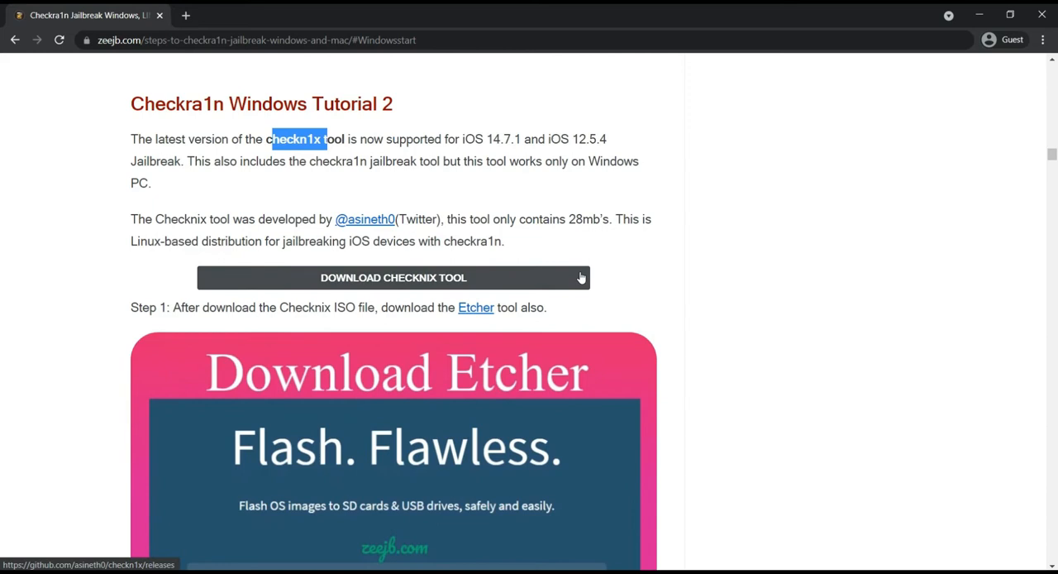
mouse_move(647, 244)
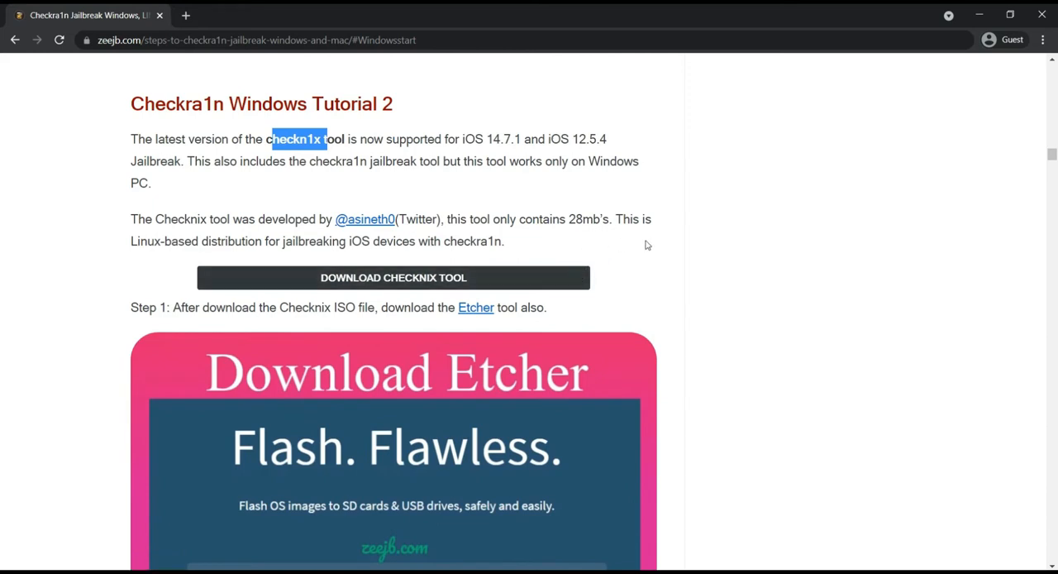
mouse_move(243, 176)
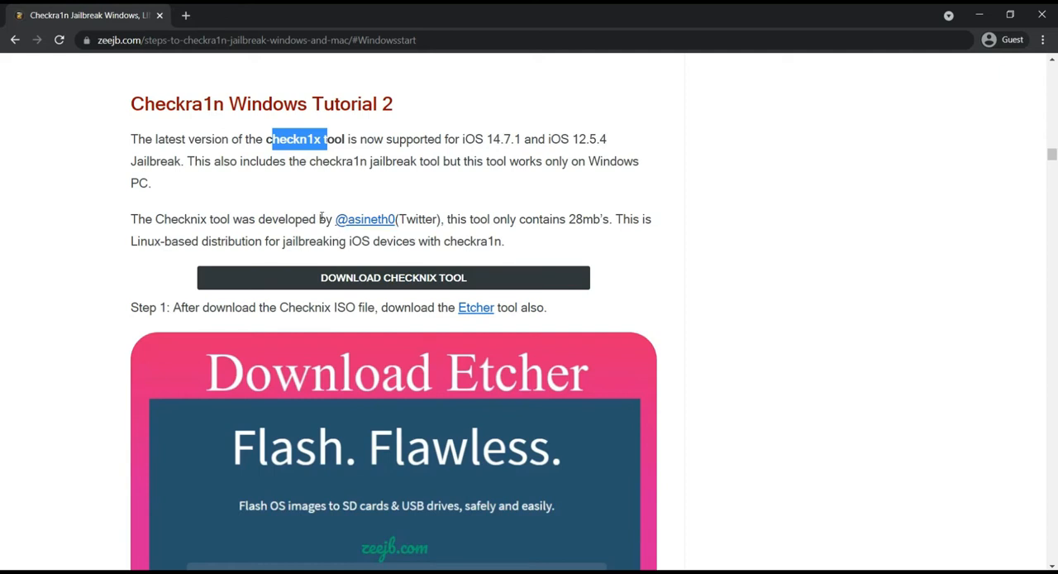
Read Tutorial 2's developer credit and follow the 'DOWNLOAD CHECKNIX TOOL' link to GitHub.
left_click_drag(319, 219, 442, 219)
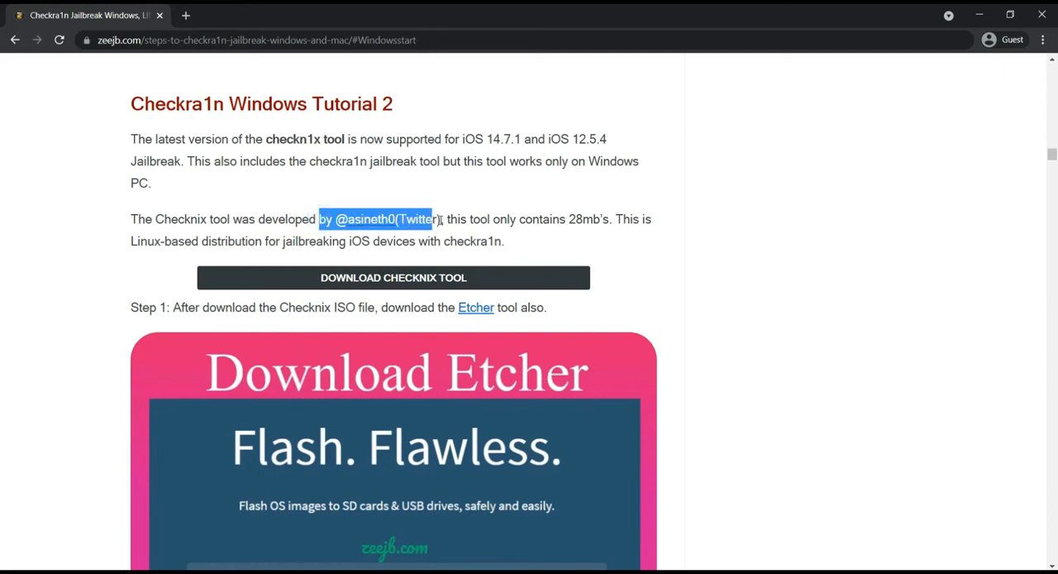
left_click(557, 230)
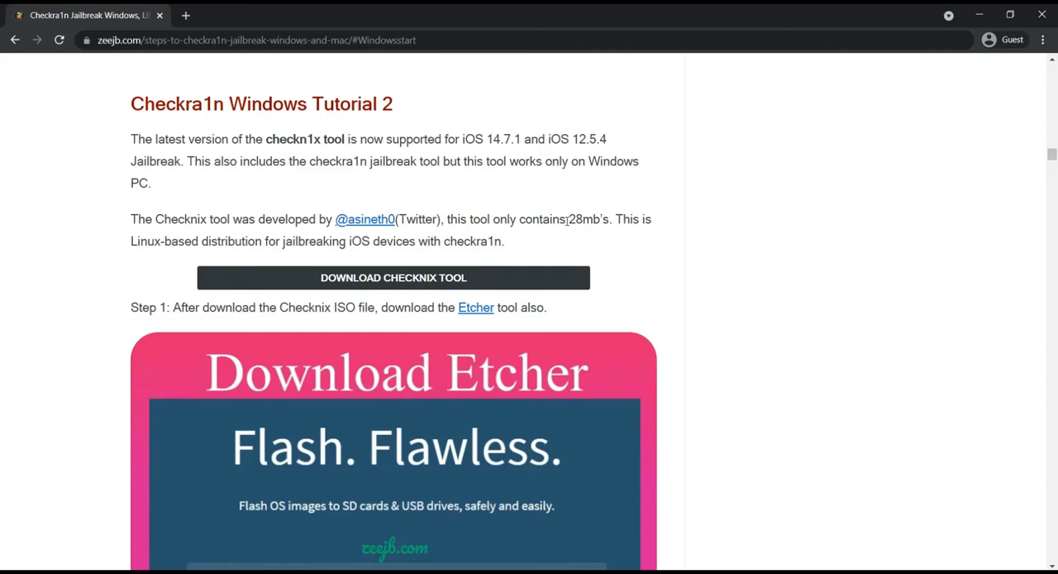
mouse_move(430, 291)
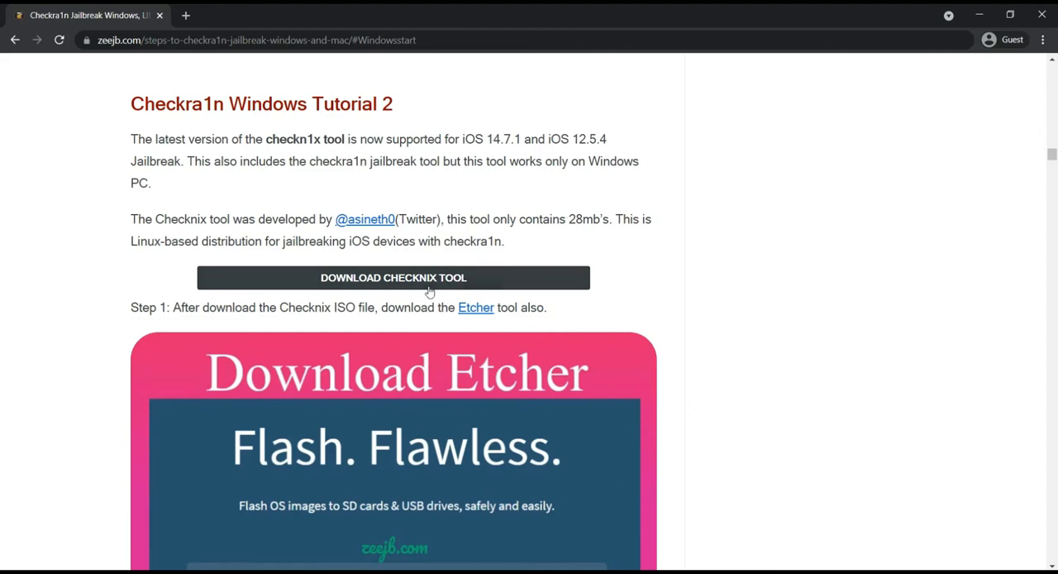
scroll("down", 3)
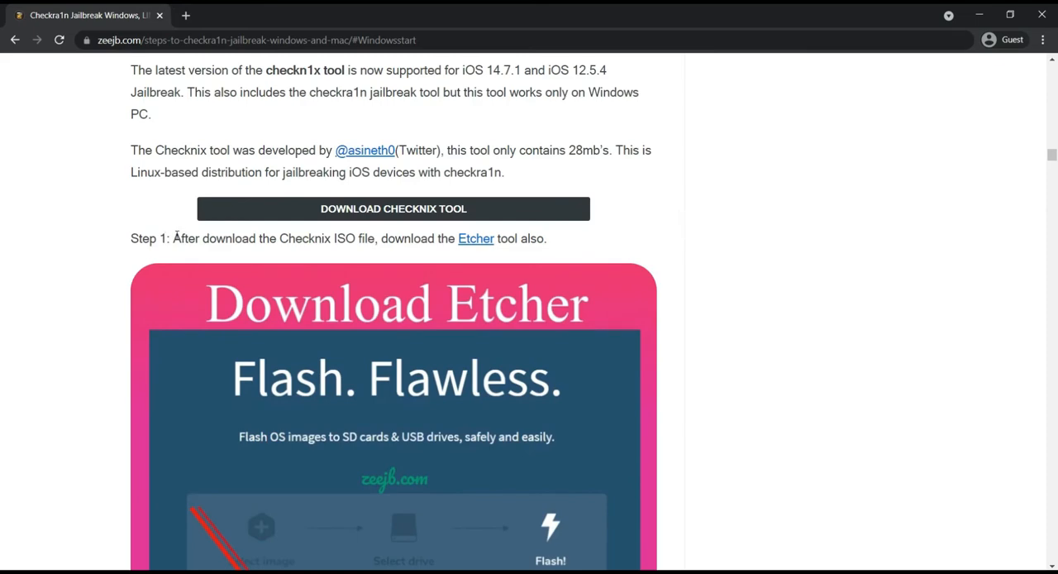
scroll("down", 3)
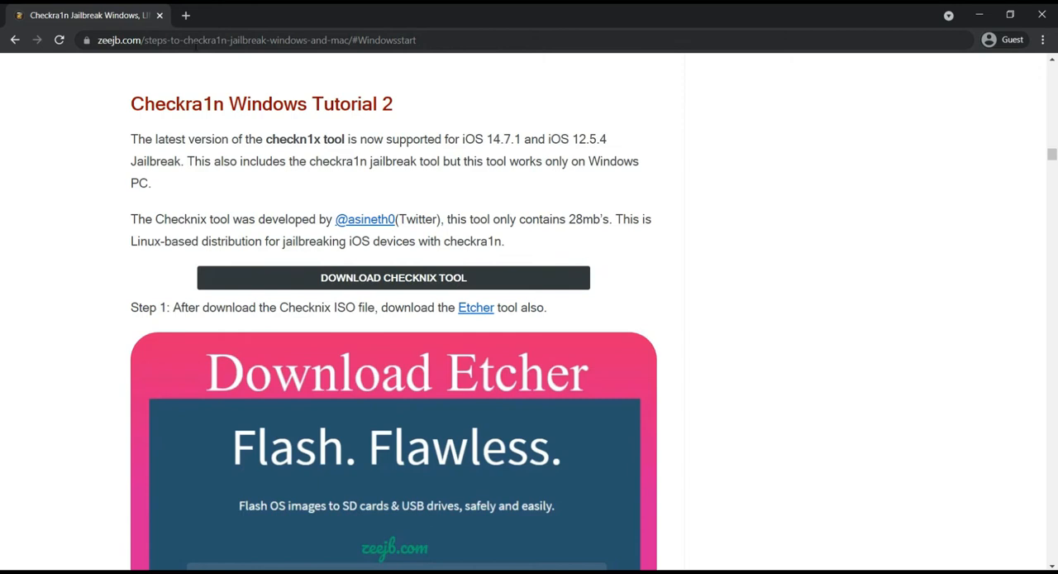
mouse_move(444, 235)
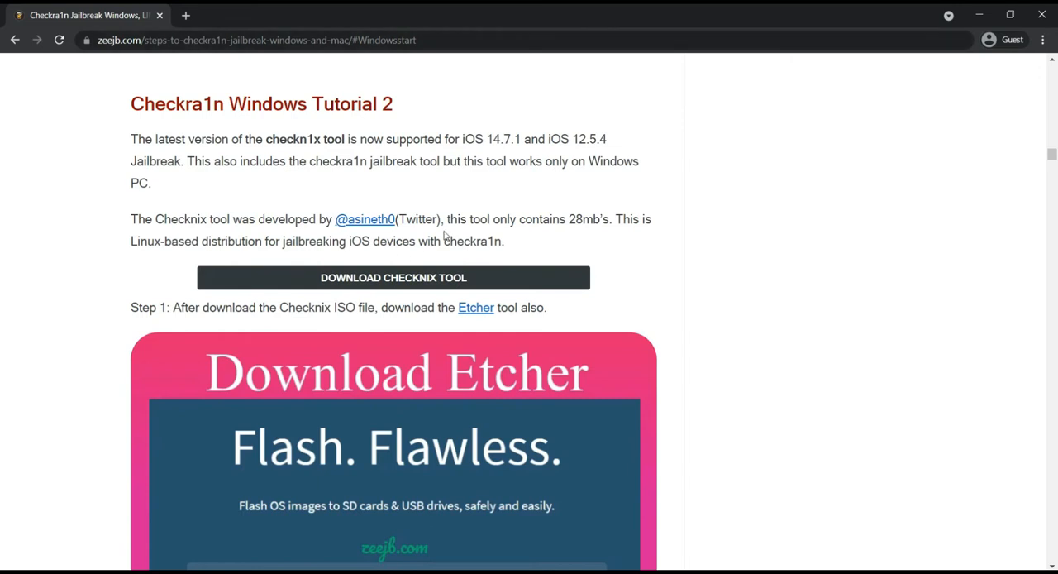
left_click_drag(130, 91, 490, 139)
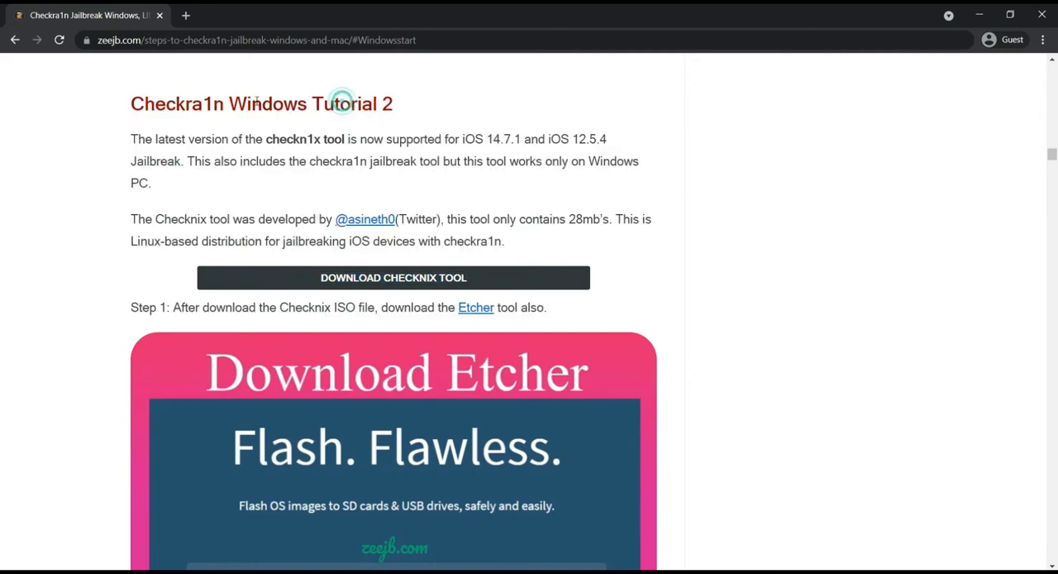
mouse_move(337, 294)
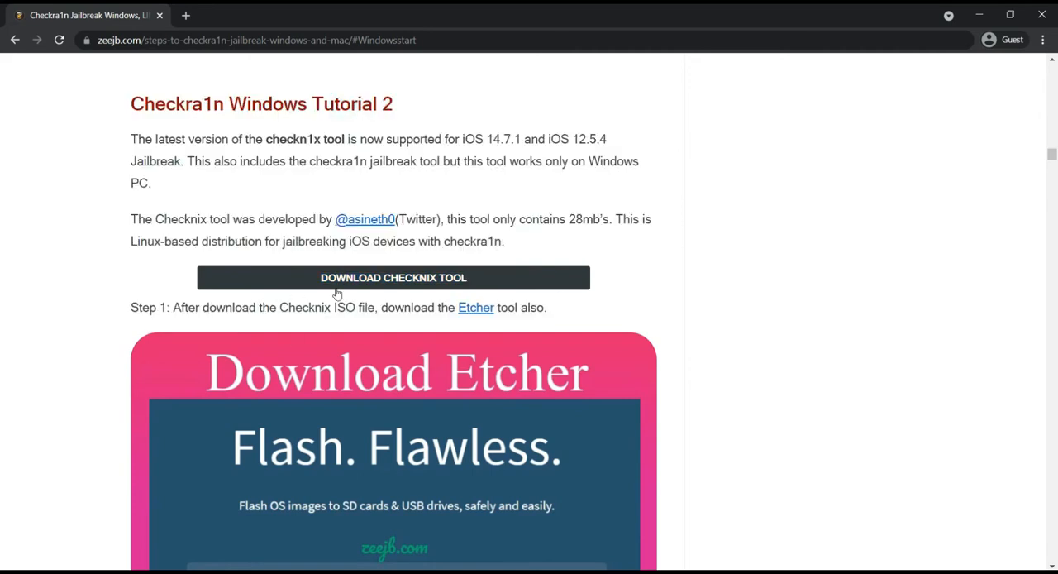
mouse_move(401, 284)
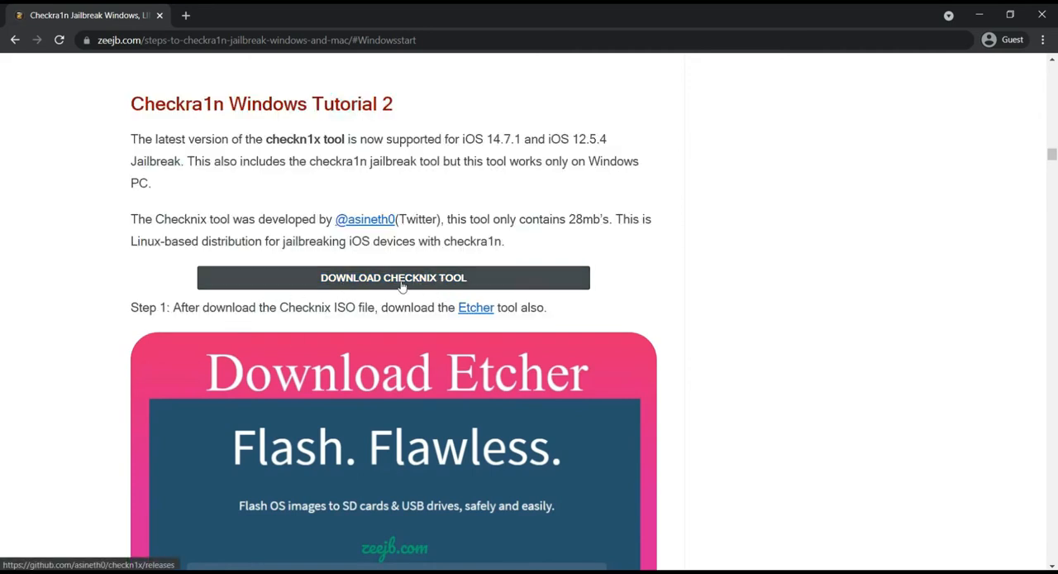
mouse_move(418, 292)
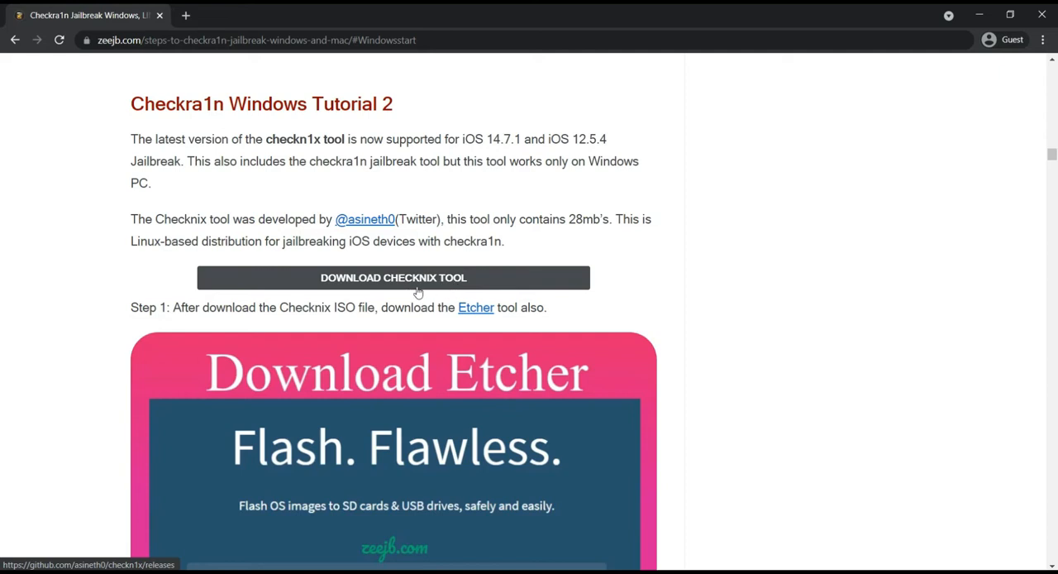
mouse_move(426, 287)
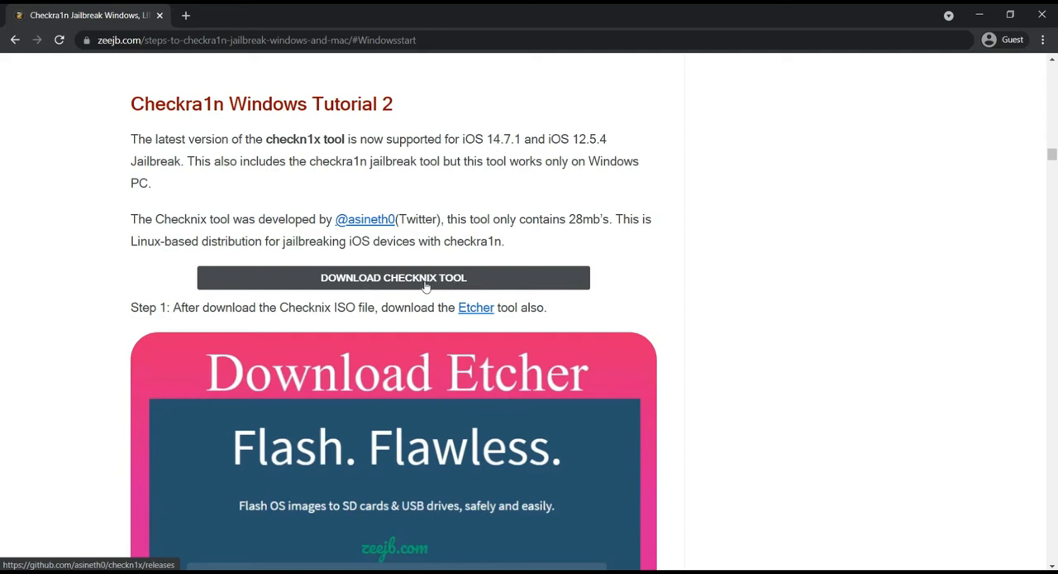
left_click(425, 277)
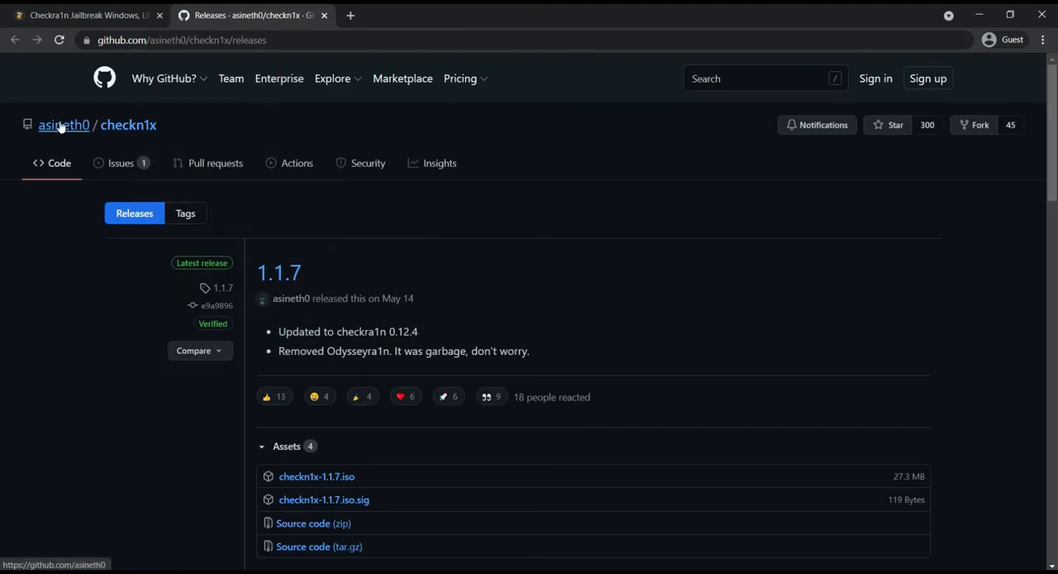
mouse_move(218, 114)
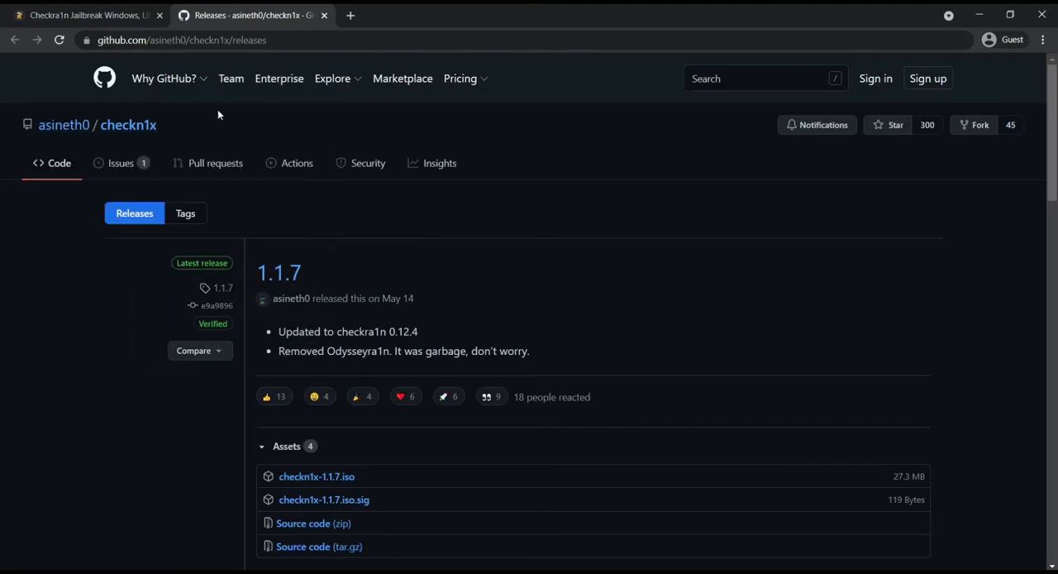
mouse_move(483, 252)
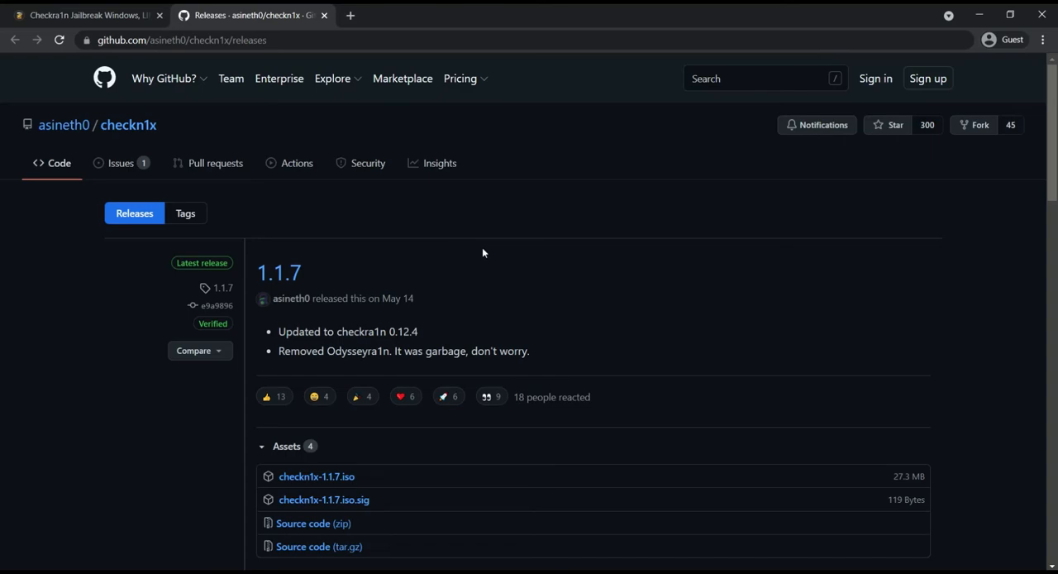
scroll("down", 3)
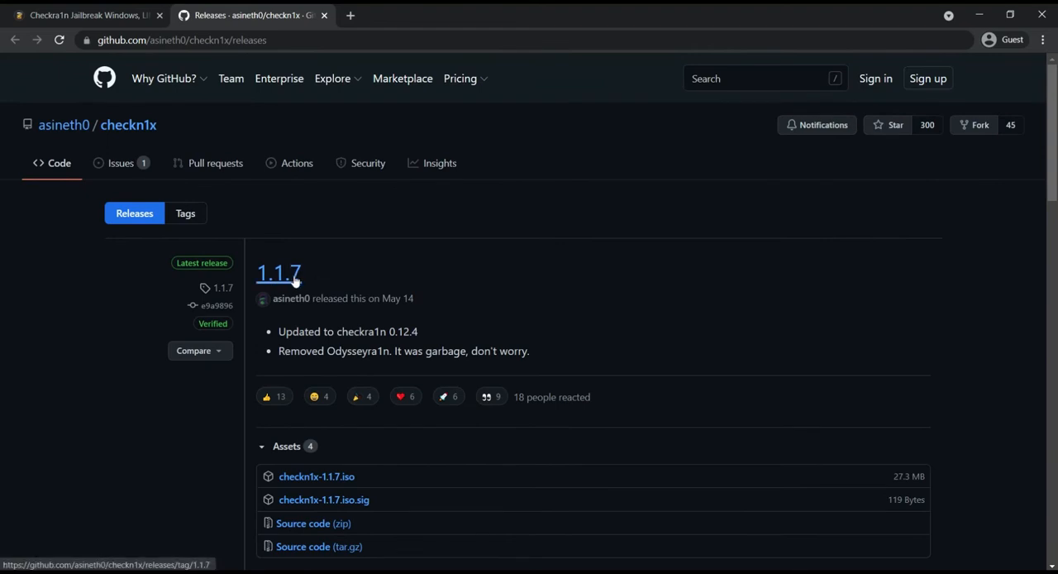
mouse_move(300, 342)
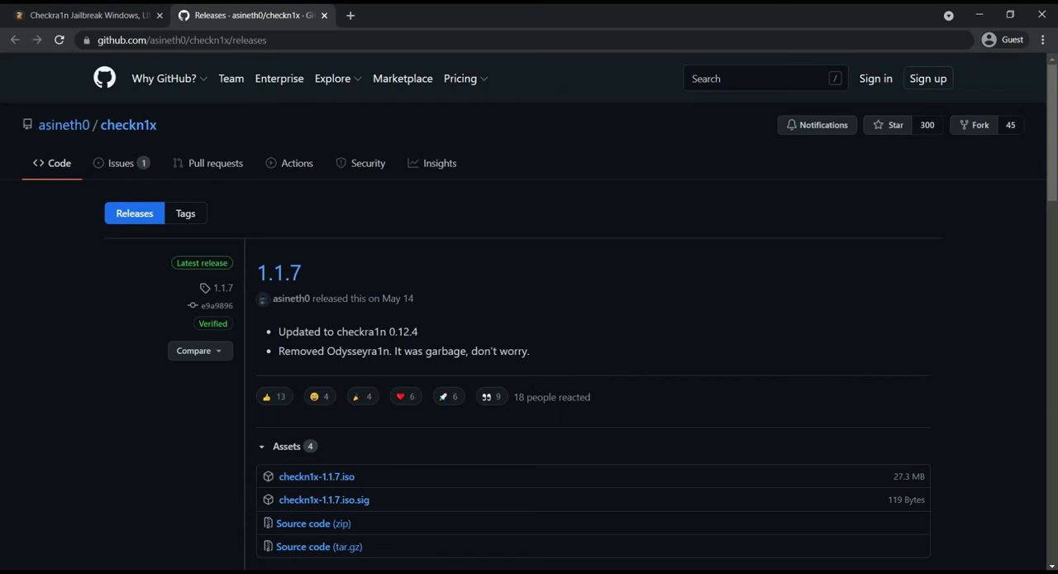
double_click(403, 331)
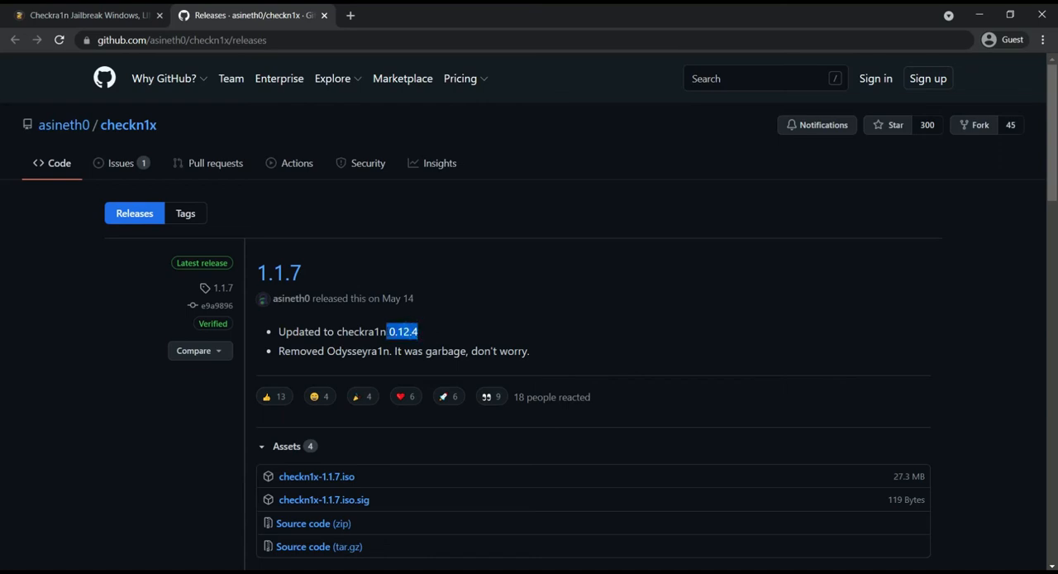
mouse_move(453, 332)
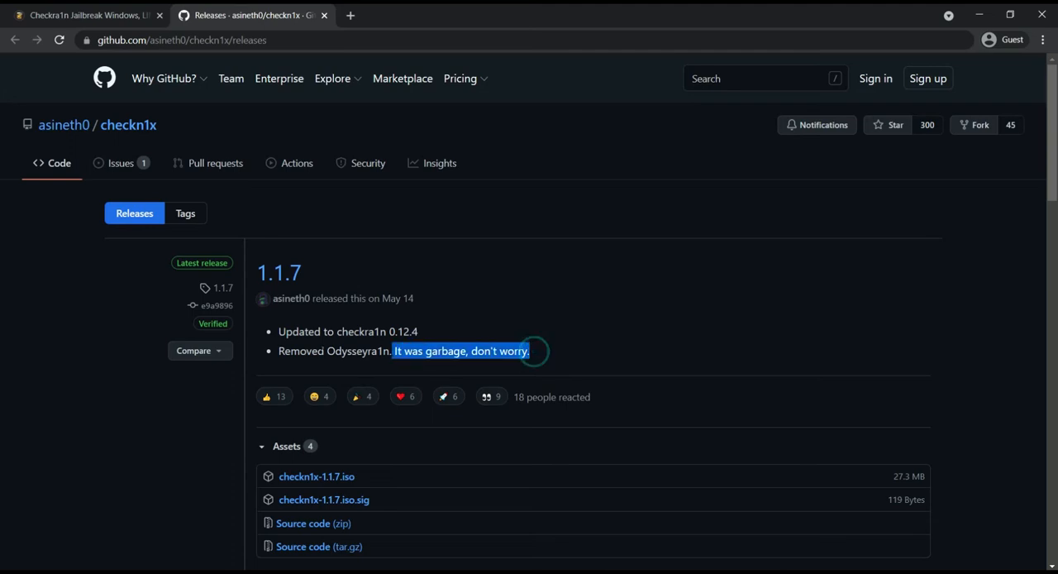
scroll("down", 3)
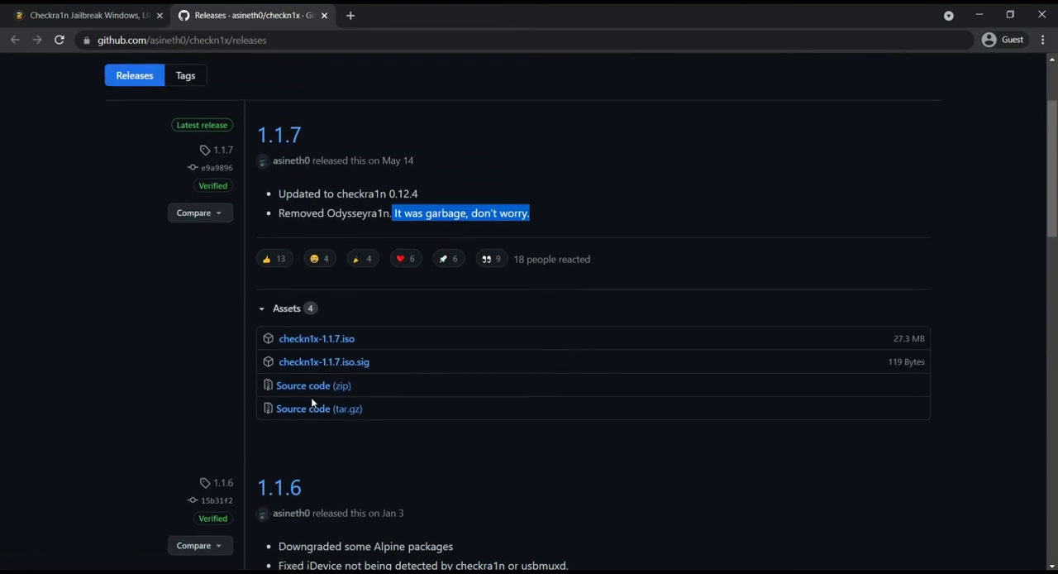
mouse_move(317, 412)
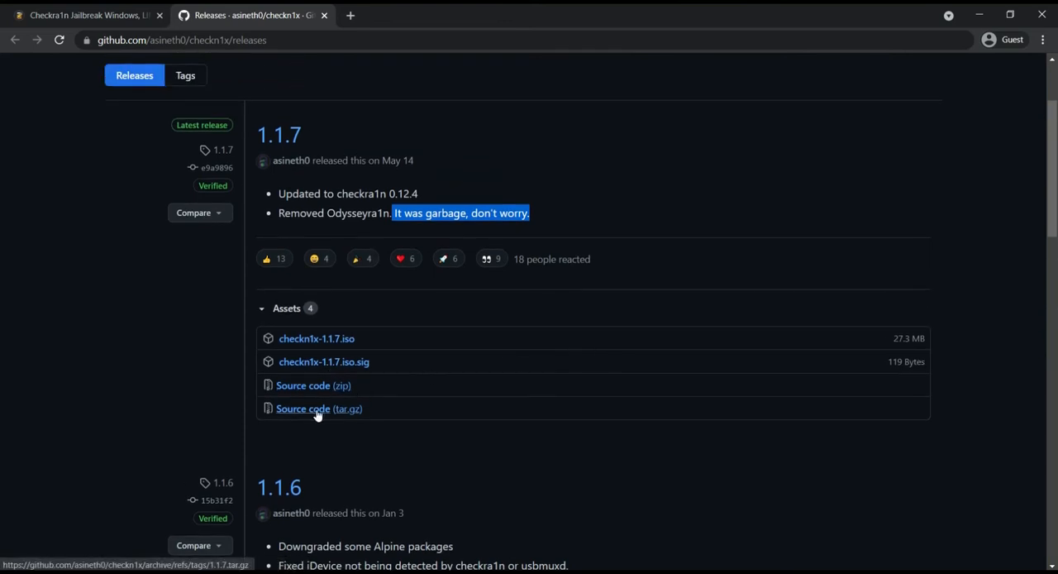
mouse_move(305, 346)
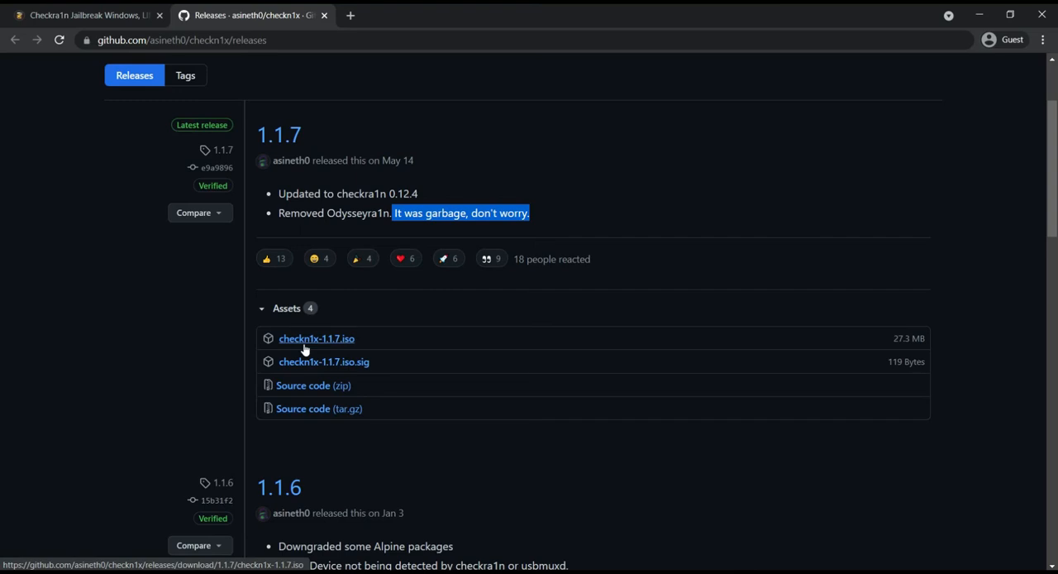
mouse_move(337, 349)
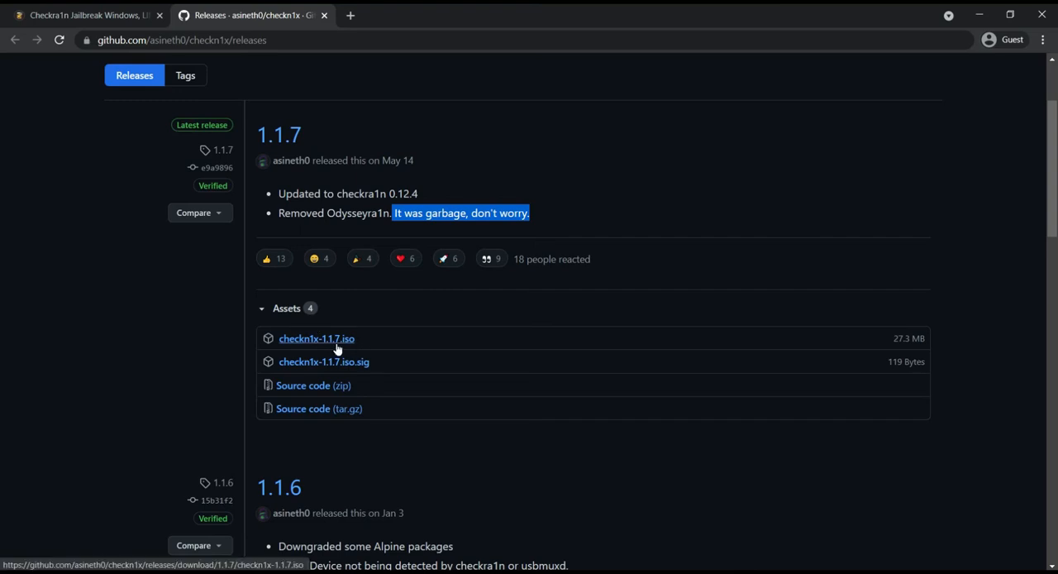
mouse_move(335, 348)
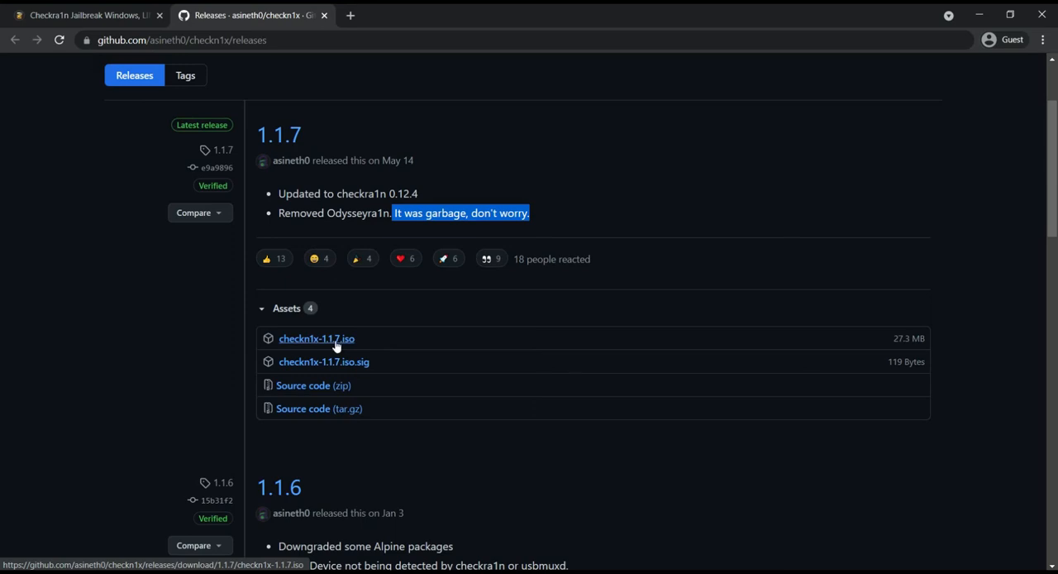
Download checkn1x-1.1.7.iso and cancel the duplicate download.
left_click(316, 338)
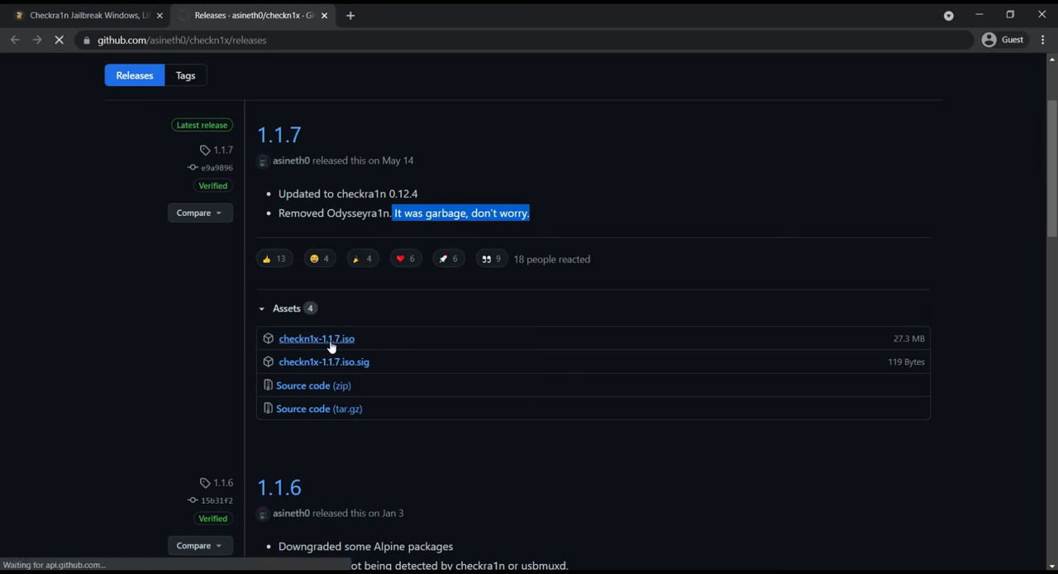
left_click(316, 338)
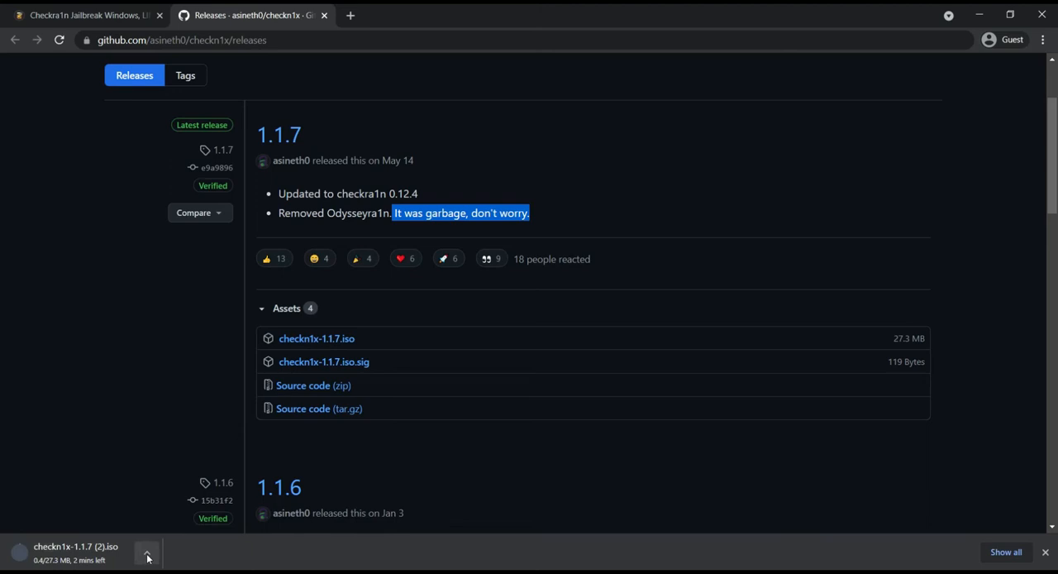
left_click(147, 551)
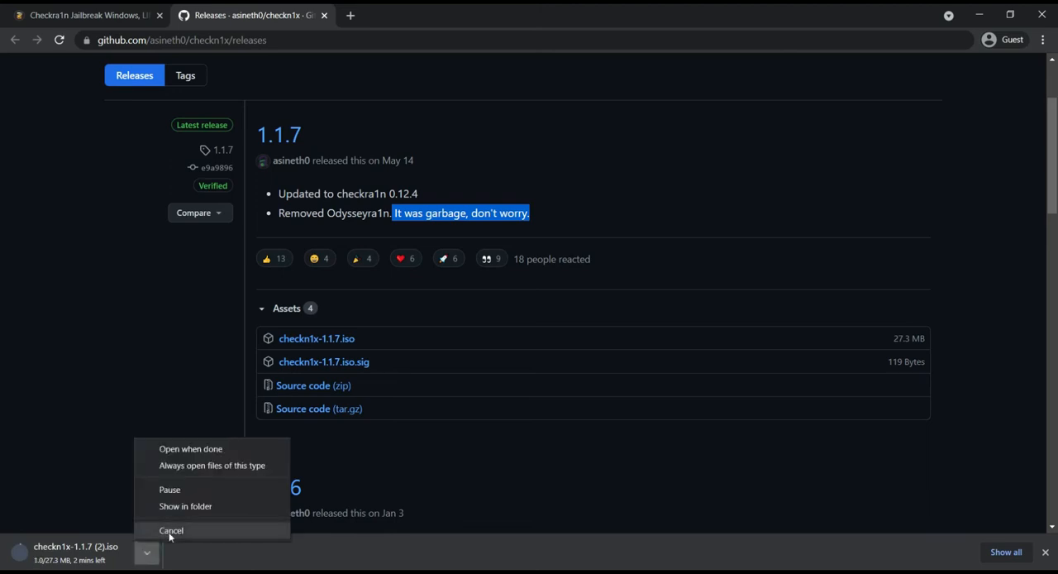
left_click(177, 529)
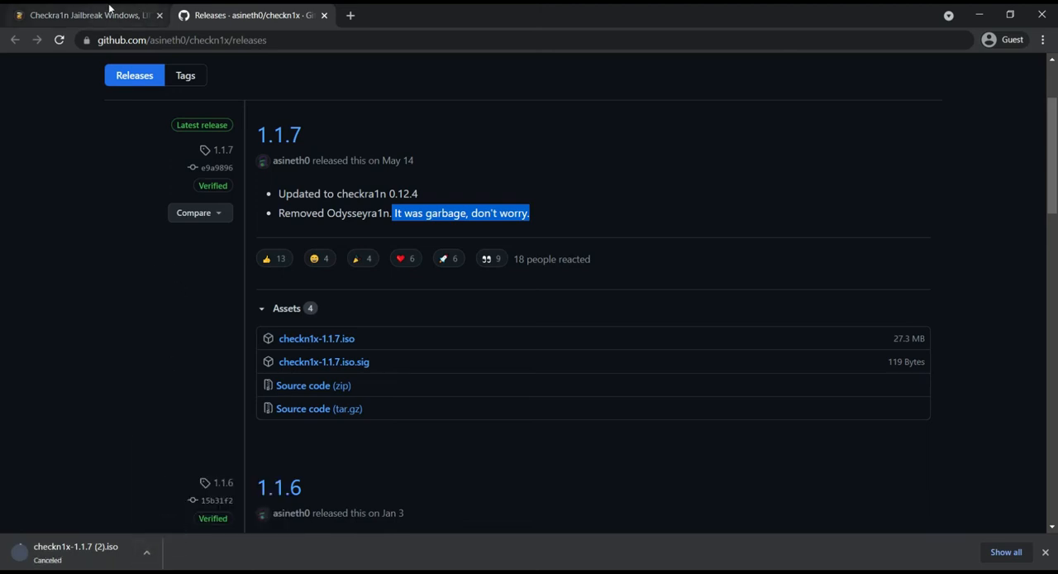
Back in the zeejb guide, find Step 1 and open the Etcher download site.
left_click(83, 15)
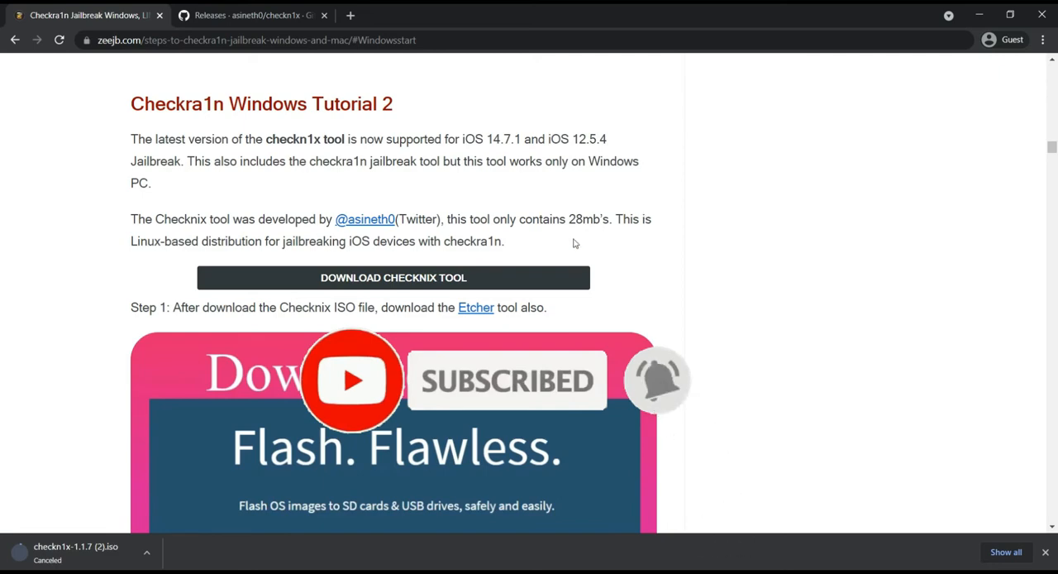
scroll("down", 3)
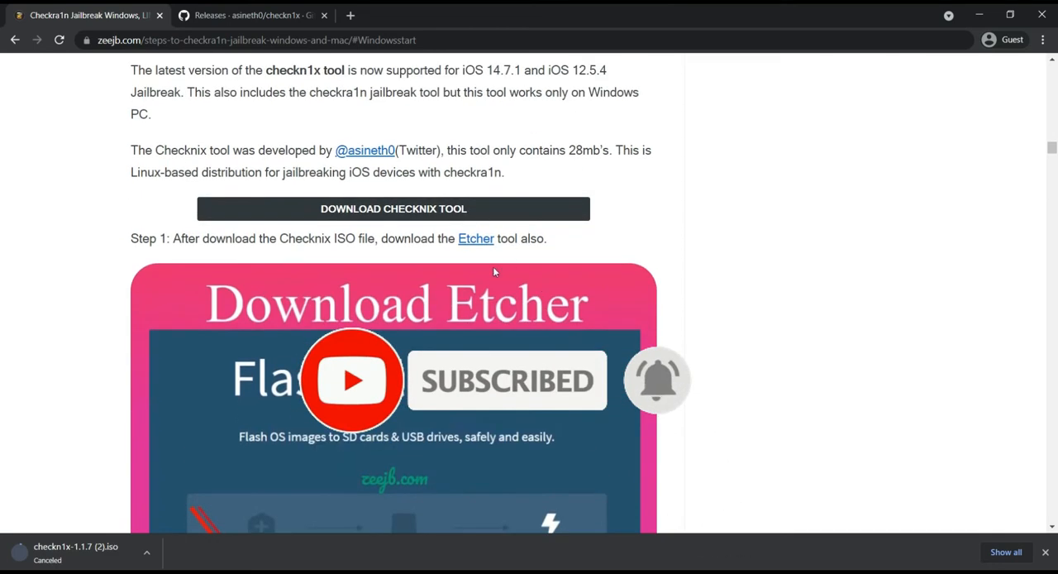
scroll("down", 3)
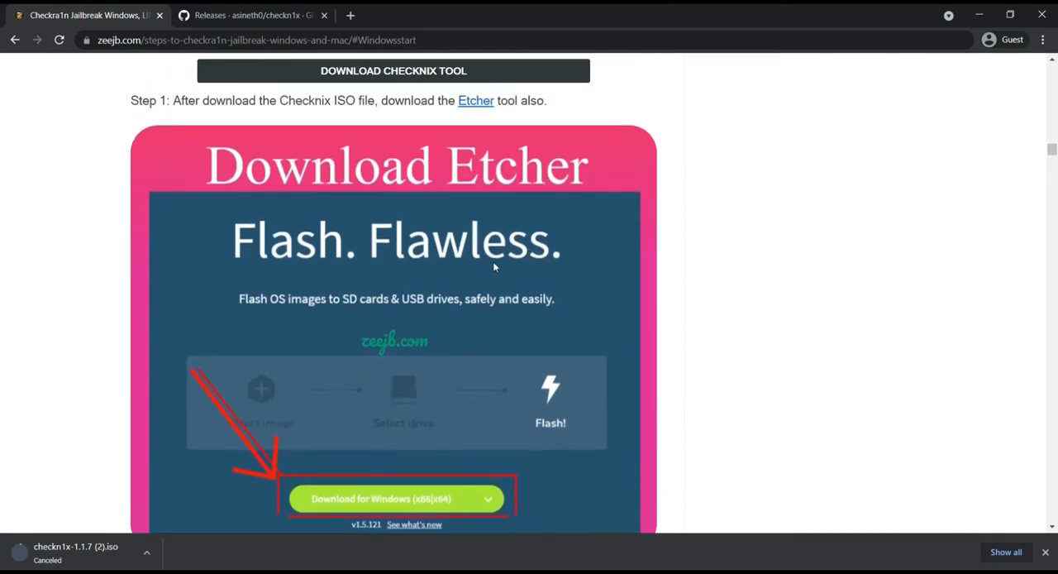
scroll("down", 3)
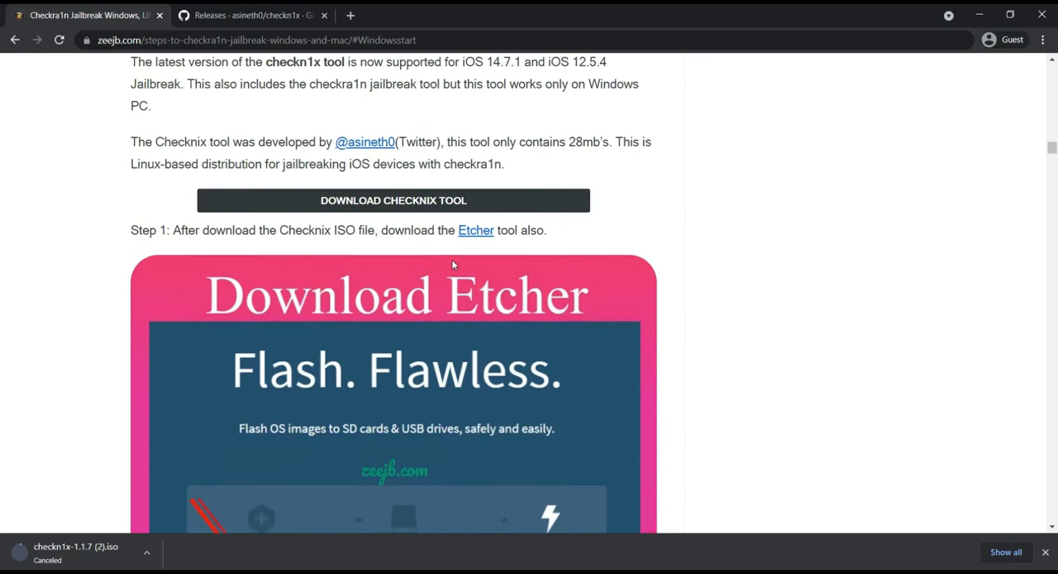
scroll("up", 3)
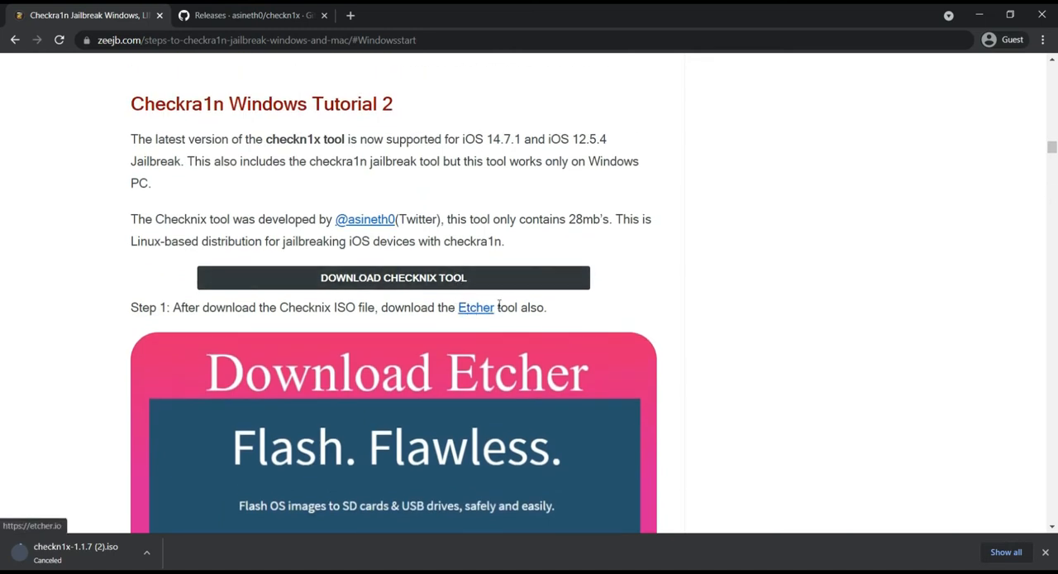
mouse_move(475, 314)
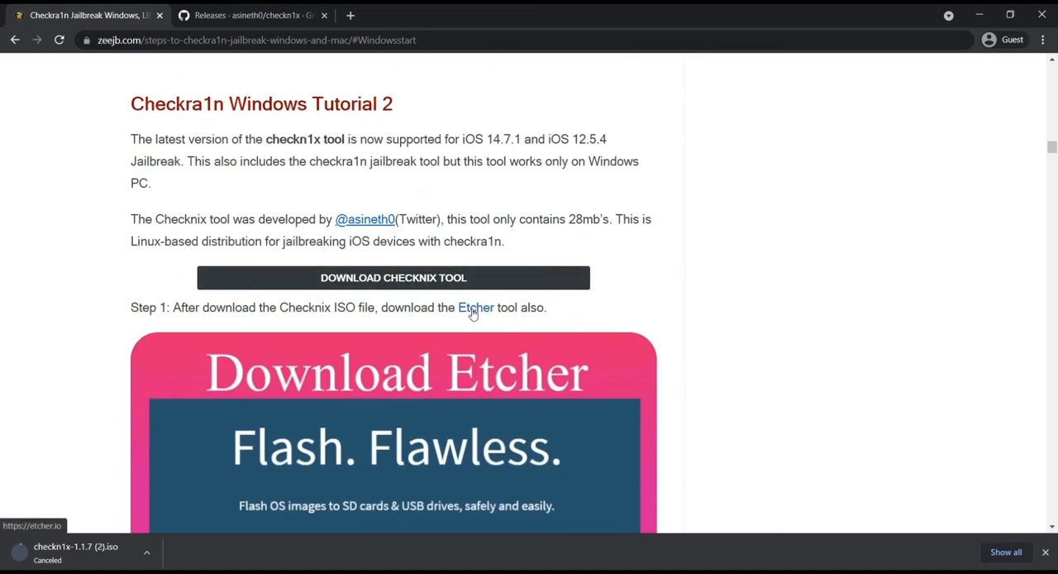
left_click(474, 308)
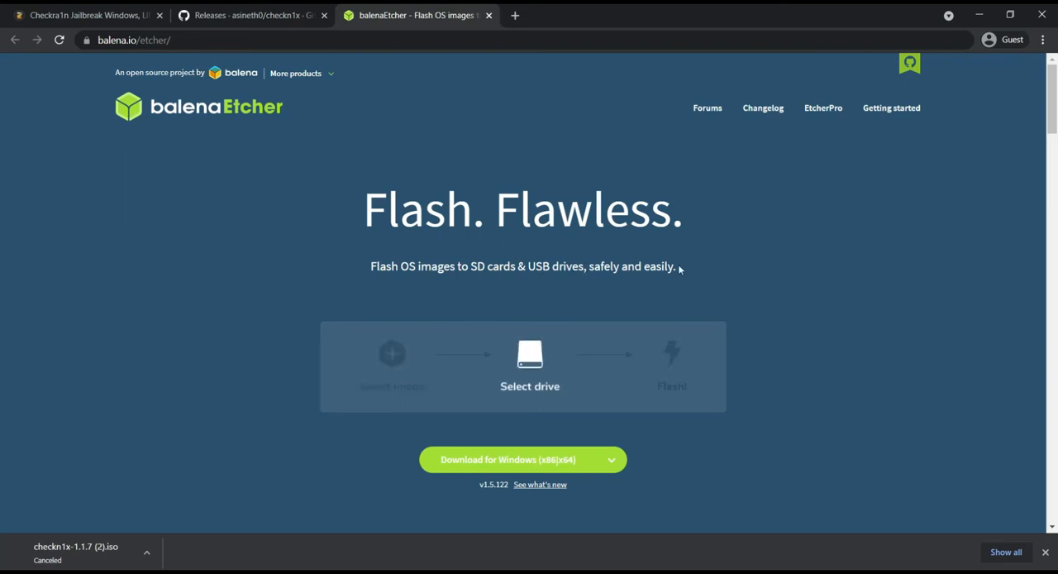
Start and then cancel the Windows Etcher installer download, returning to the zeejb guide tab.
scroll("down", 3)
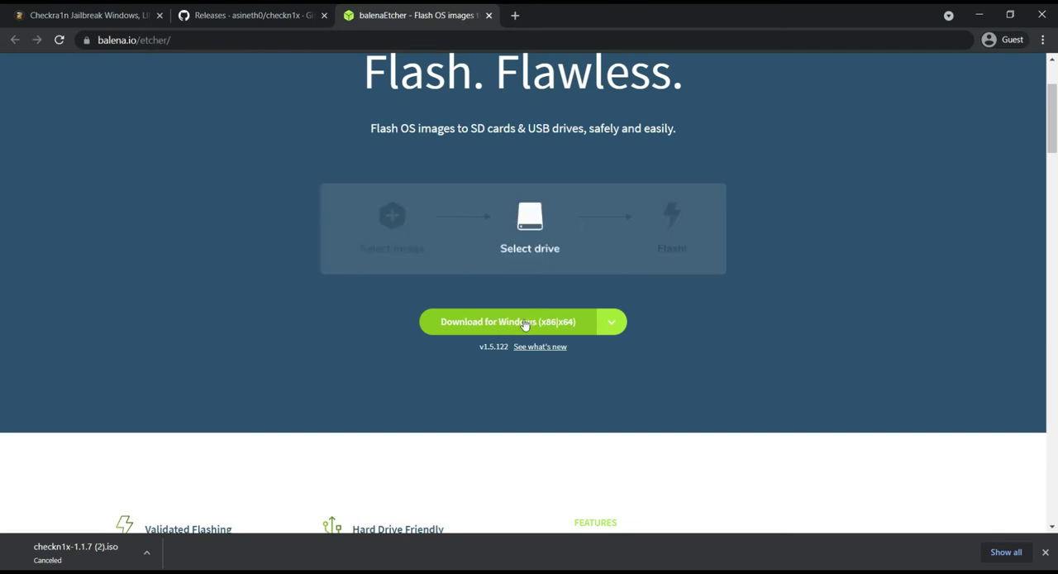
left_click(518, 321)
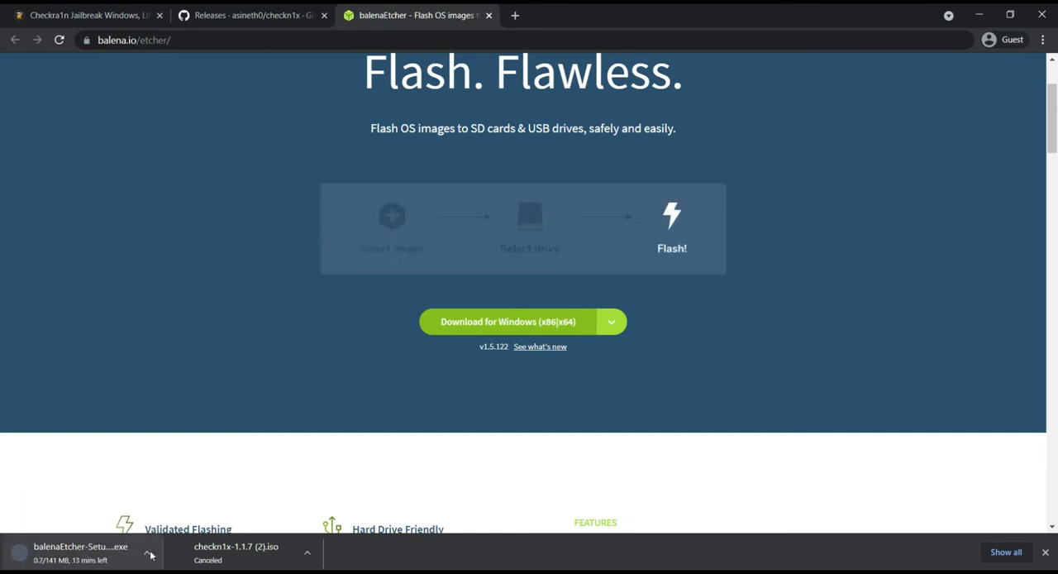
left_click(151, 552)
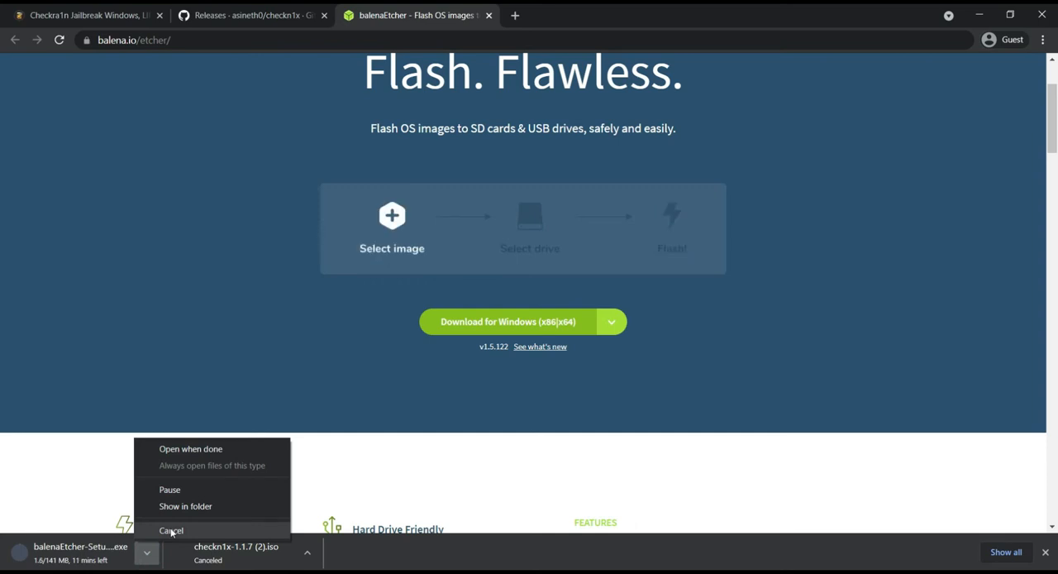
left_click(170, 529)
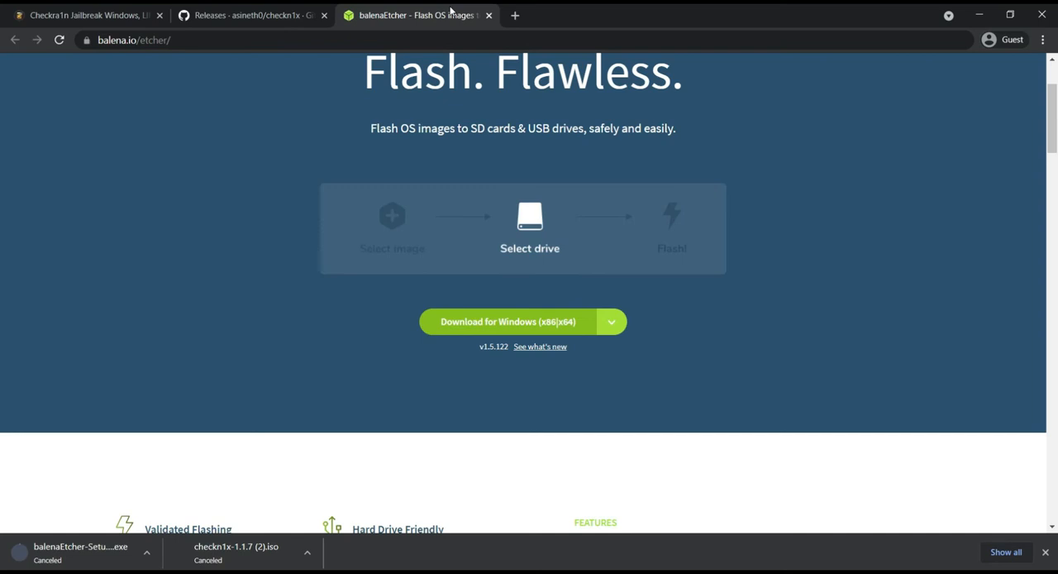
left_click(82, 14)
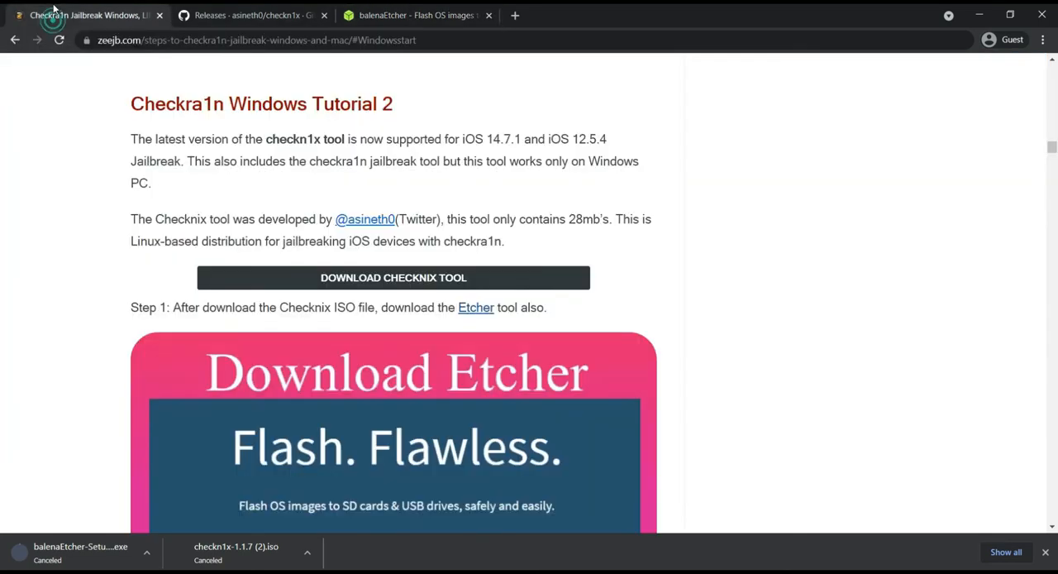
mouse_move(124, 149)
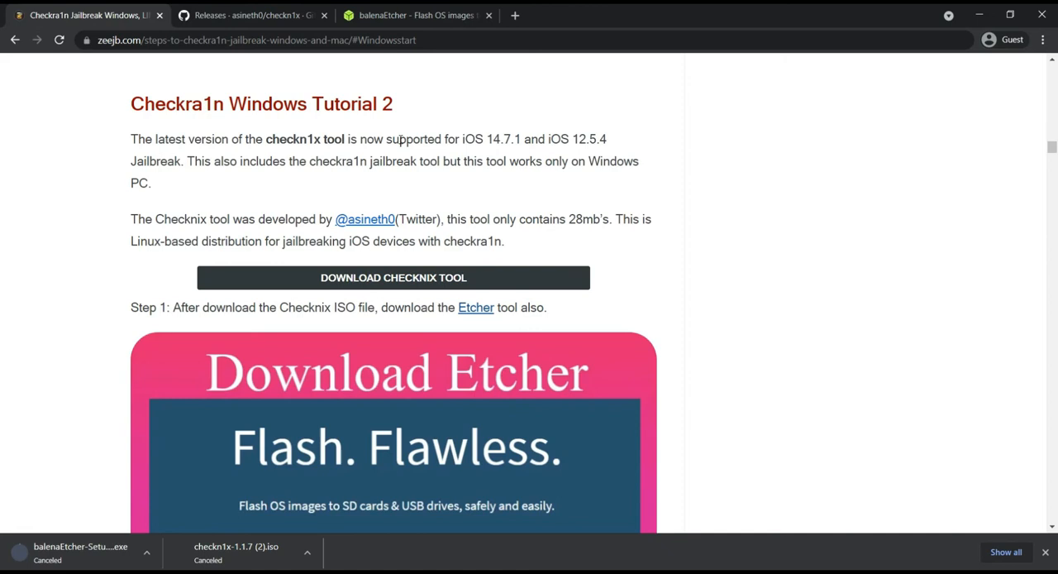
Scroll the zeejb guide past the Etcher image to Steps 2–4 and the embedded YouTube video.
scroll("down", 3)
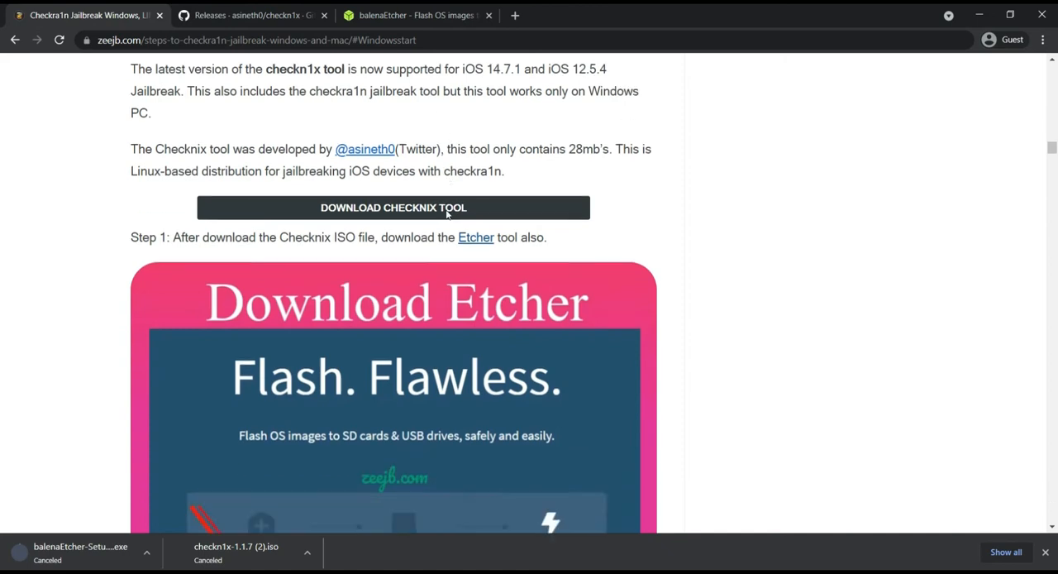
scroll("down", 3)
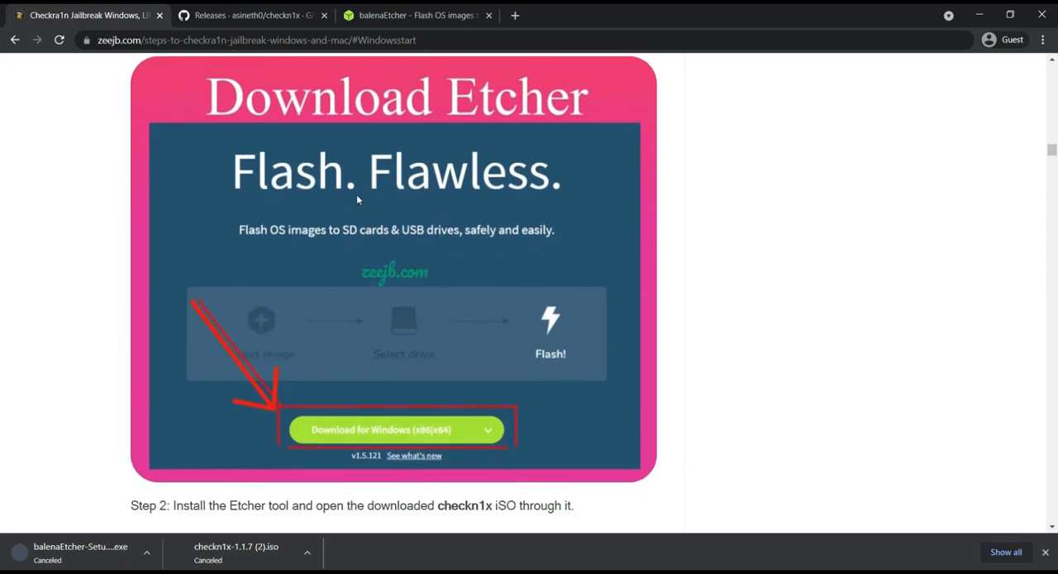
scroll("down", 3)
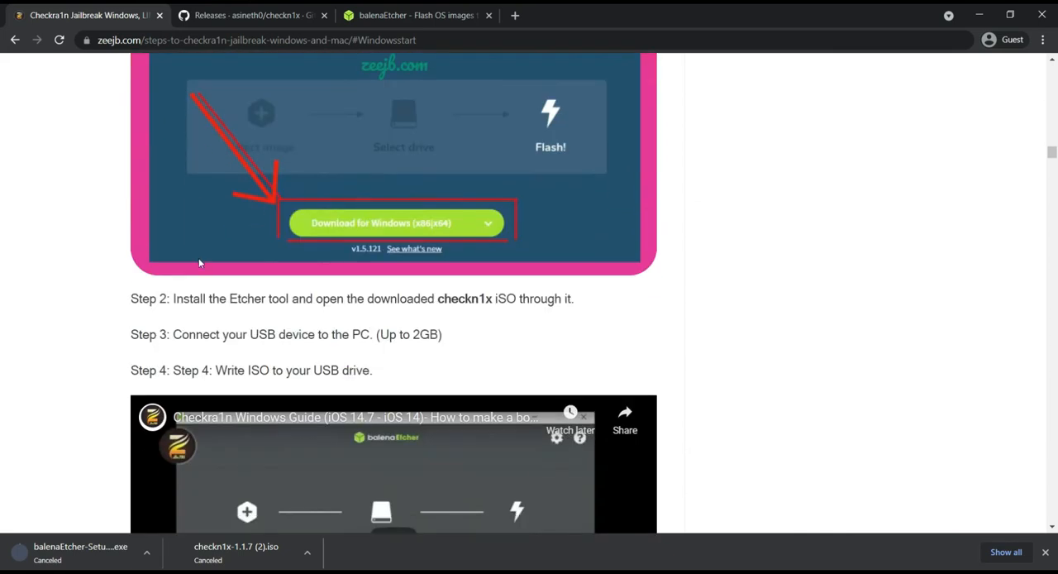
mouse_move(440, 320)
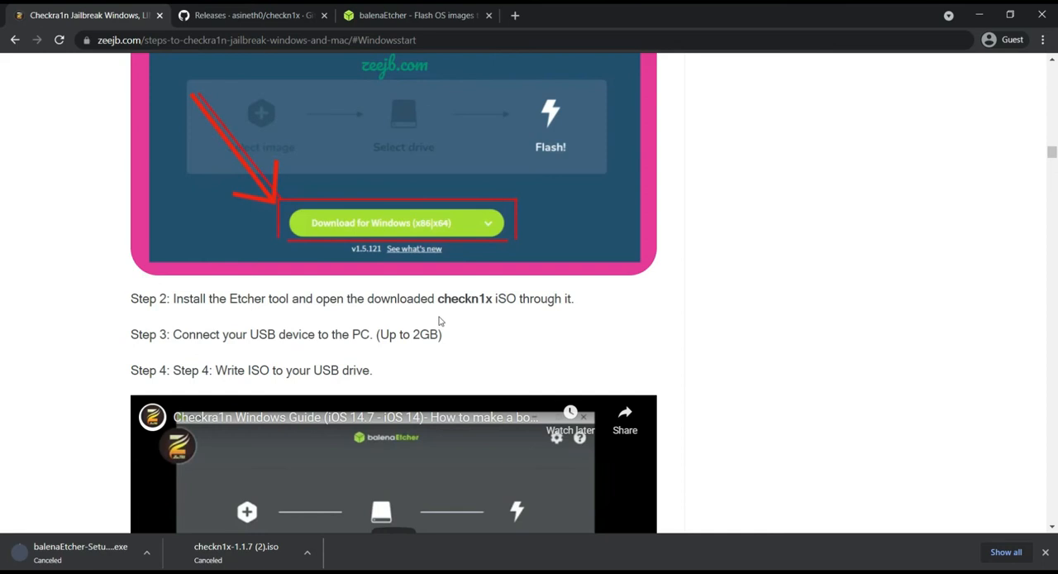
mouse_move(446, 306)
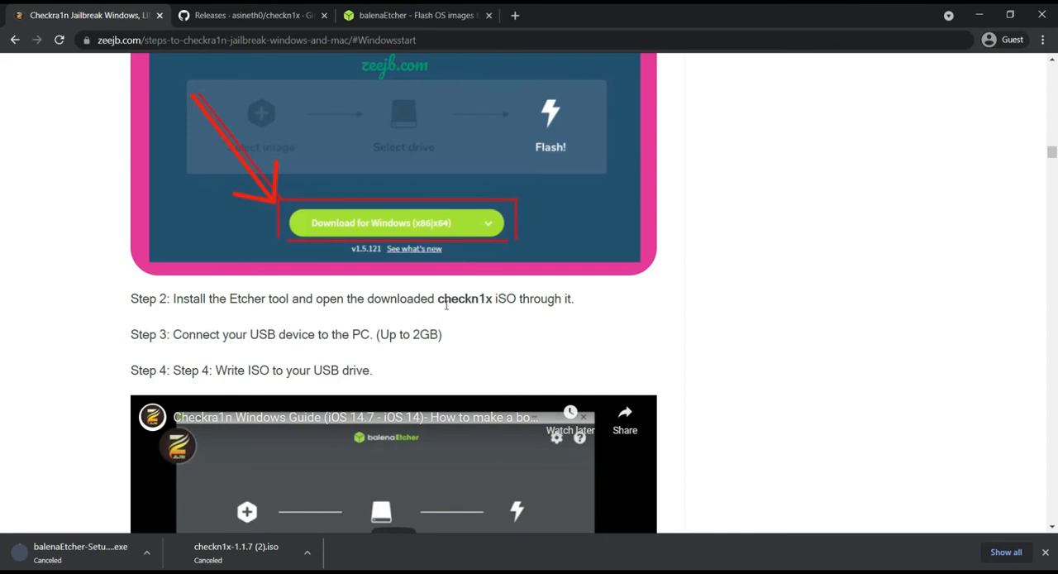
mouse_move(310, 338)
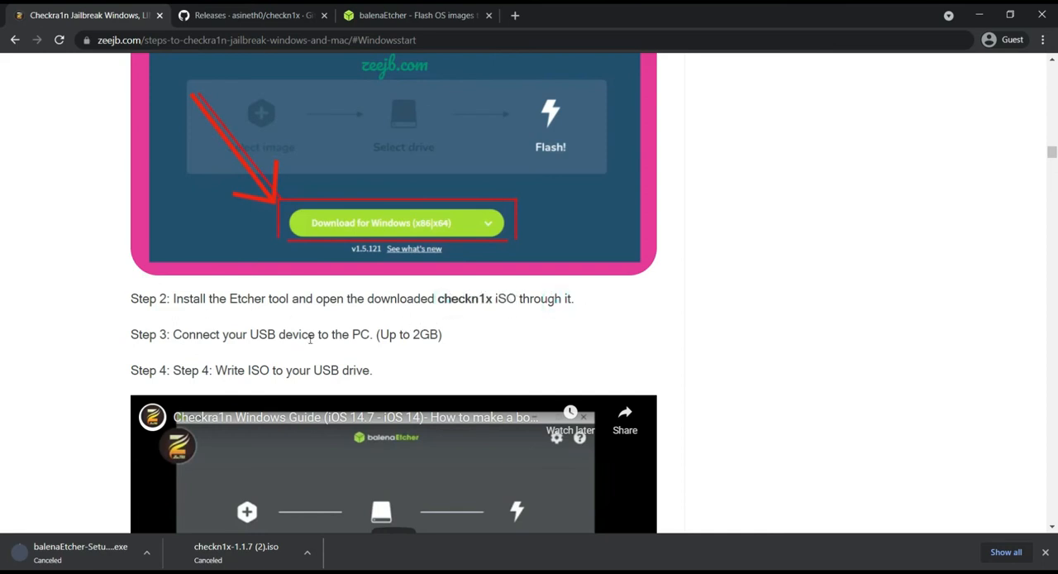
scroll("down", 3)
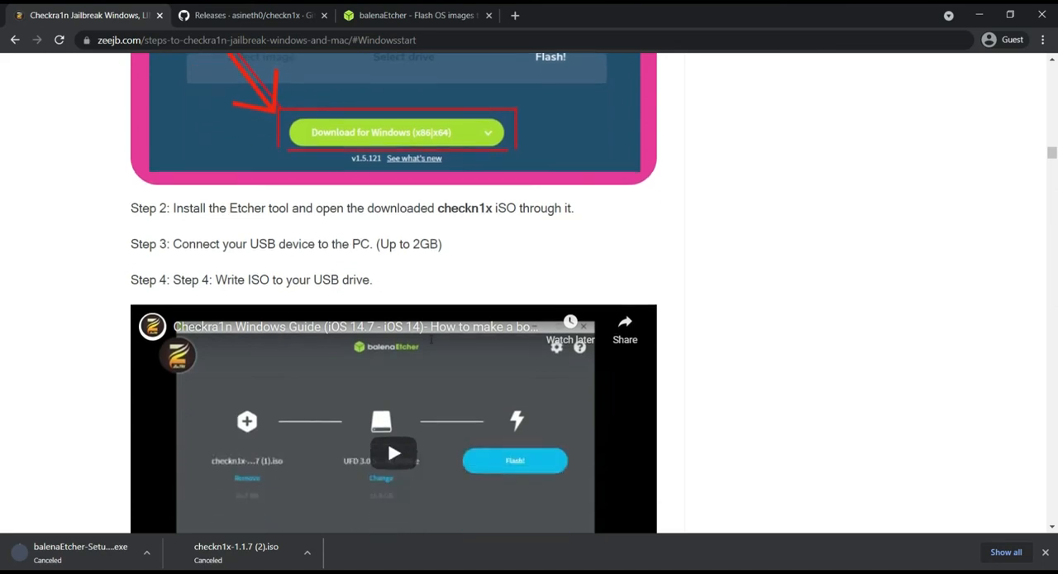
scroll("down", 3)
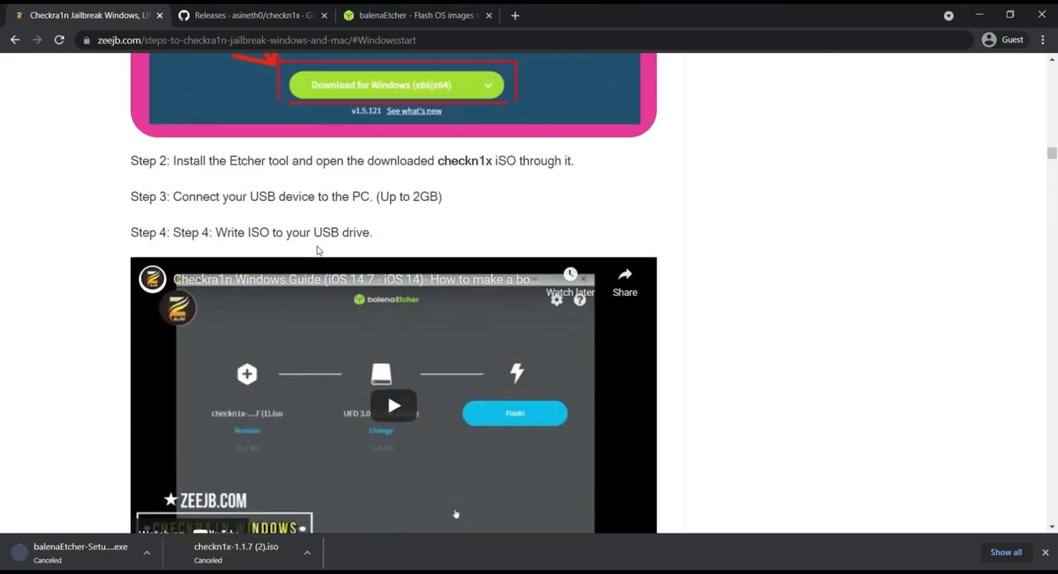
scroll("down", 3)
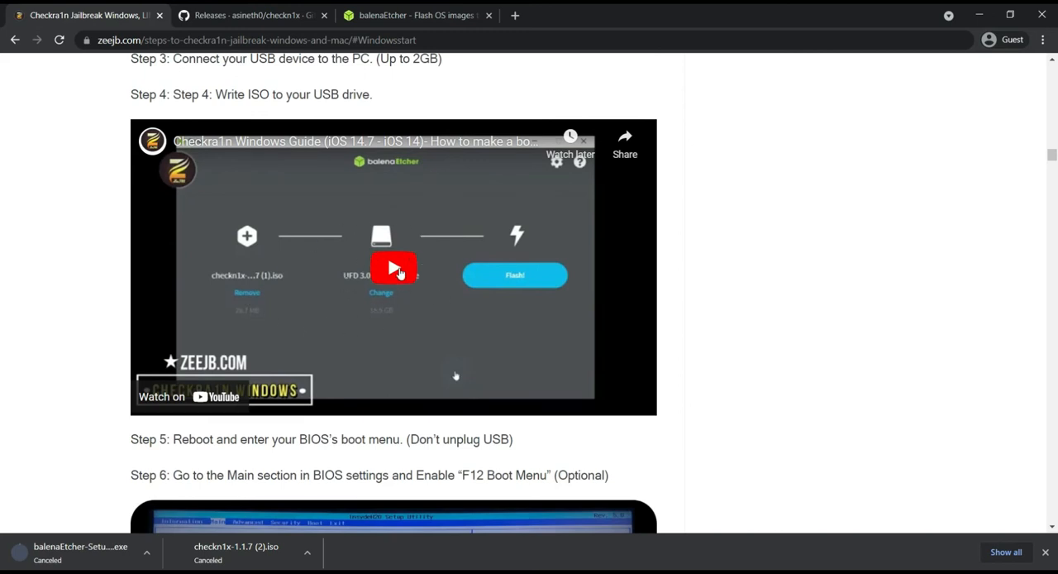
Play the embedded Etcher YouTube tutorial through to its 0:27 end.
left_click(394, 268)
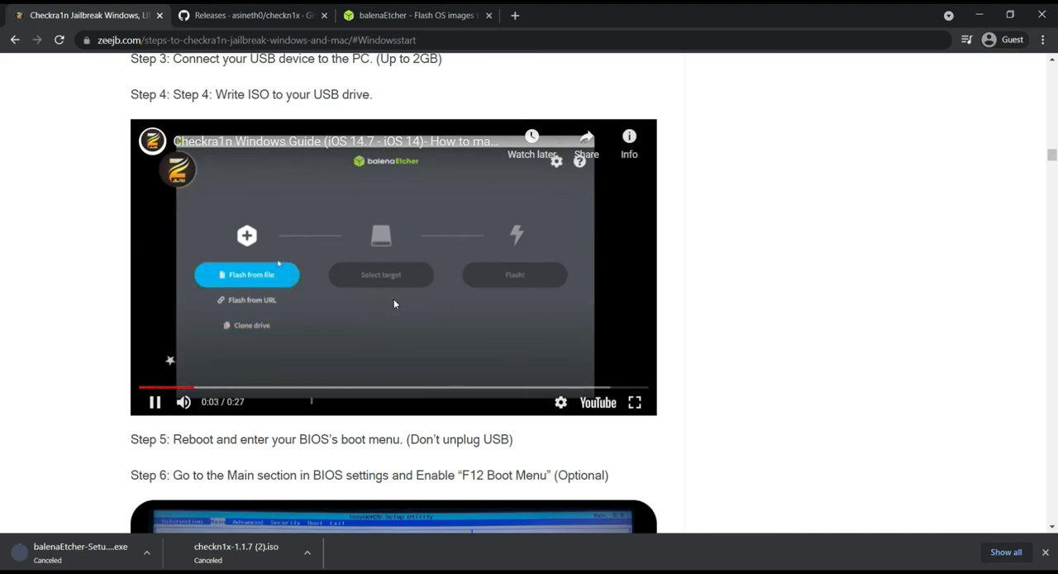
left_click(246, 274)
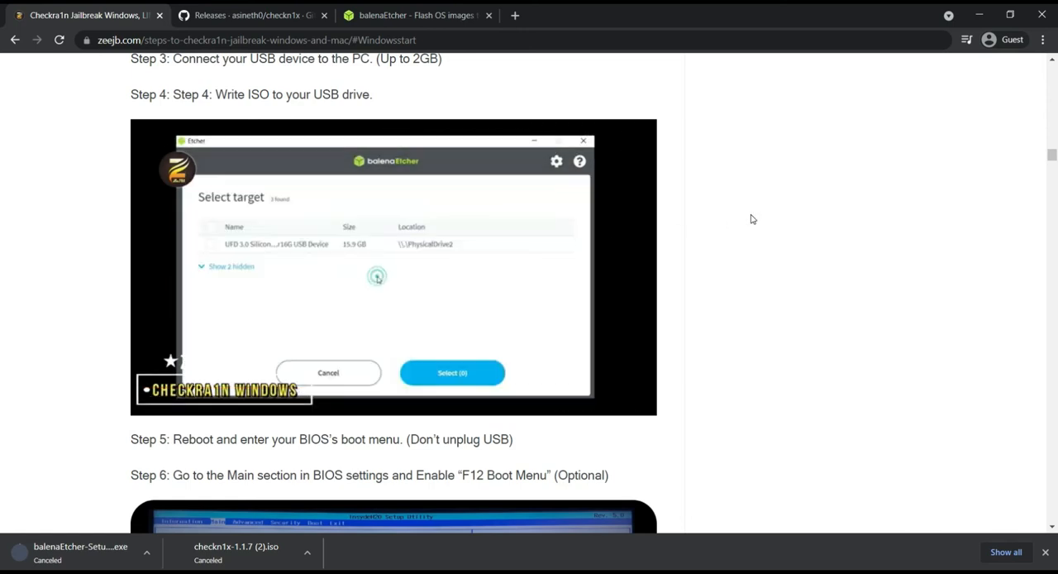
left_click(211, 243)
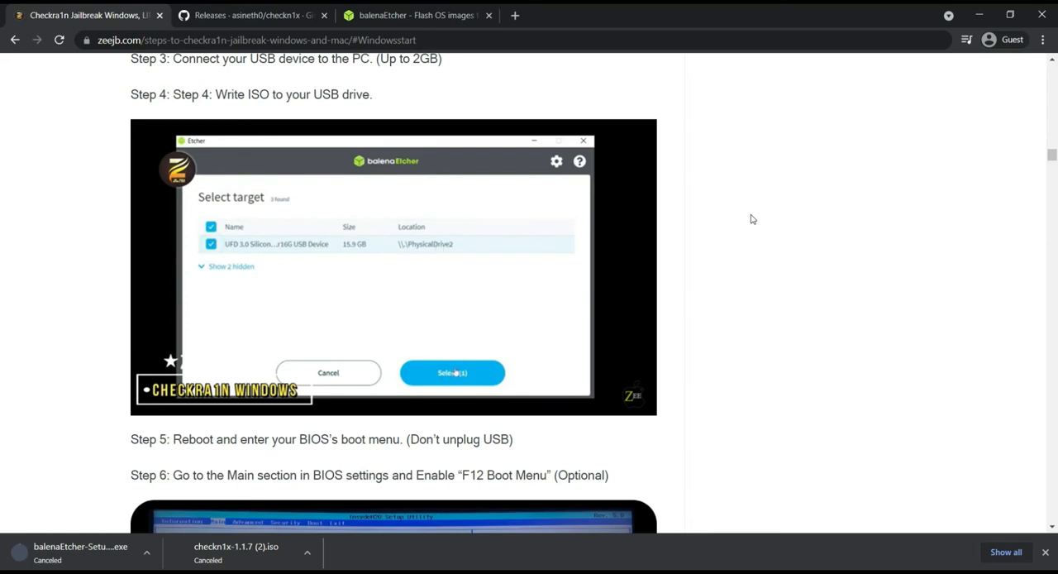
left_click(452, 372)
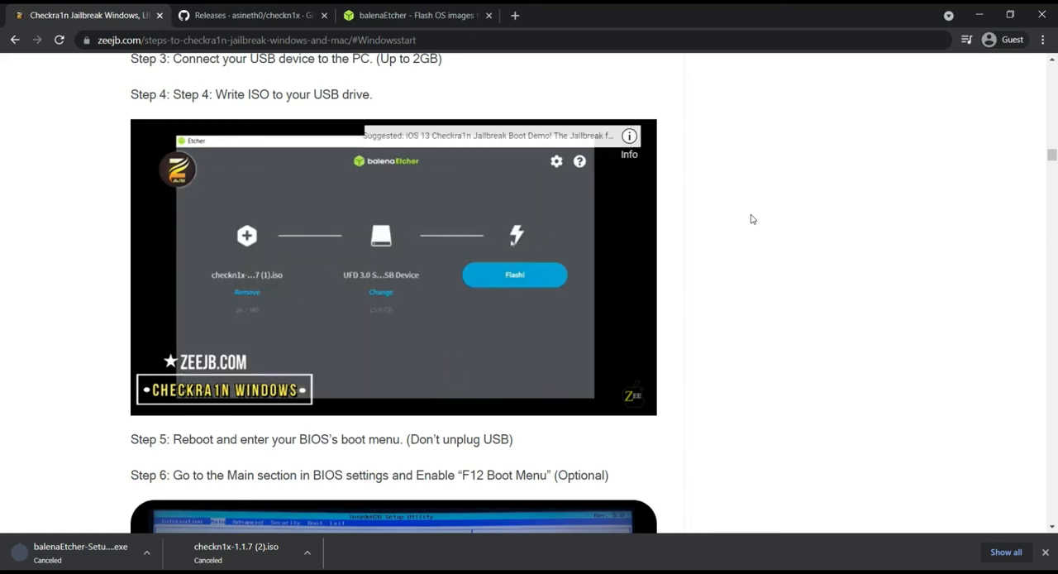
left_click(515, 273)
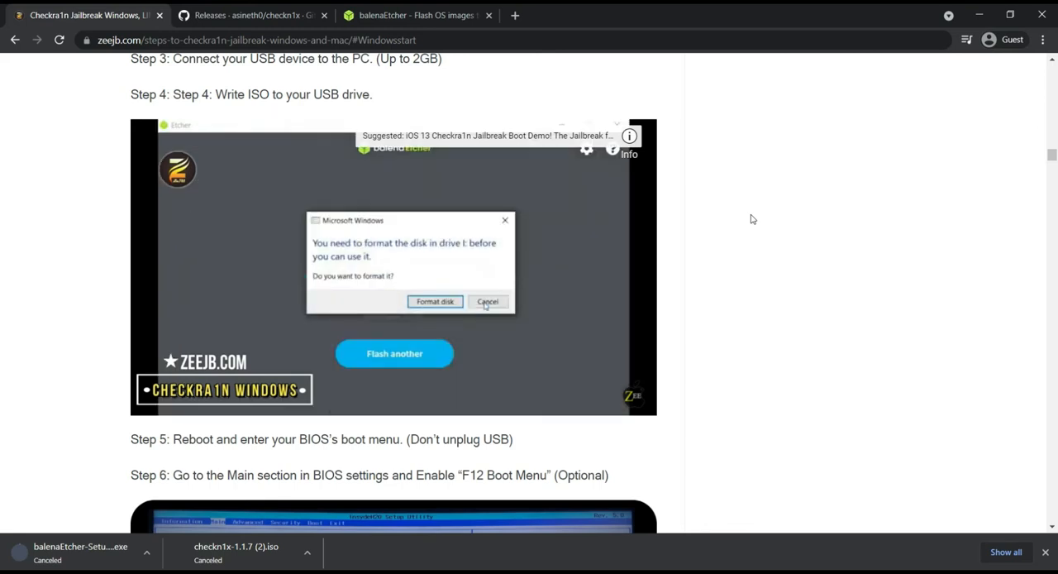
left_click(487, 302)
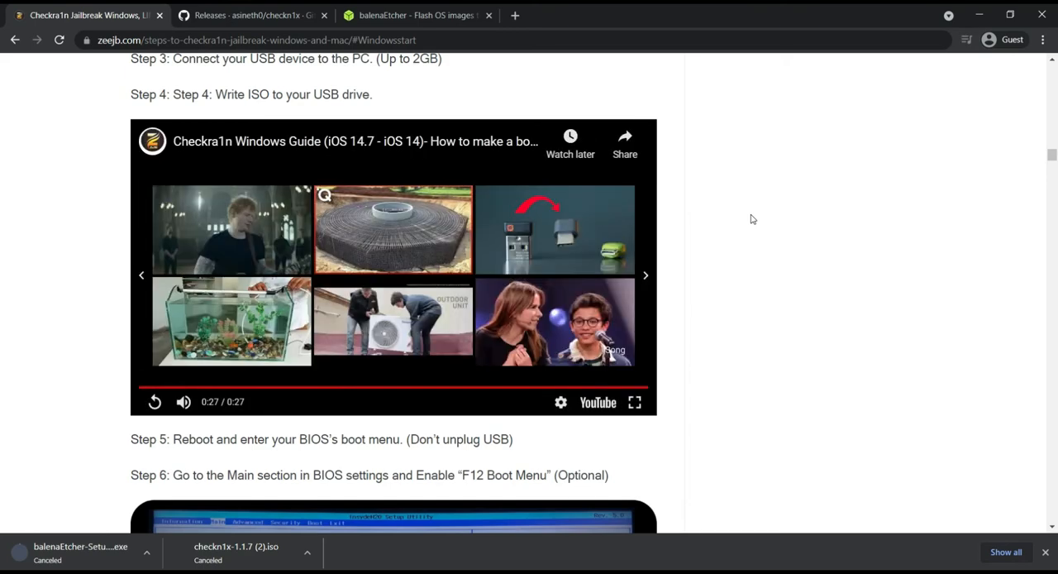
Scroll the zeejb article past Steps 5–7 until Steps 8–10 are visible.
scroll("down", 3)
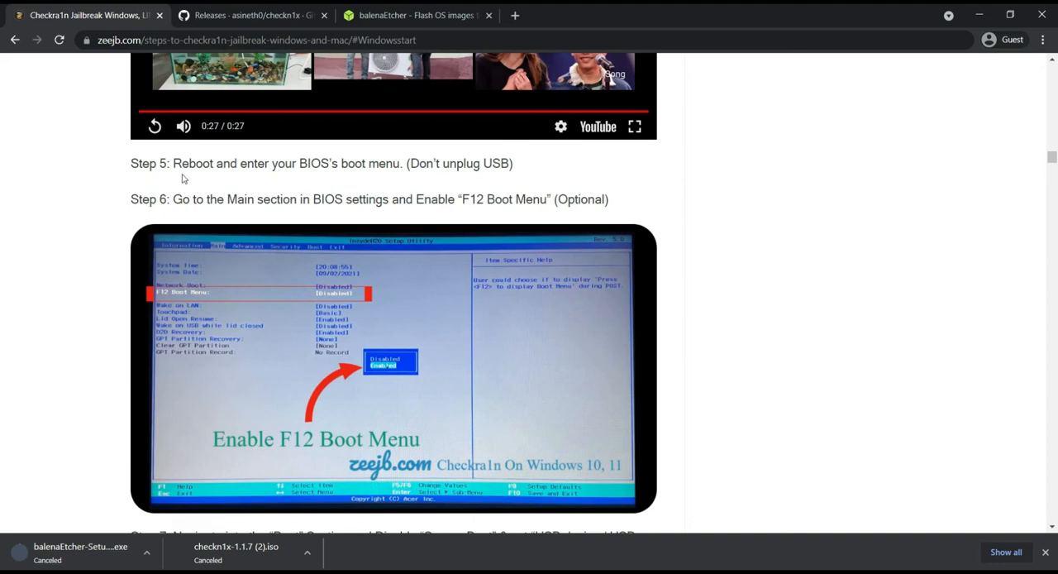
mouse_move(256, 181)
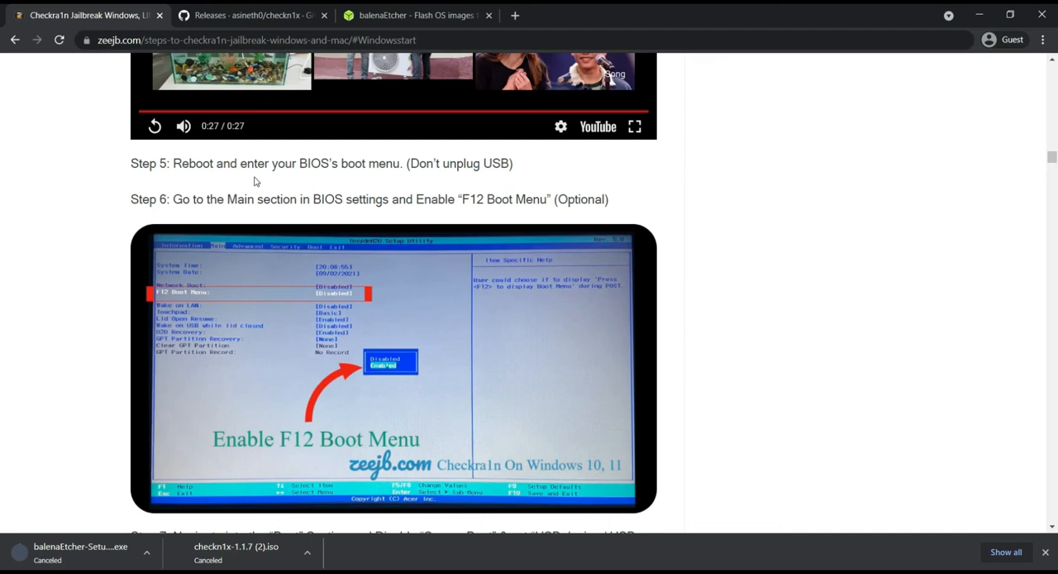
scroll("down", 3)
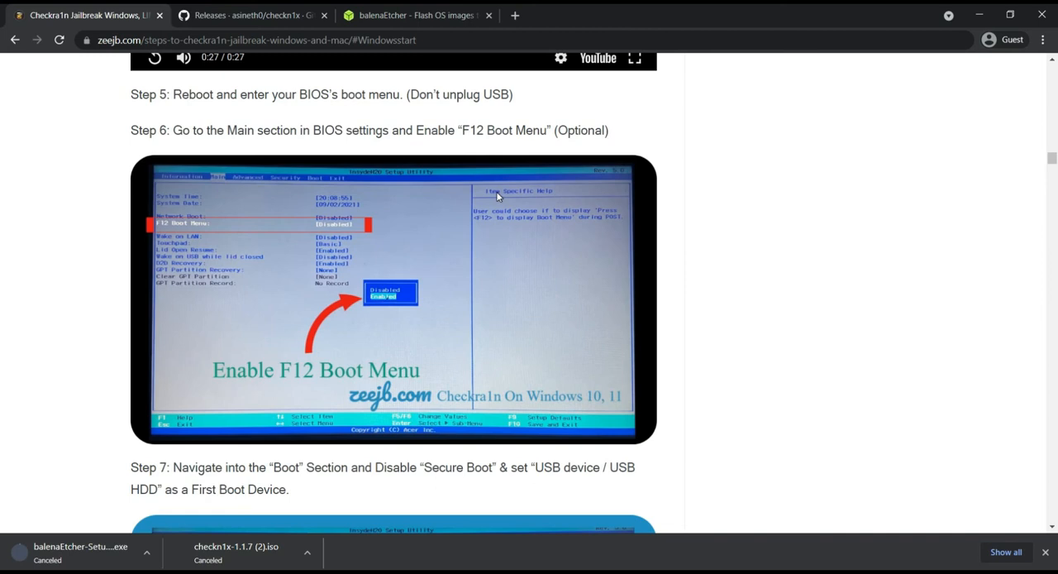
scroll("down", 3)
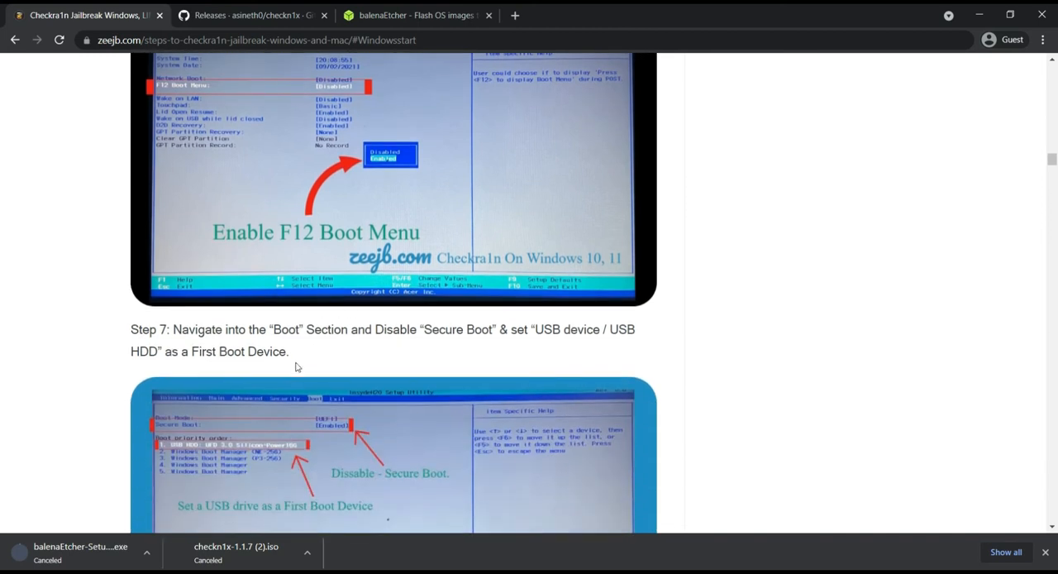
mouse_move(402, 345)
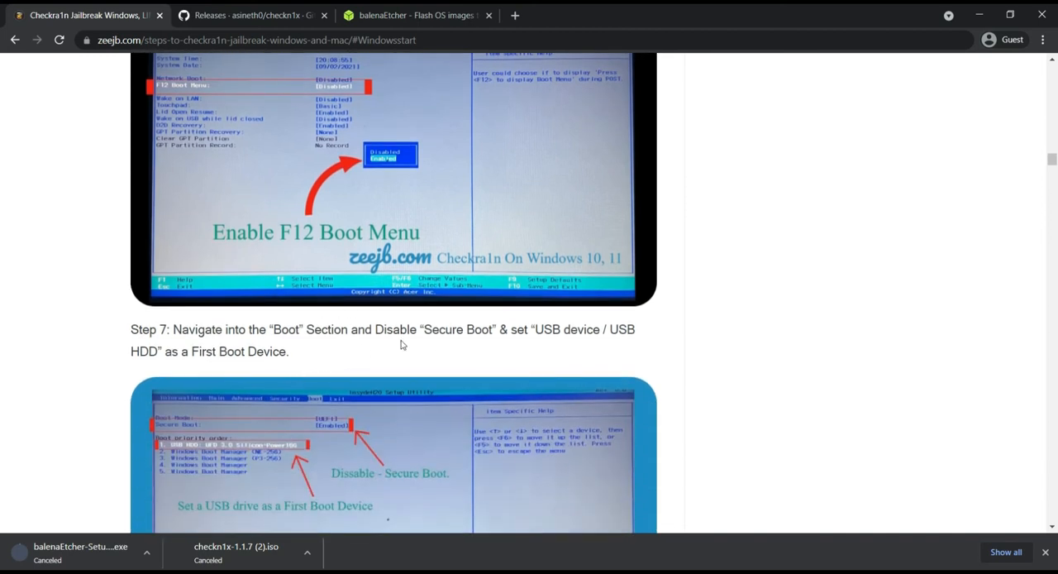
scroll("down", 3)
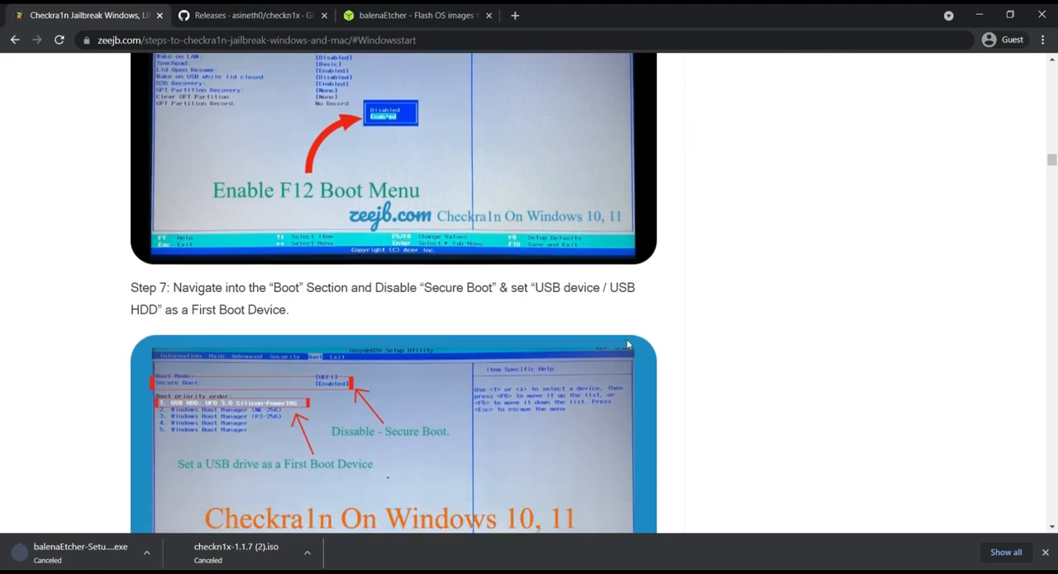
scroll("down", 3)
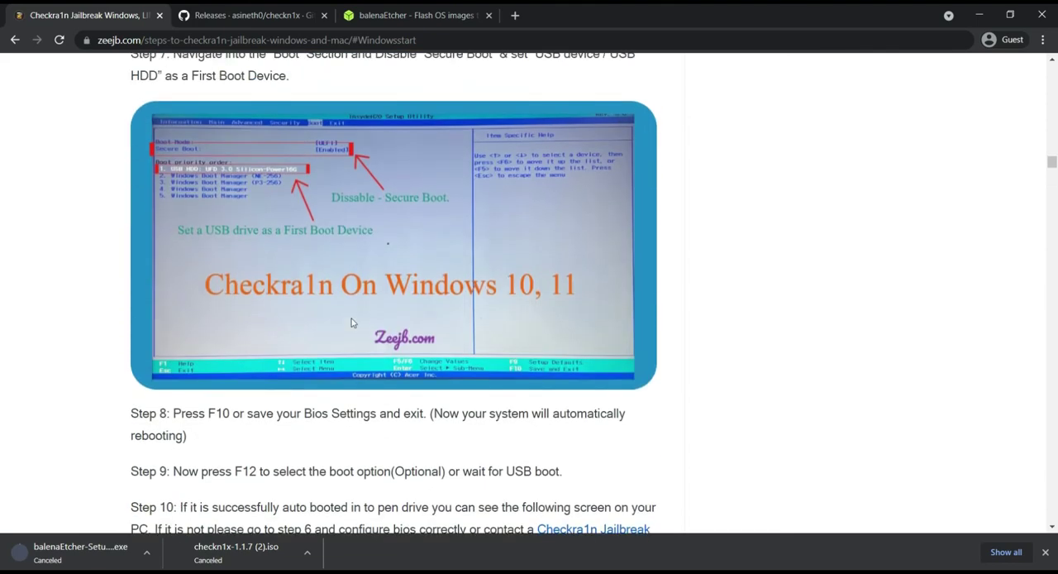
scroll("down", 3)
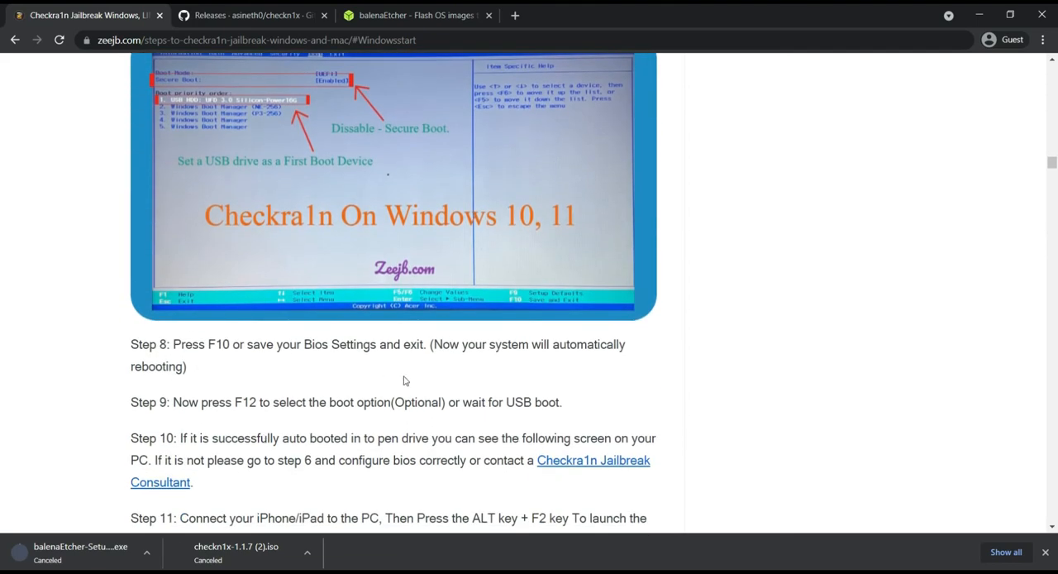
Highlight the 'press F12' and 'wait for USB boot' wording in Step 9.
left_click_drag(177, 402, 280, 402)
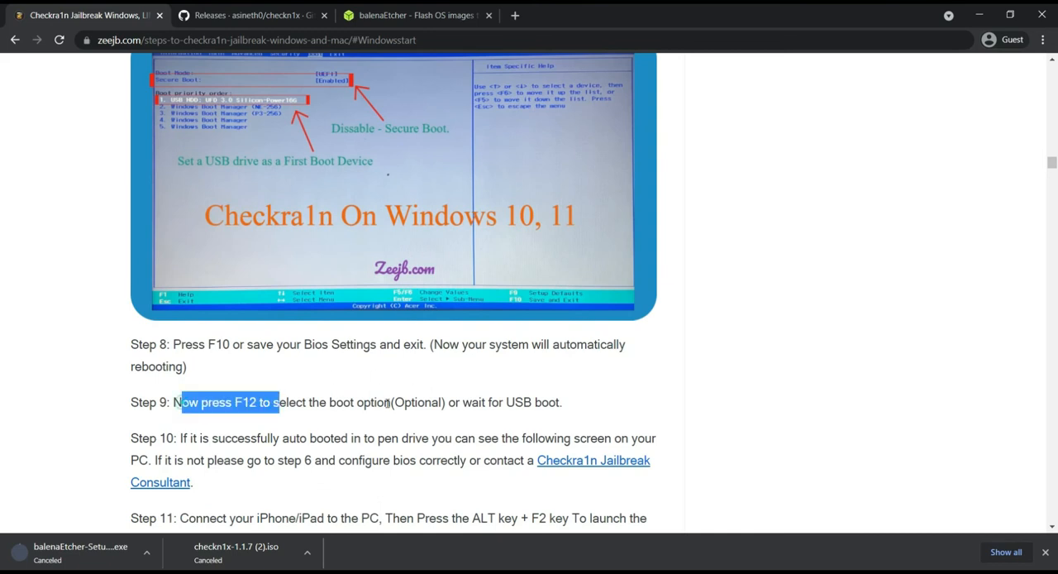
left_click(322, 402)
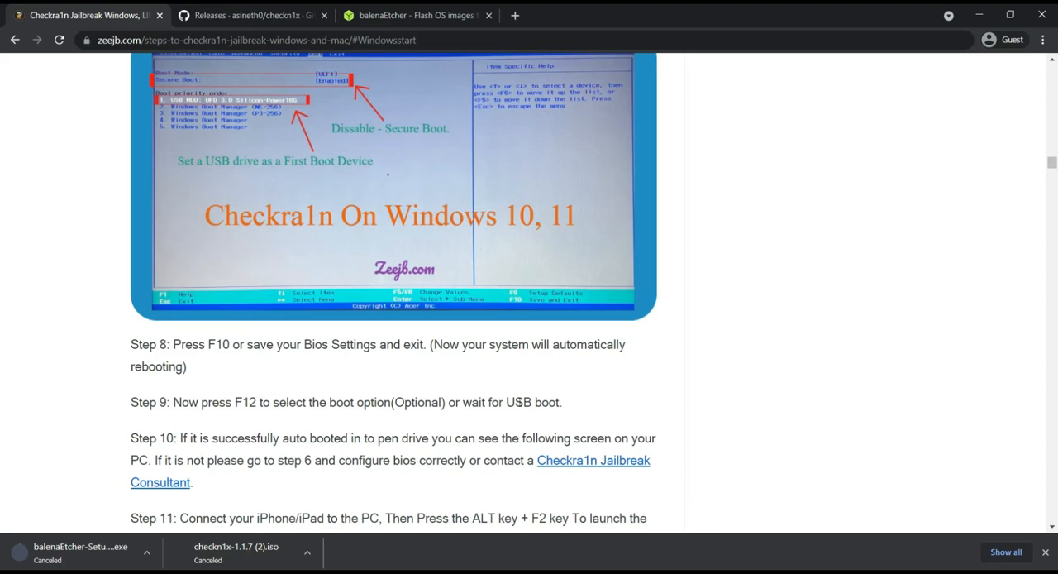
double_click(457, 401)
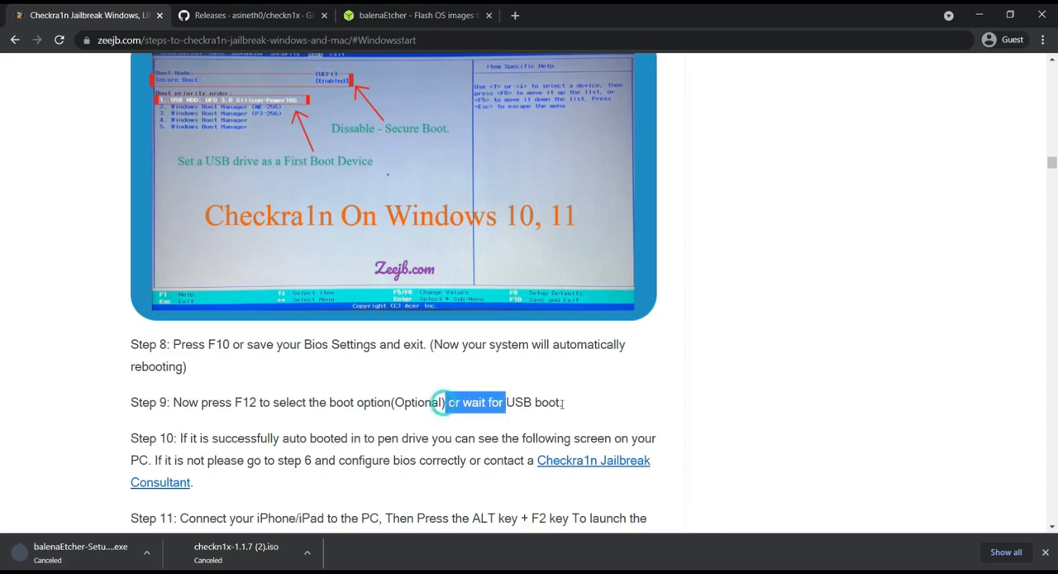
Scroll through Steps 11–16 to the 'Checkra1n Windows Tutorial 3' heading.
scroll("down", 3)
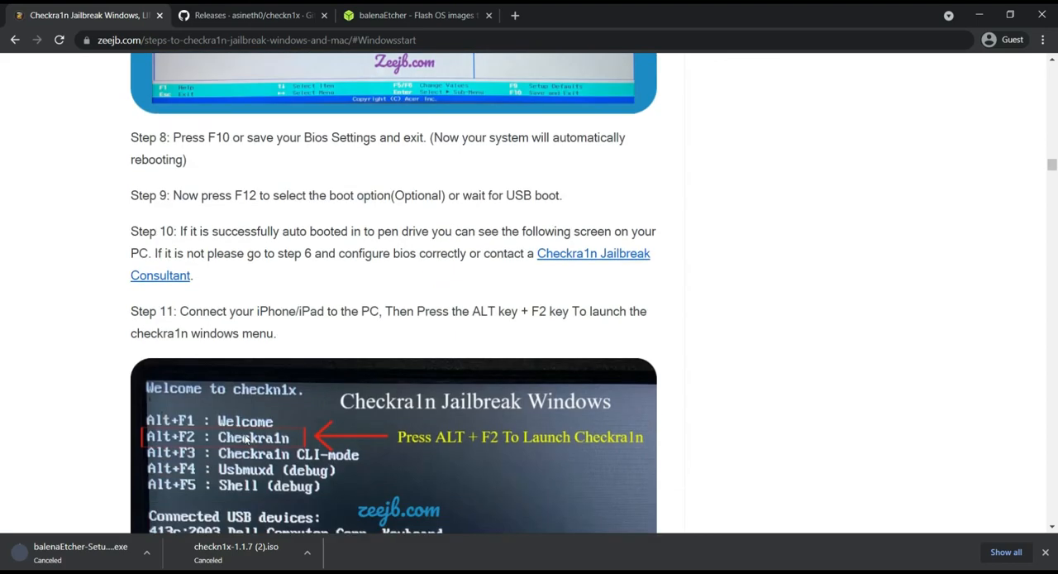
scroll("down", 3)
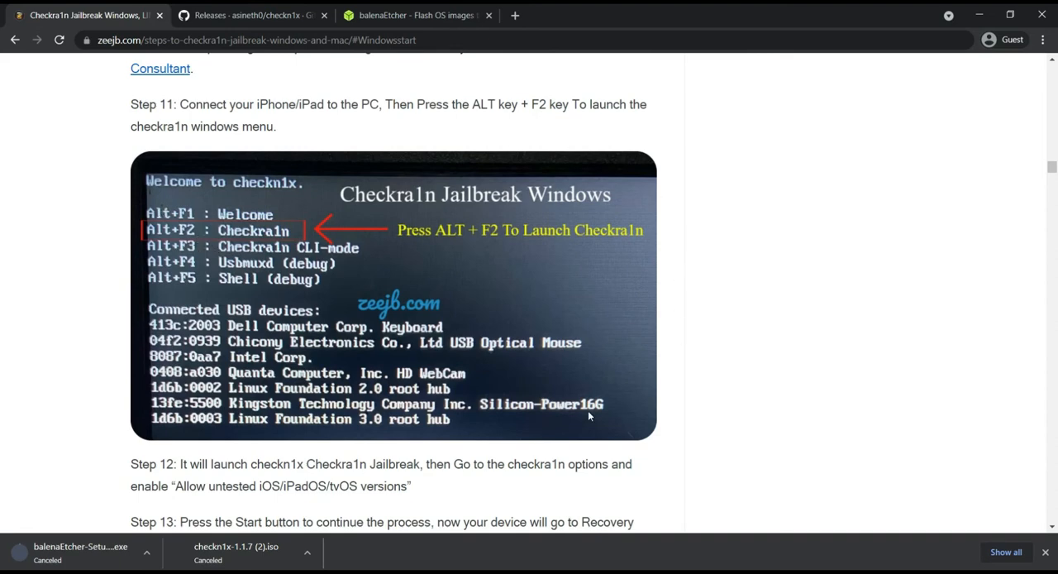
scroll("down", 3)
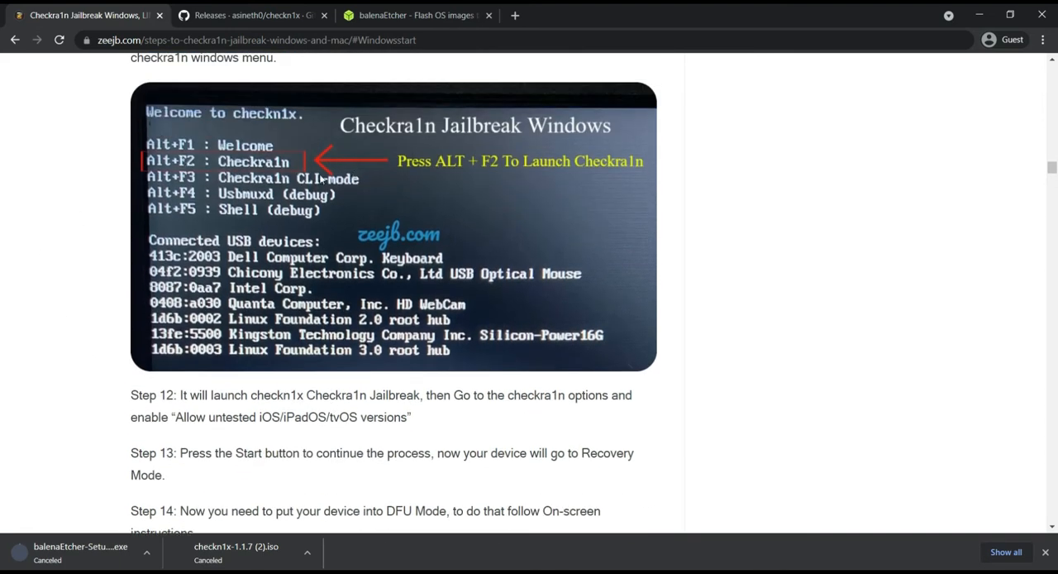
mouse_move(171, 167)
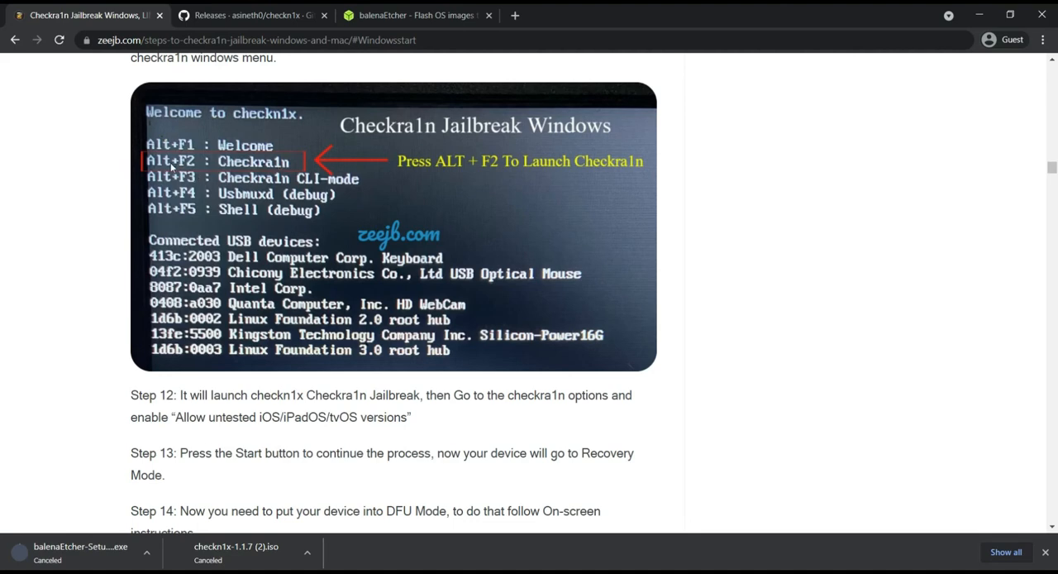
scroll("down", 3)
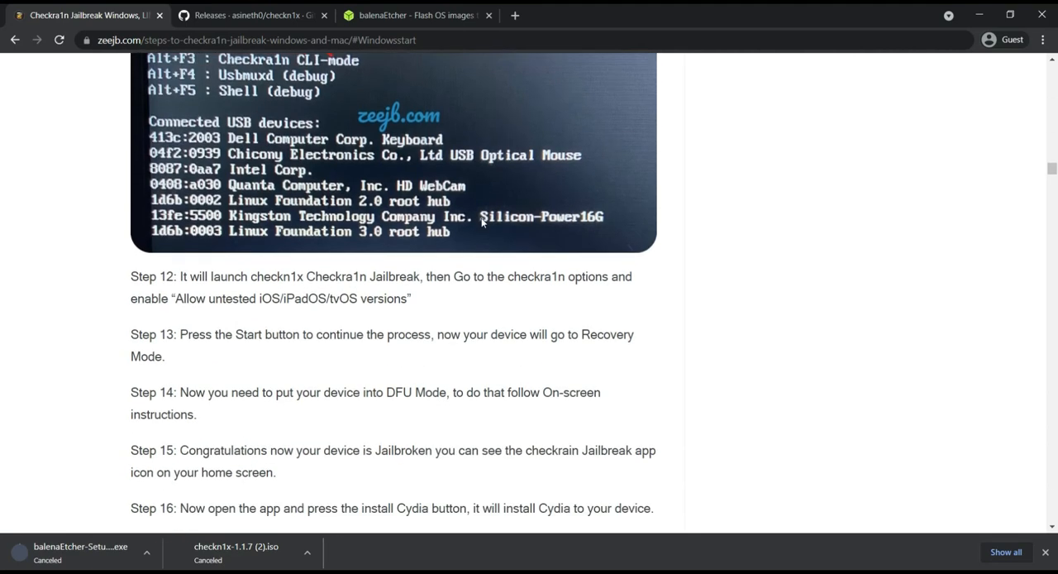
scroll("down", 3)
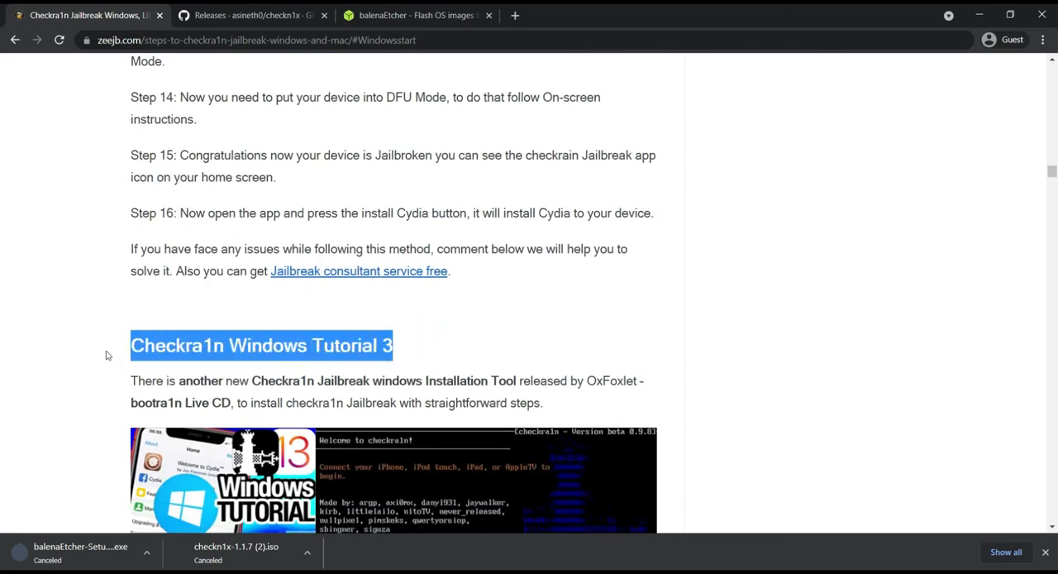
scroll("down", 3)
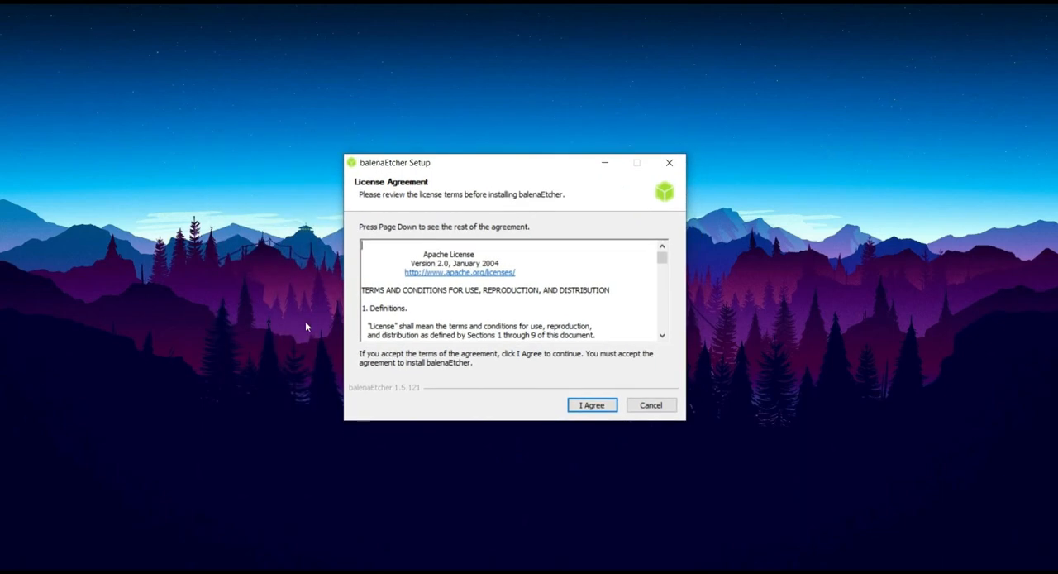
mouse_move(306, 325)
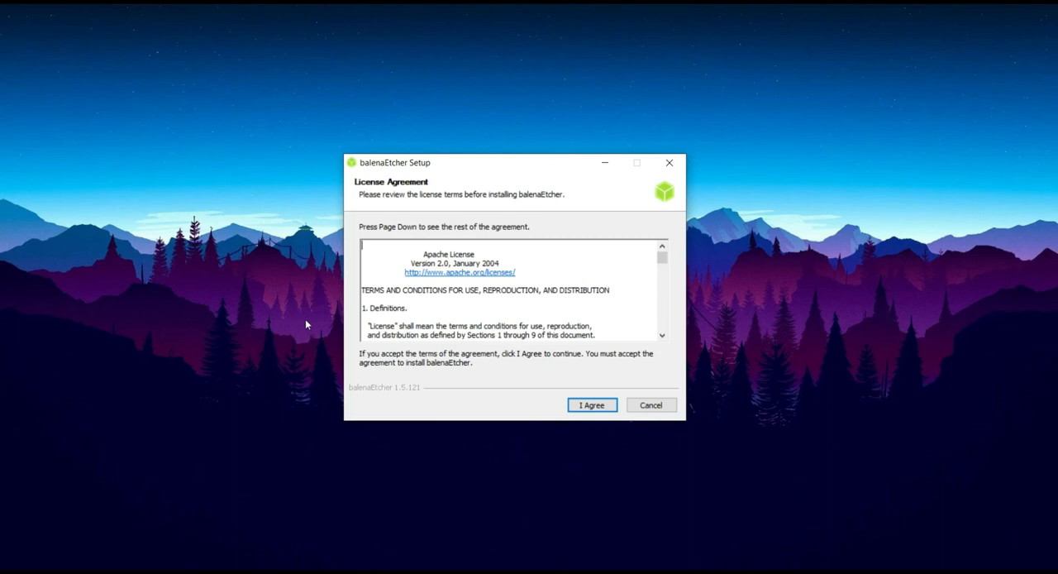
mouse_move(375, 183)
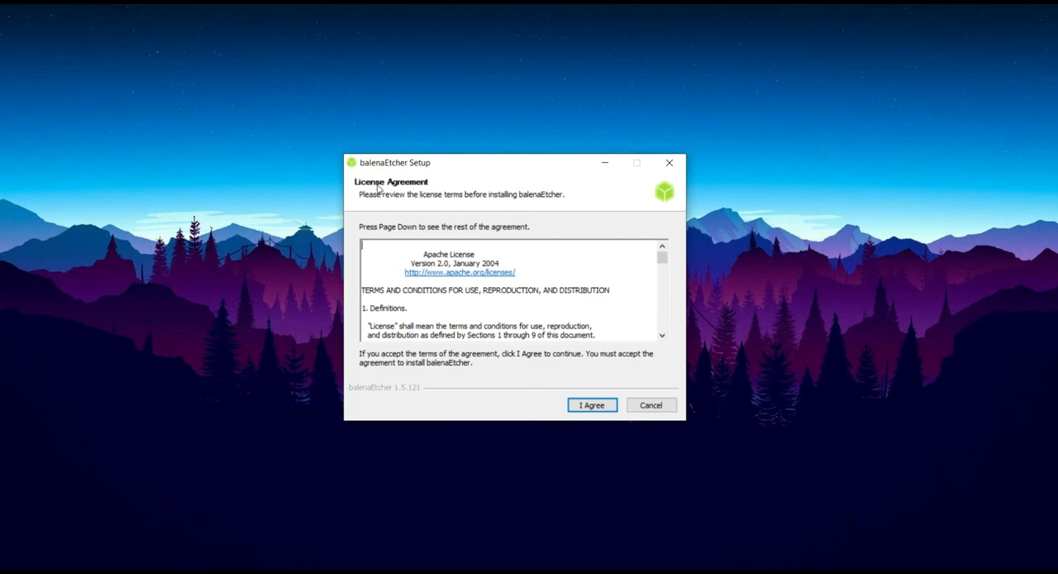
Scroll the license text and accept it so balenaEtcher 1.5.121 installs and launches.
scroll("down", 3)
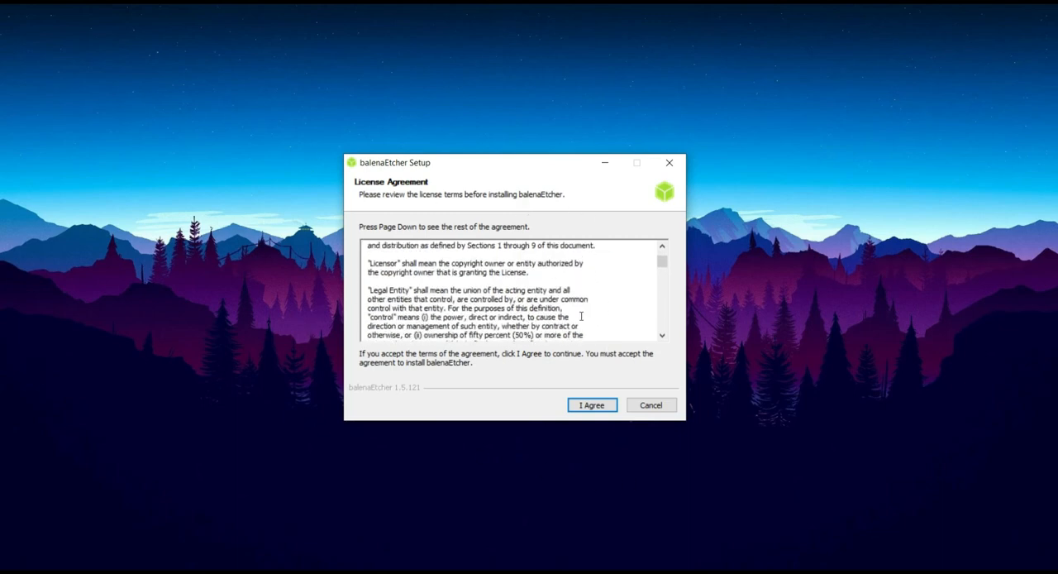
left_click(592, 404)
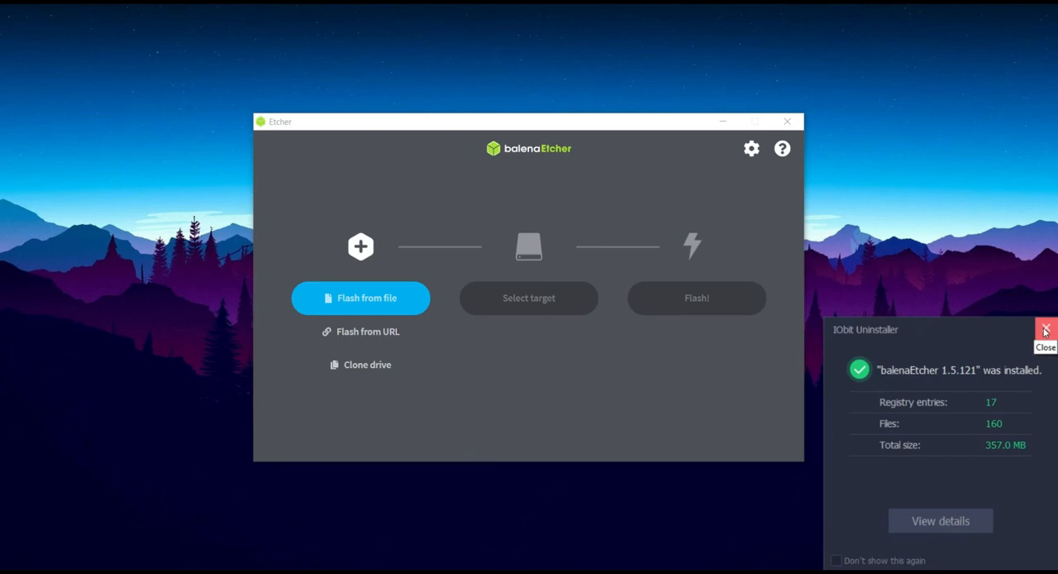
Dismiss the install notification and load checkn1x-1.1.7 (1).iso from Downloads as the image.
left_click(1044, 332)
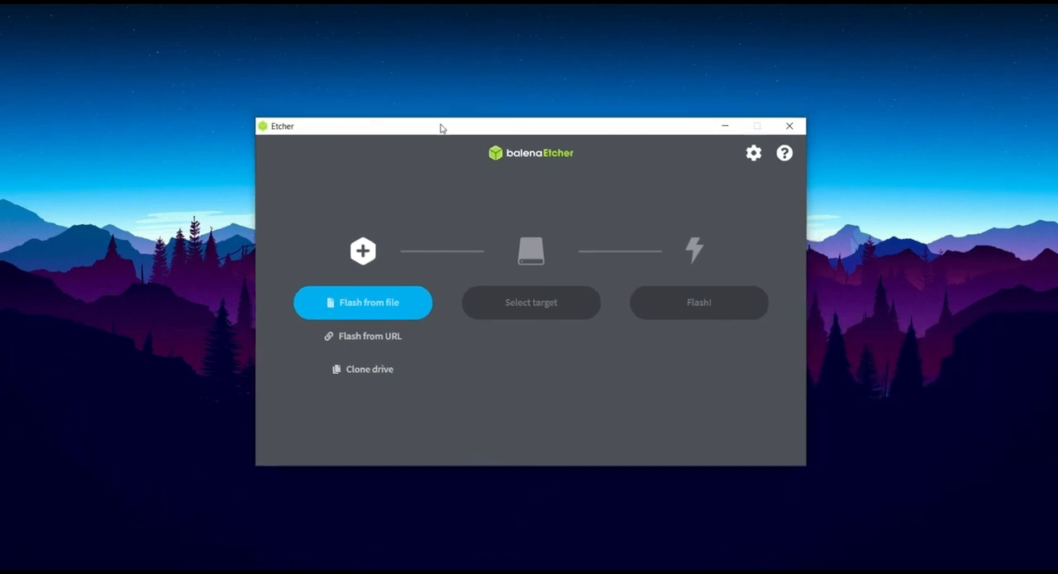
mouse_move(563, 391)
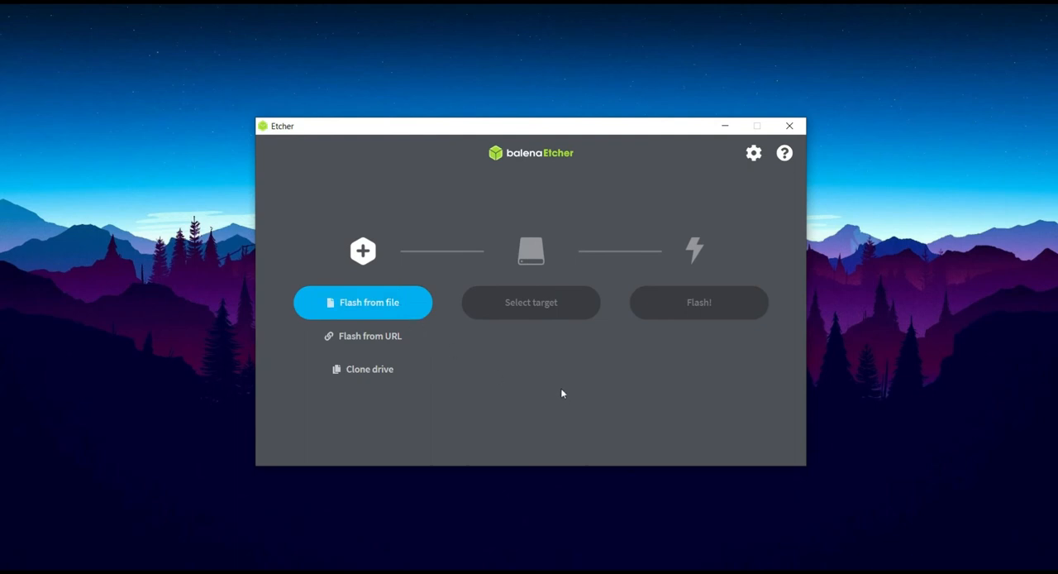
mouse_move(396, 231)
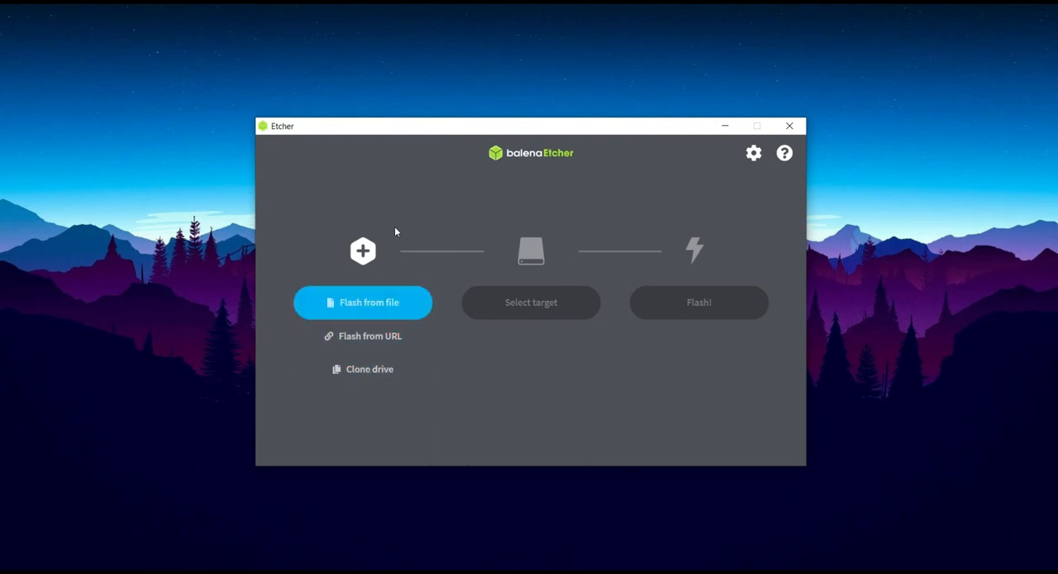
mouse_move(381, 306)
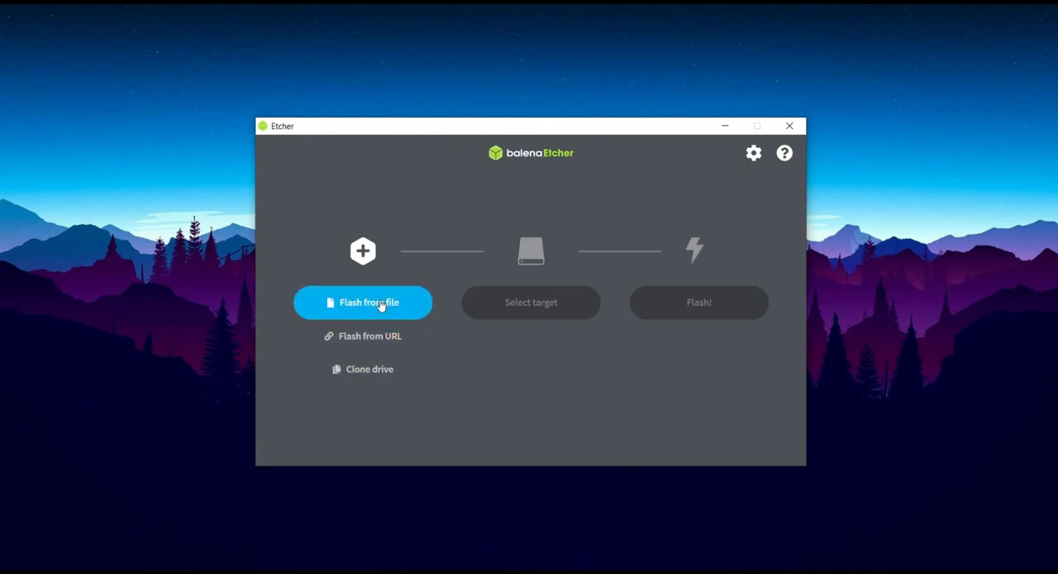
left_click(362, 303)
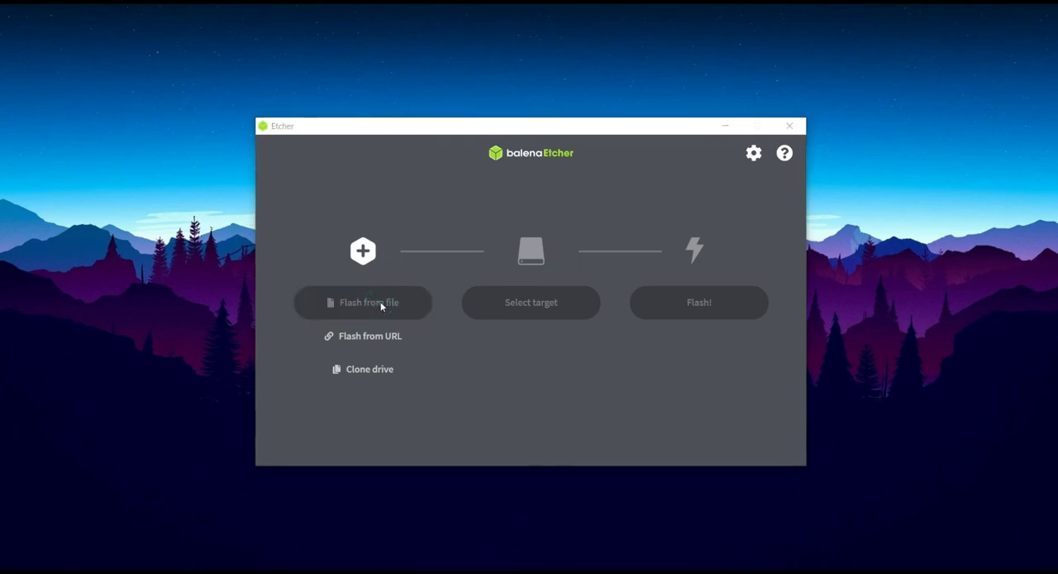
left_click(362, 302)
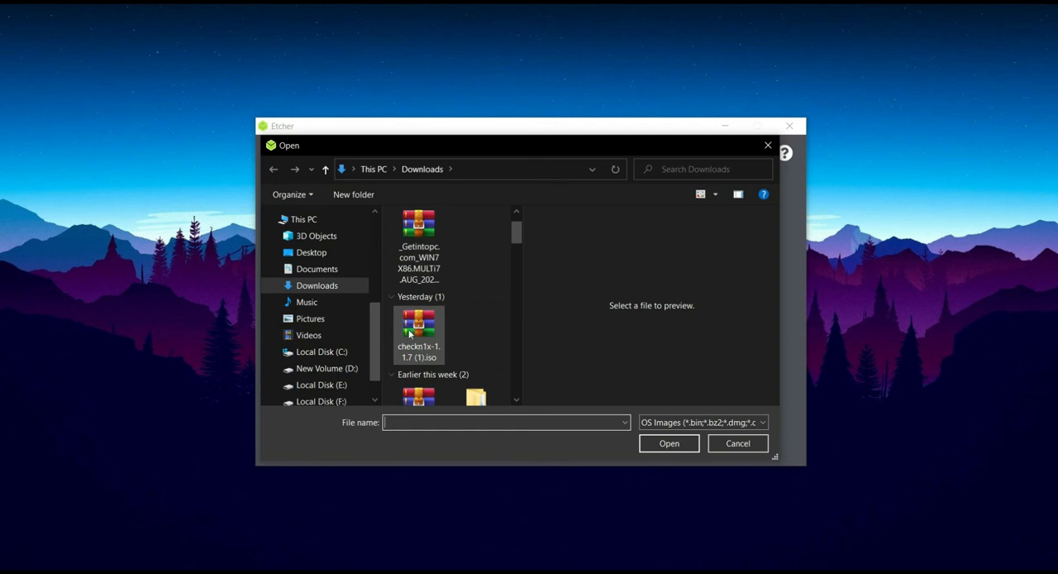
left_click(418, 331)
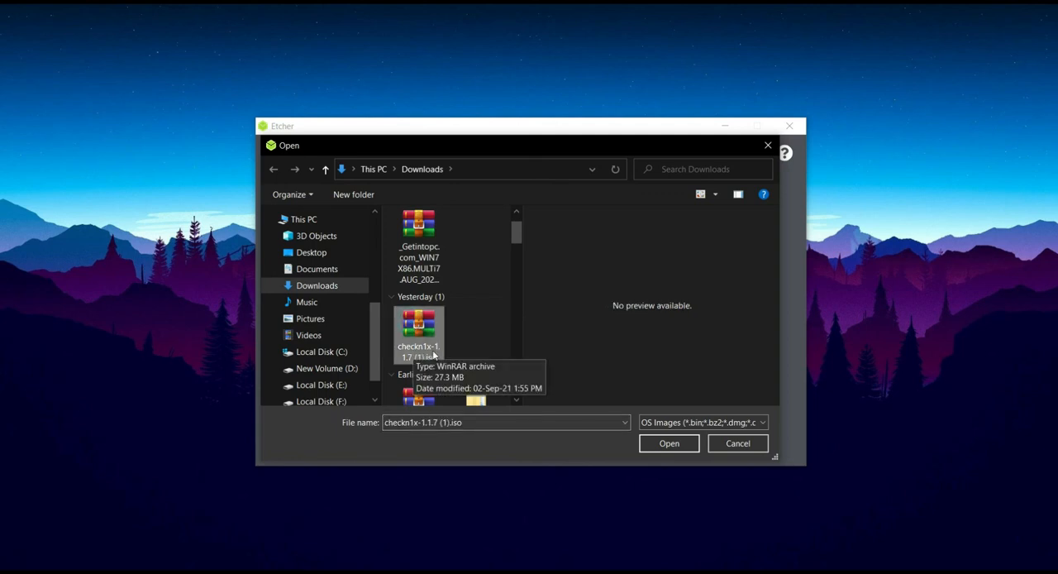
mouse_move(423, 362)
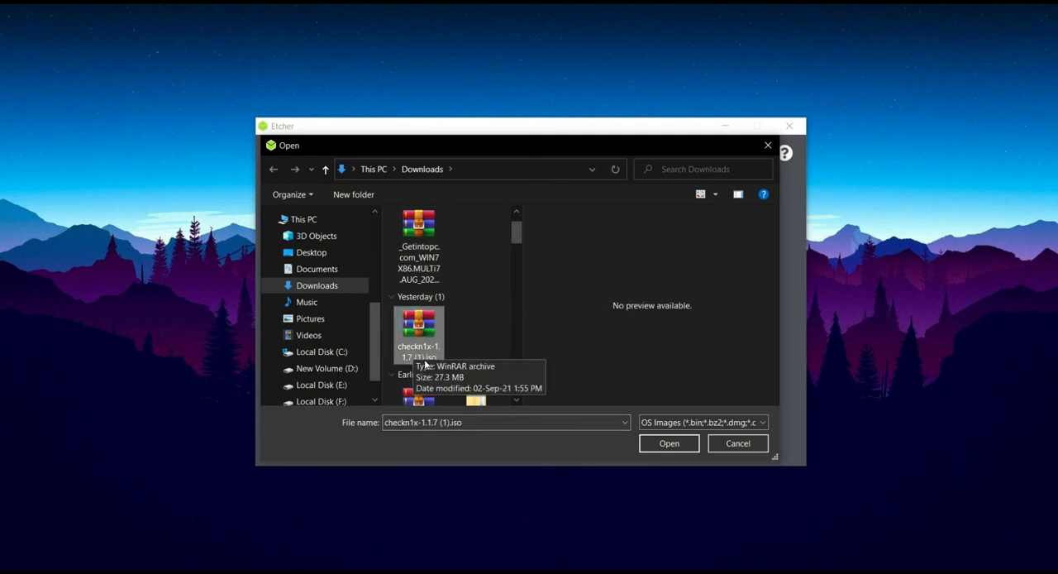
left_click(669, 442)
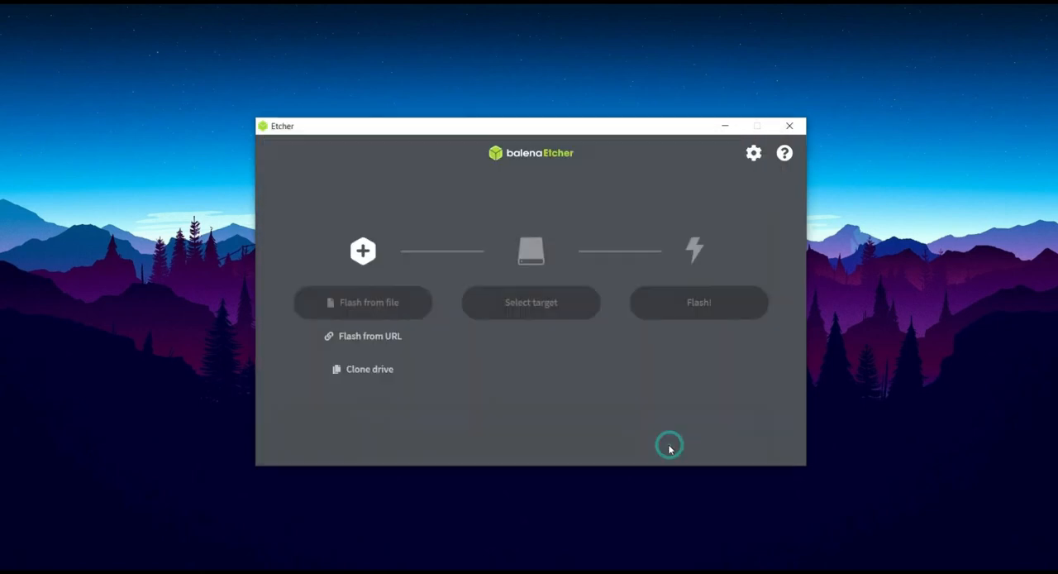
left_click(362, 301)
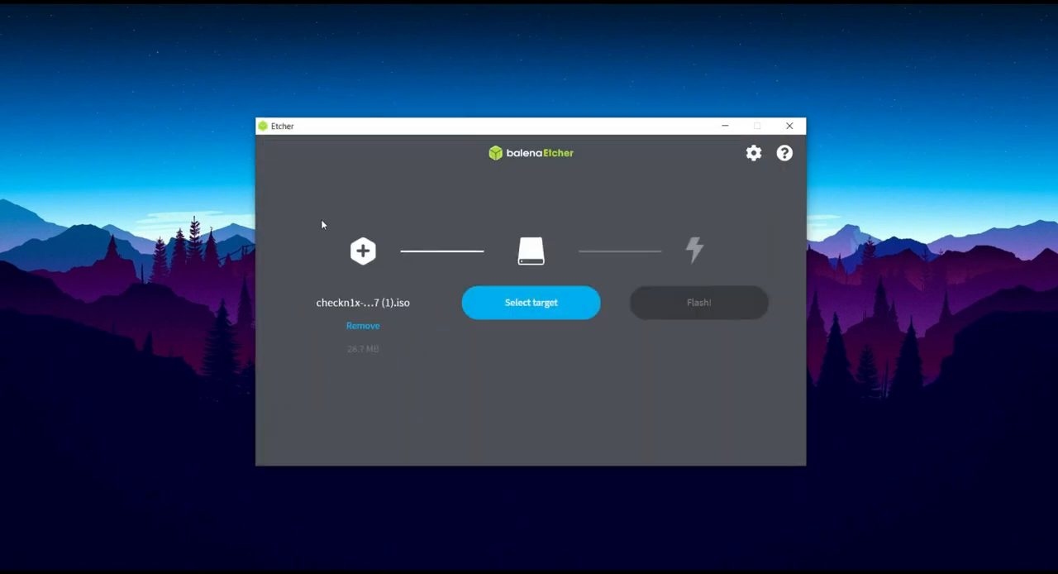
mouse_move(529, 326)
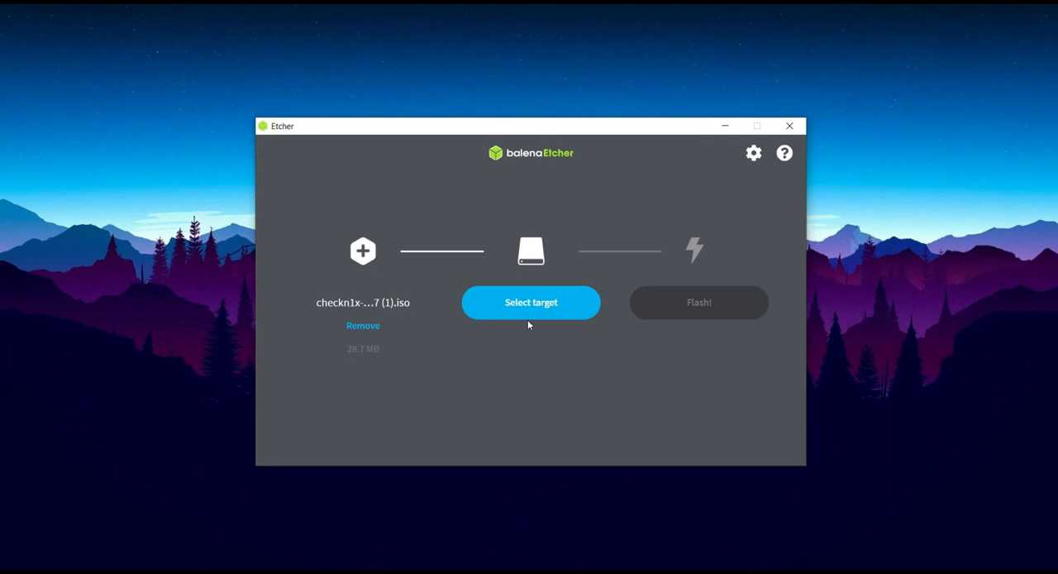
mouse_move(525, 318)
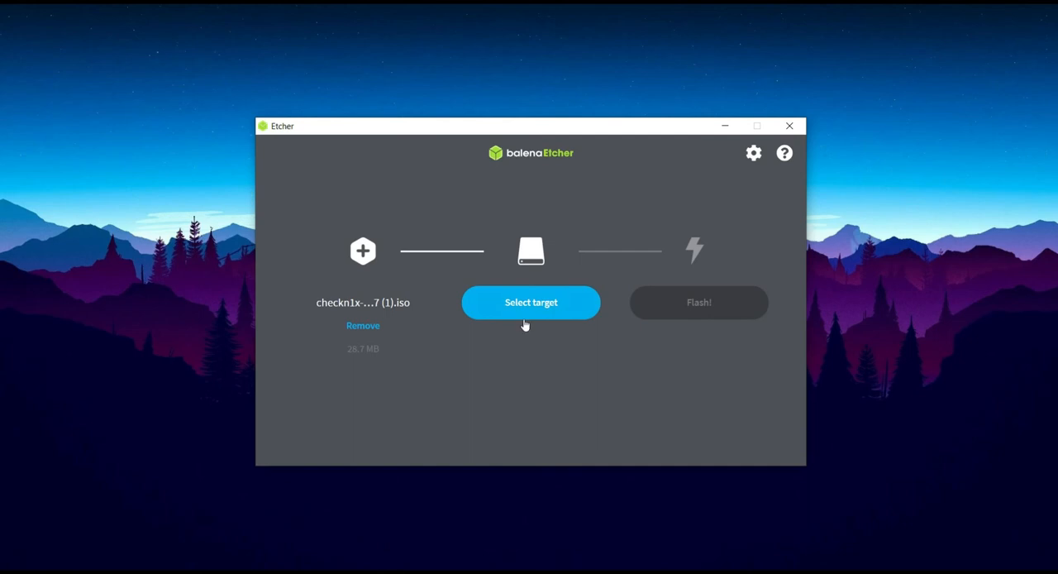
mouse_move(533, 312)
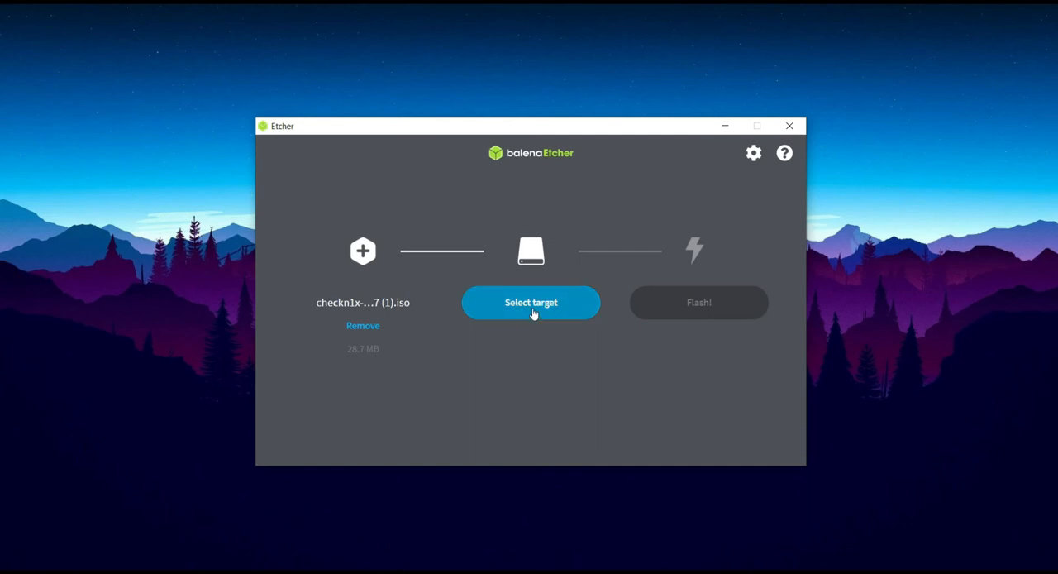
Open the Select target drive chooser, which reports two hidden drives.
left_click(530, 303)
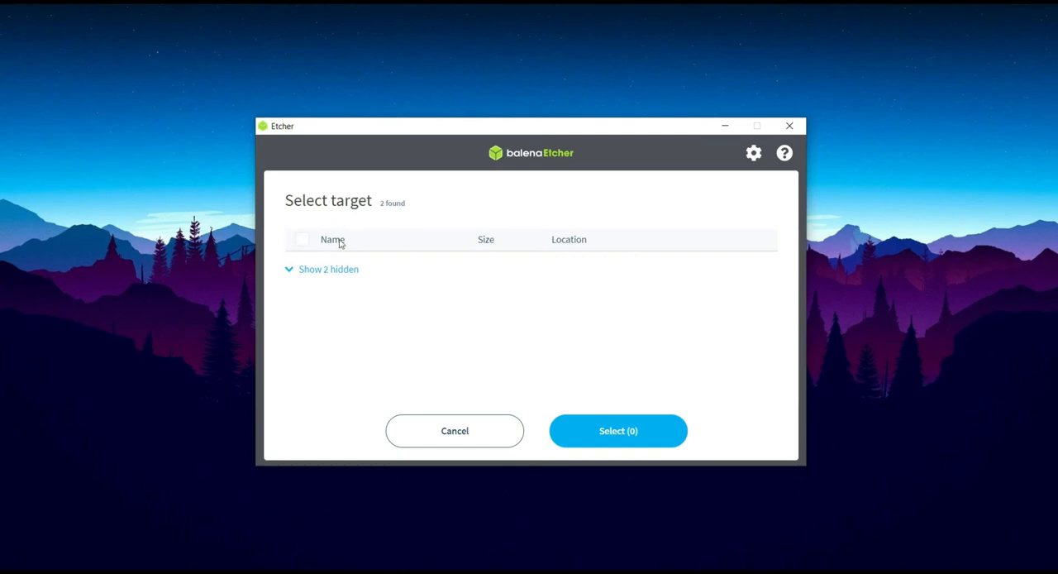
mouse_move(385, 210)
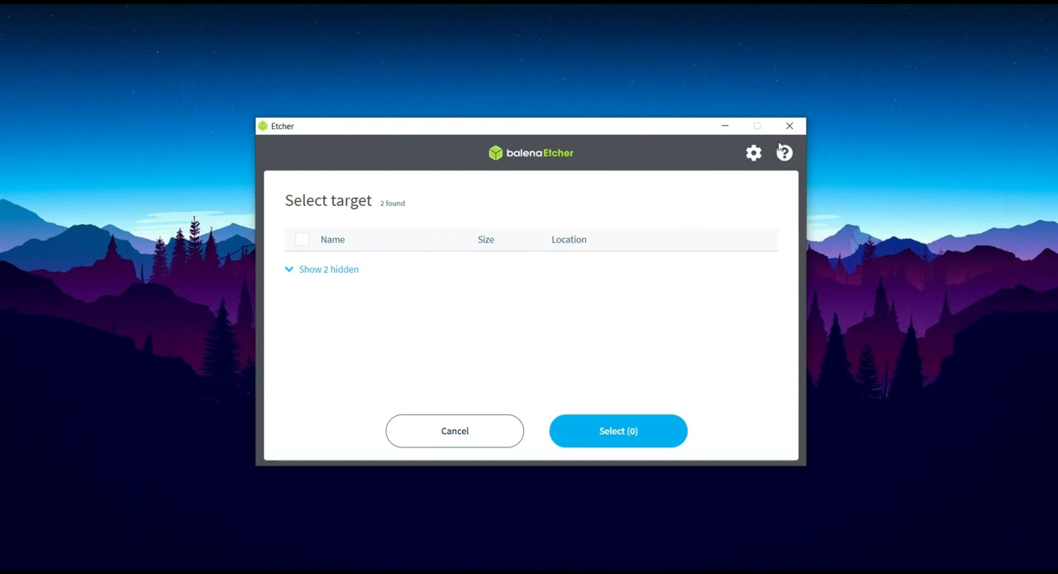
mouse_move(630, 365)
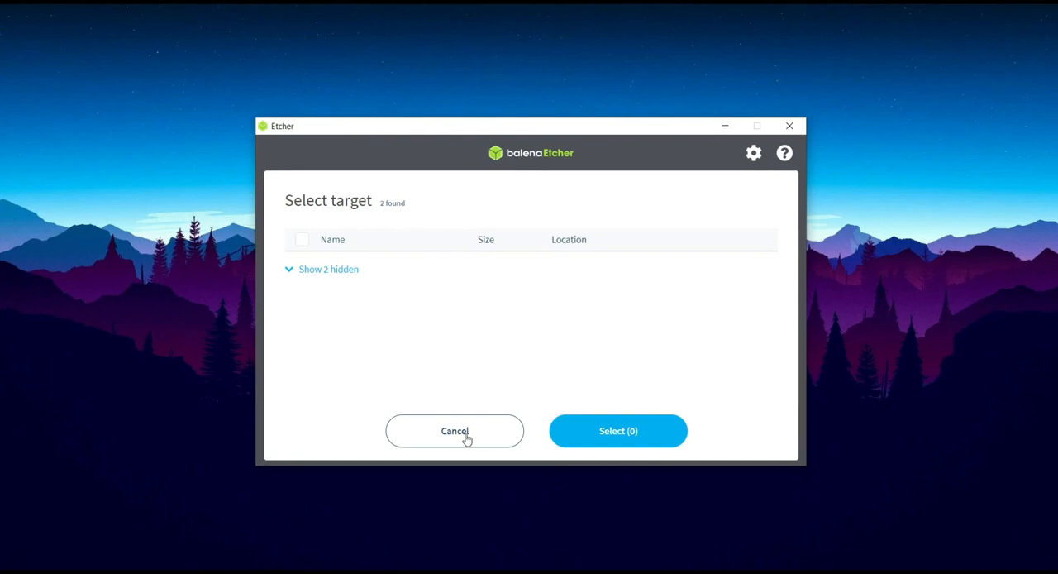
Reopen the target list, reveal hidden drives, and dismiss Windows' drive I: format prompts.
left_click(455, 431)
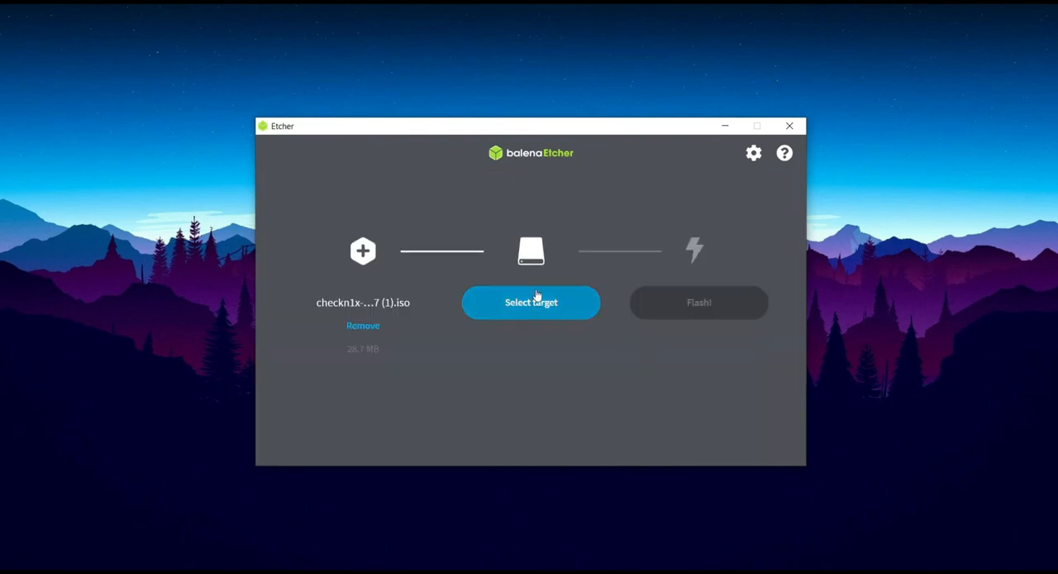
left_click(531, 302)
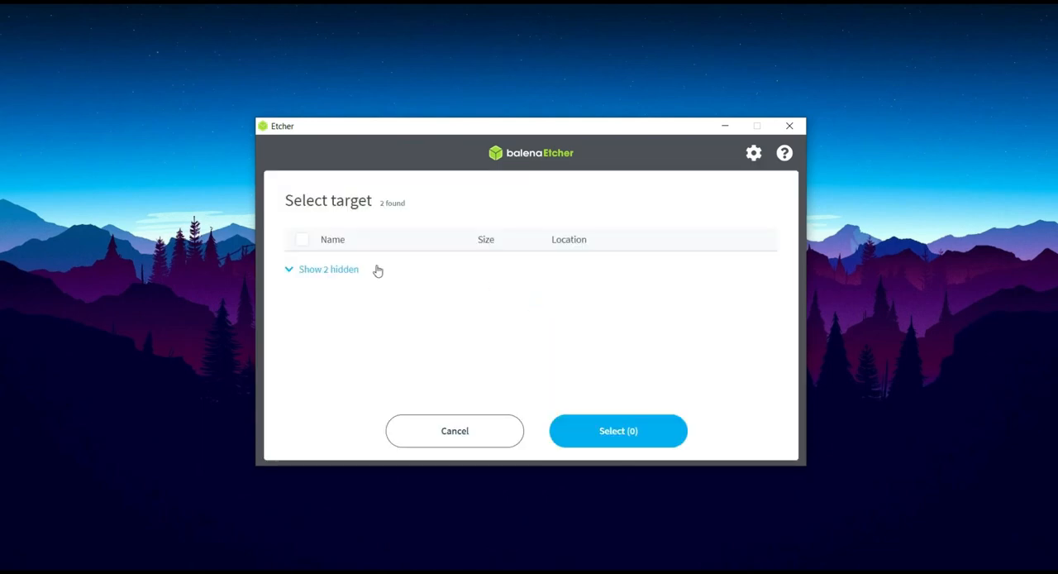
mouse_move(372, 357)
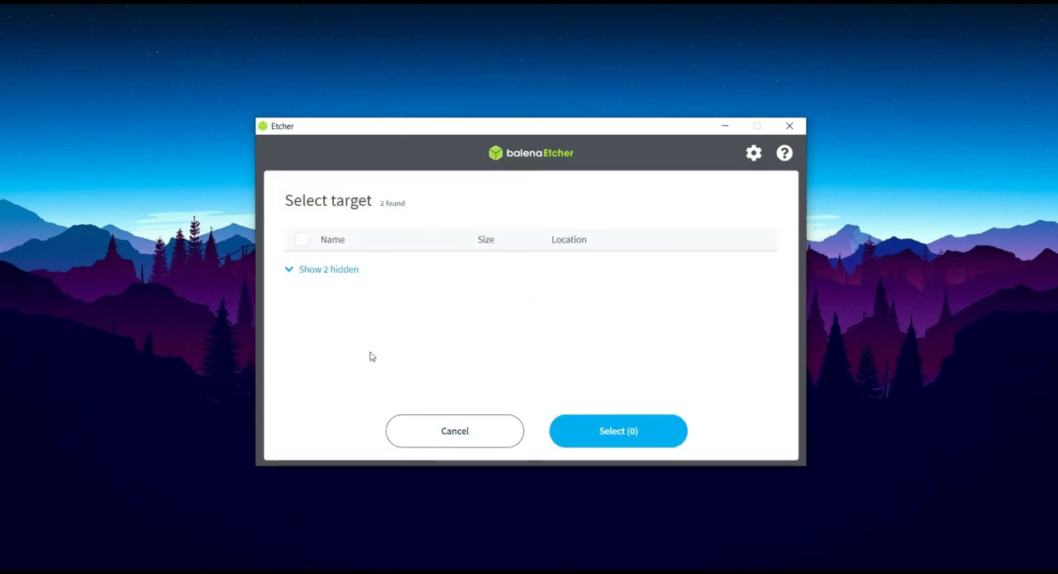
left_click(327, 269)
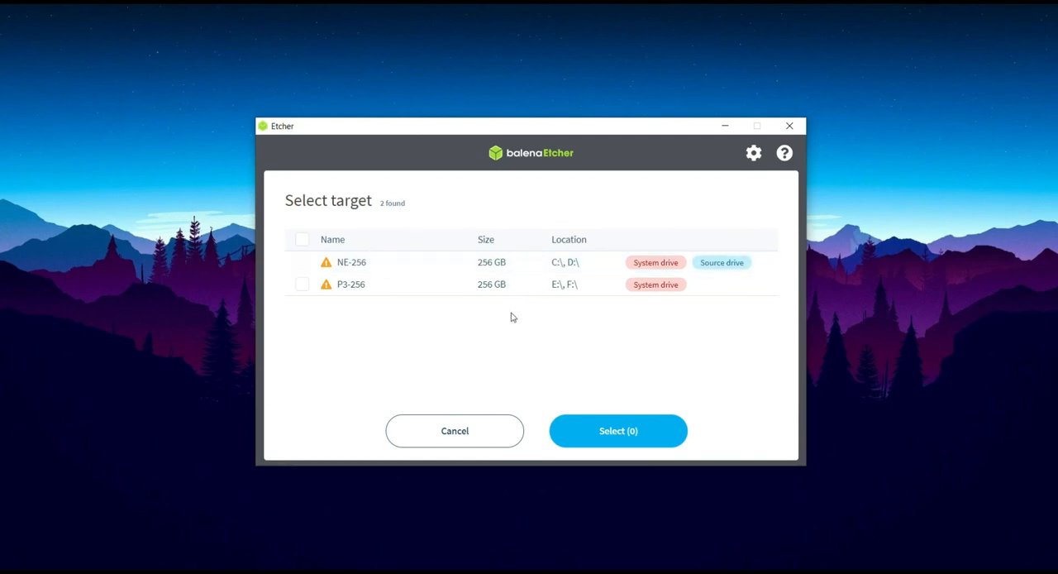
mouse_move(502, 292)
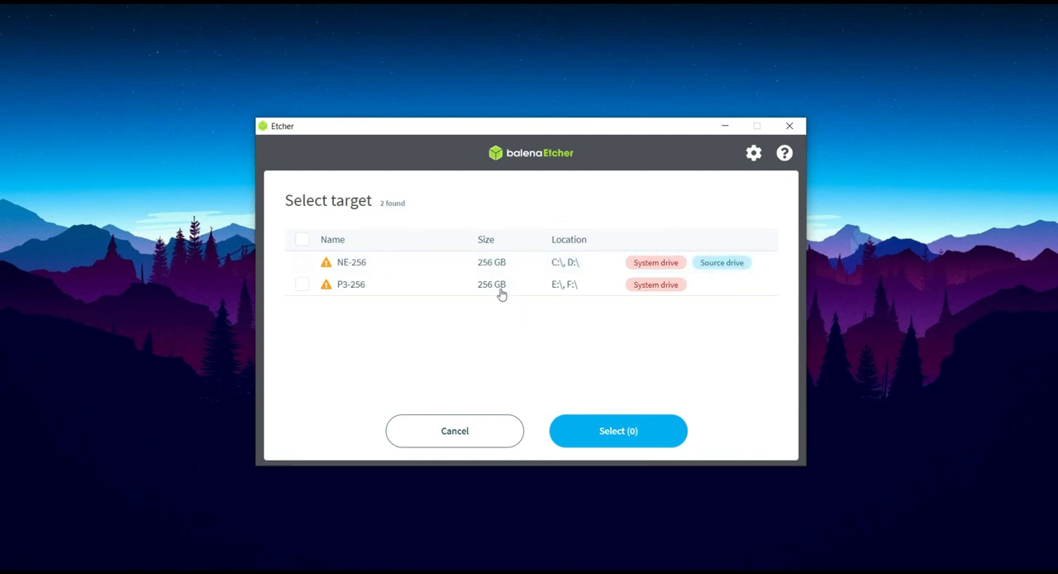
left_click(455, 431)
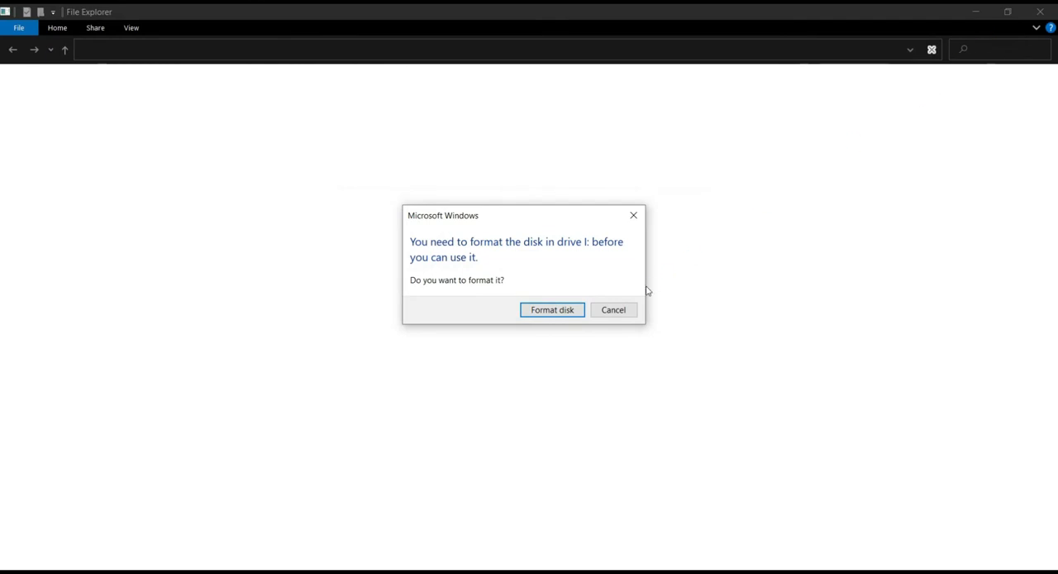
left_click(613, 309)
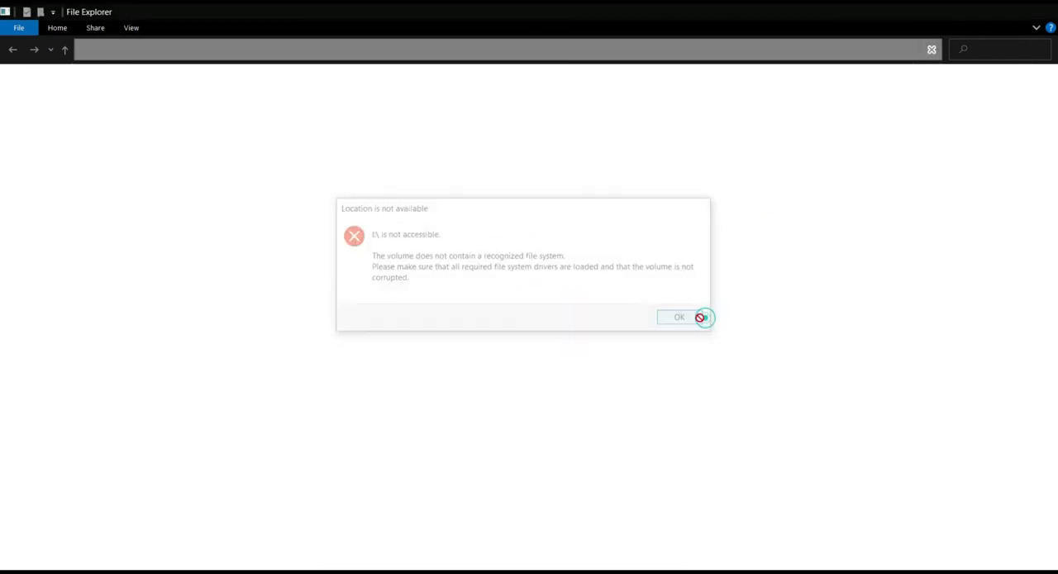
left_click(679, 317)
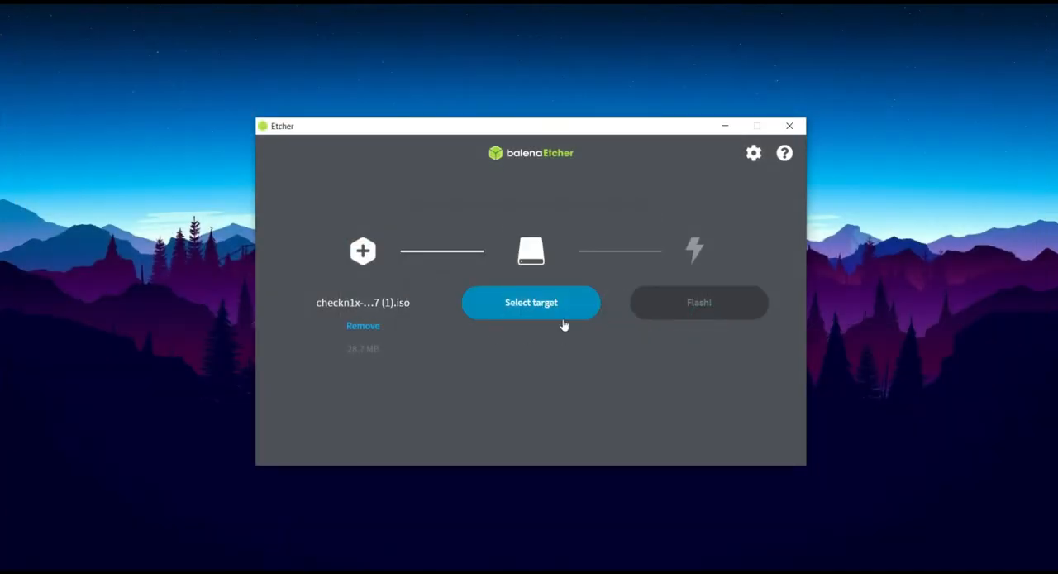
Choose the 15.9 GB UFD 3.0 USB Device as target and confirm with Select (1).
left_click(531, 303)
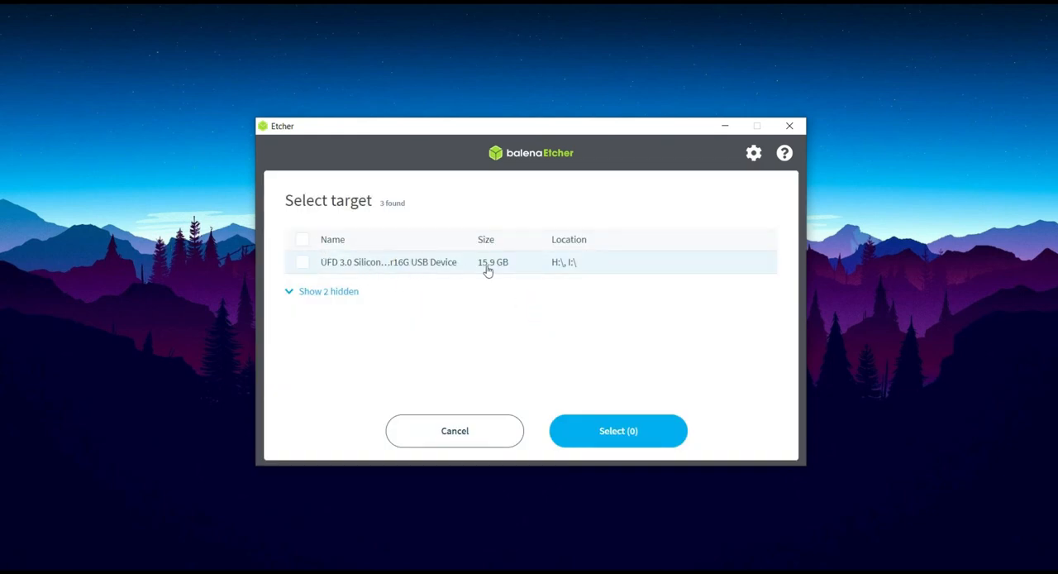
mouse_move(592, 267)
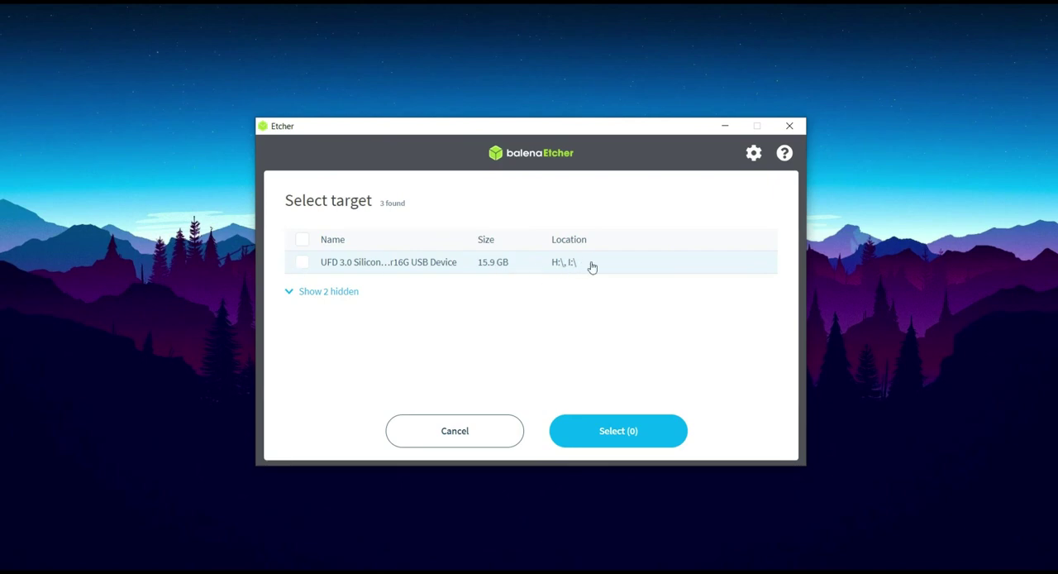
mouse_move(569, 266)
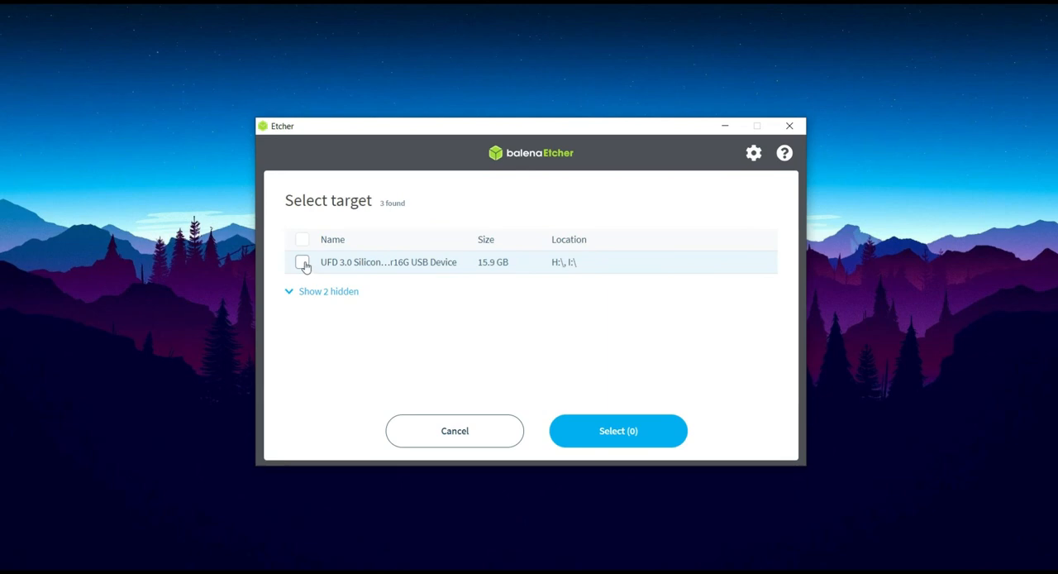
left_click(302, 262)
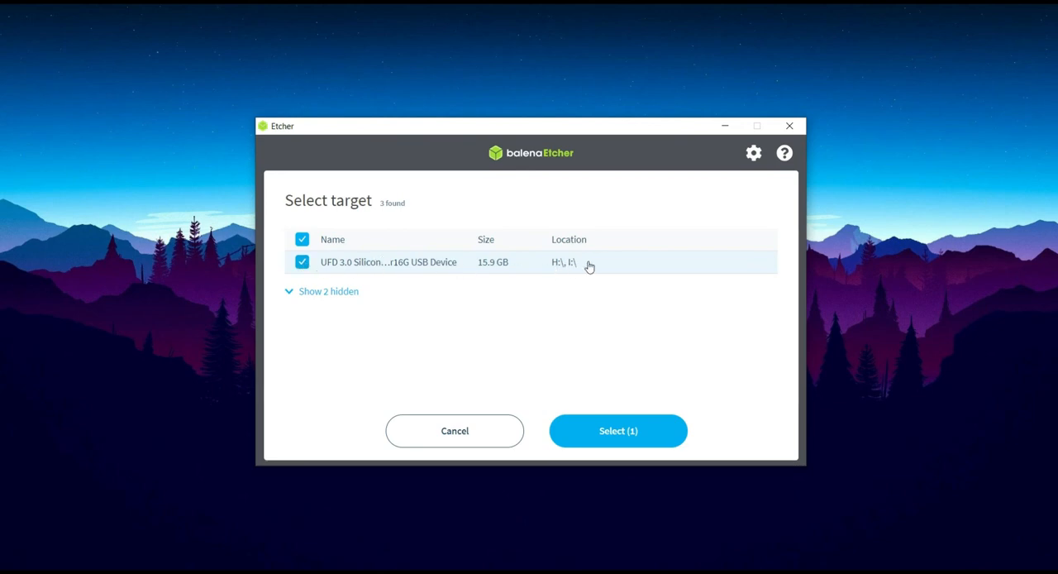
mouse_move(554, 266)
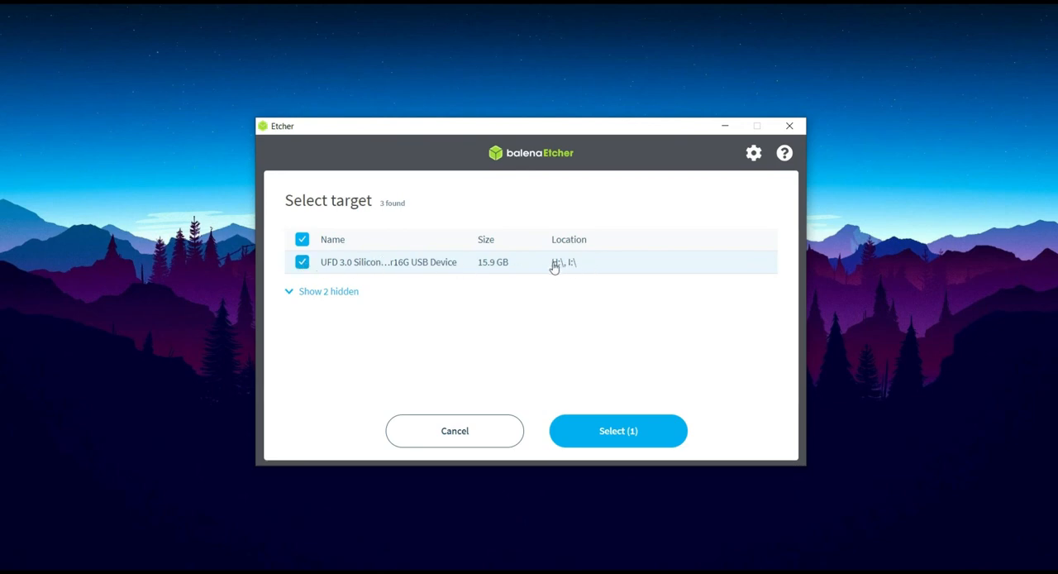
mouse_move(511, 296)
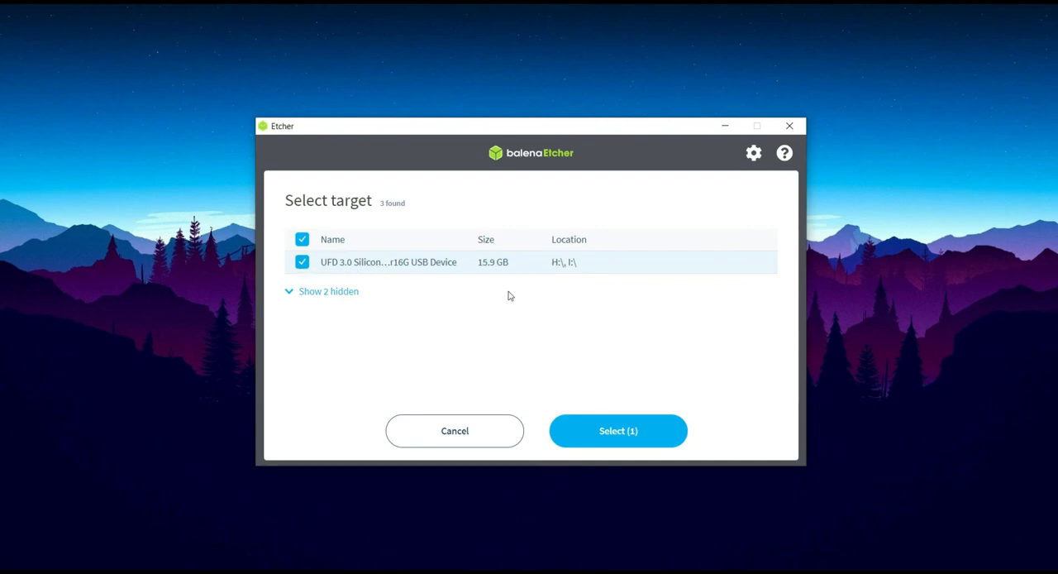
left_click(618, 431)
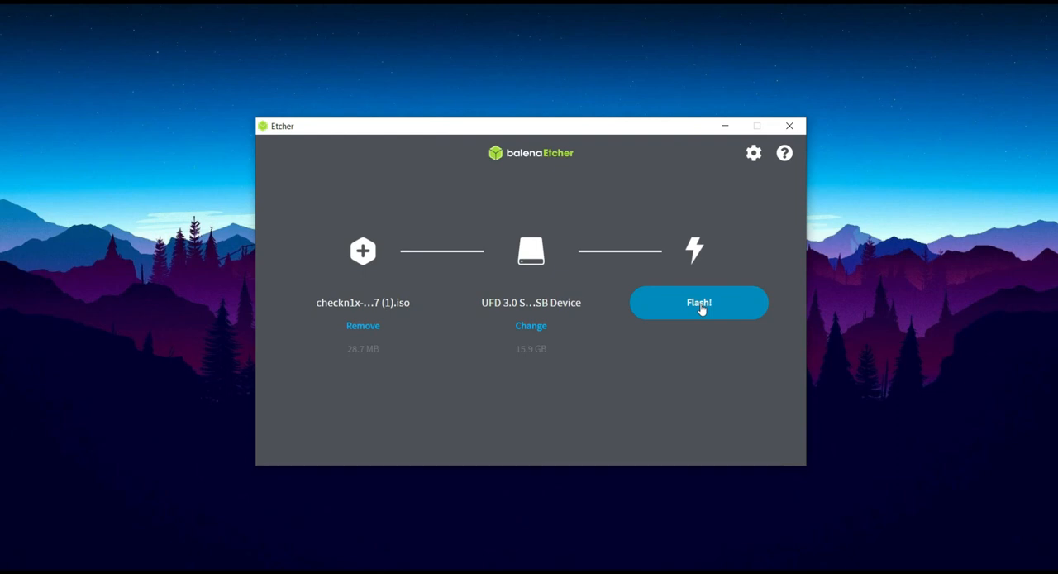
left_click(699, 303)
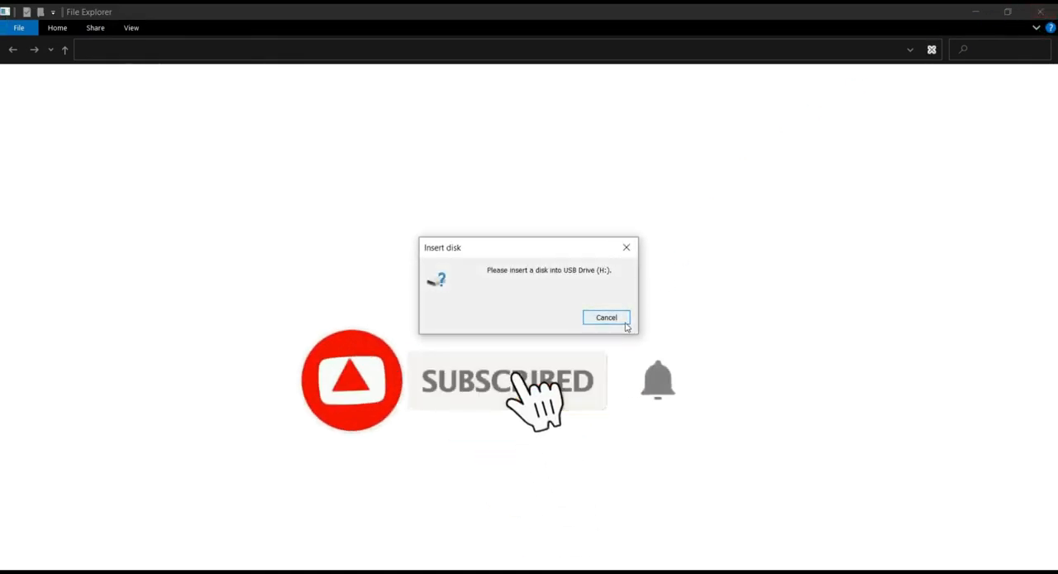
Cancel the 'Insert disk' and 'Format disk' prompts, leaving drive H: unformatted.
left_click(605, 316)
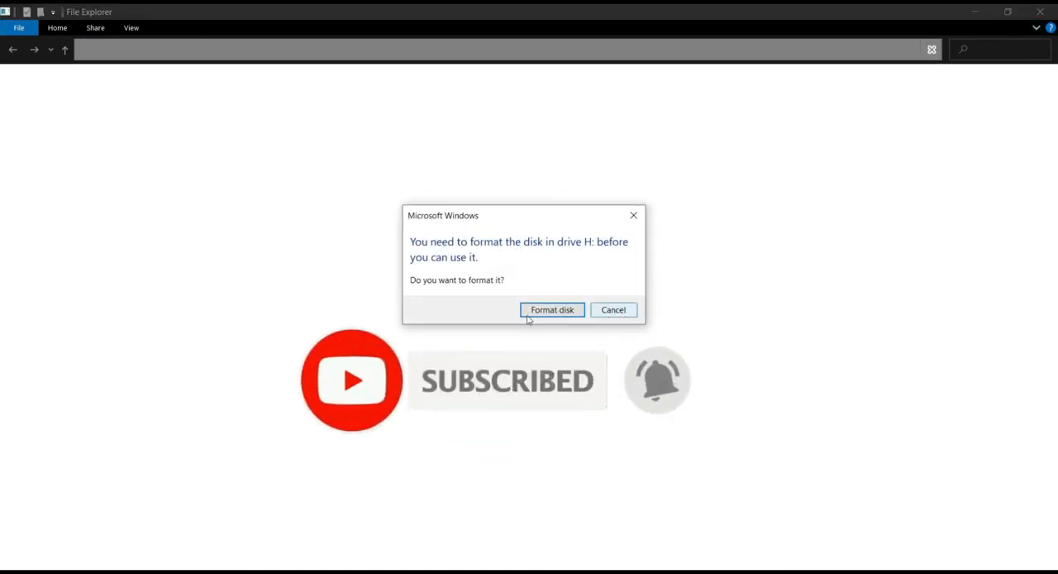
left_click(614, 310)
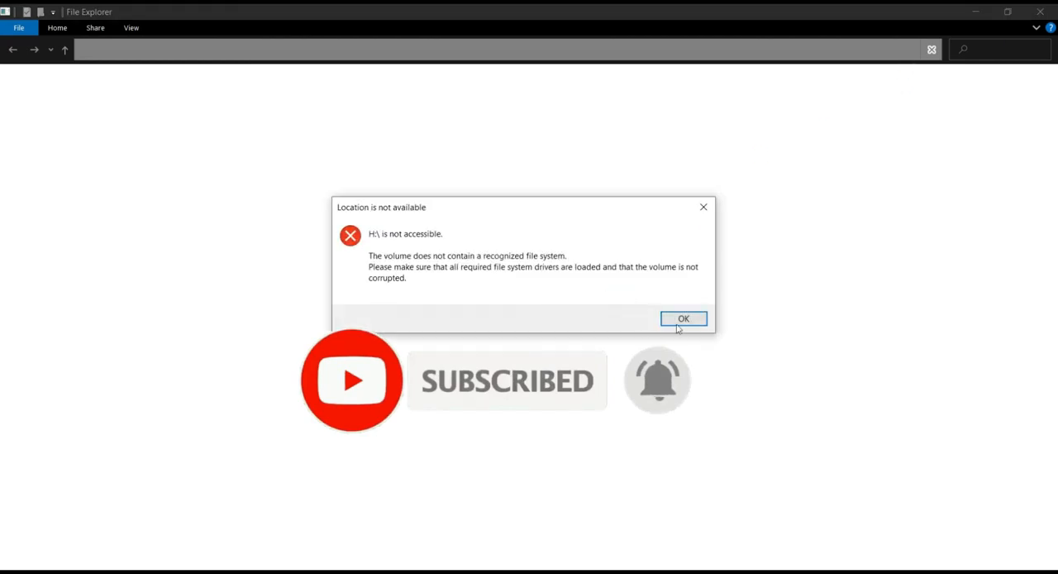